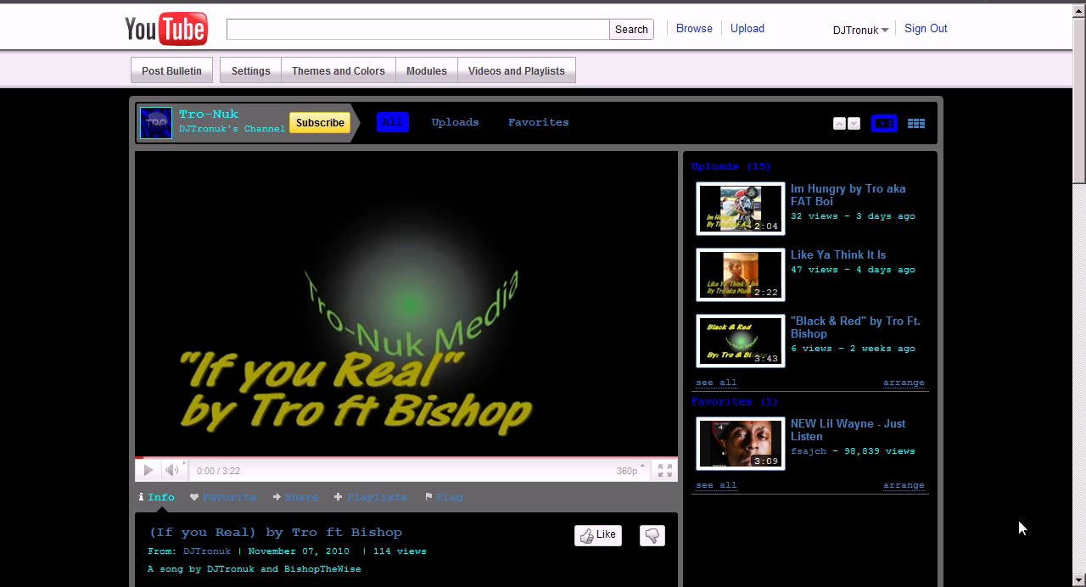
mouse_move(694, 562)
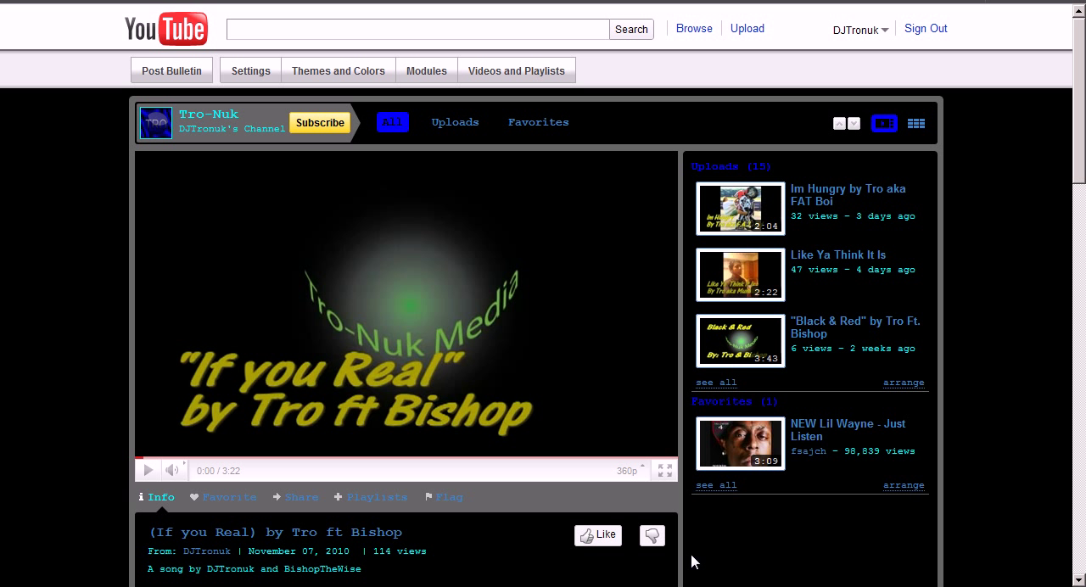
mouse_move(737, 542)
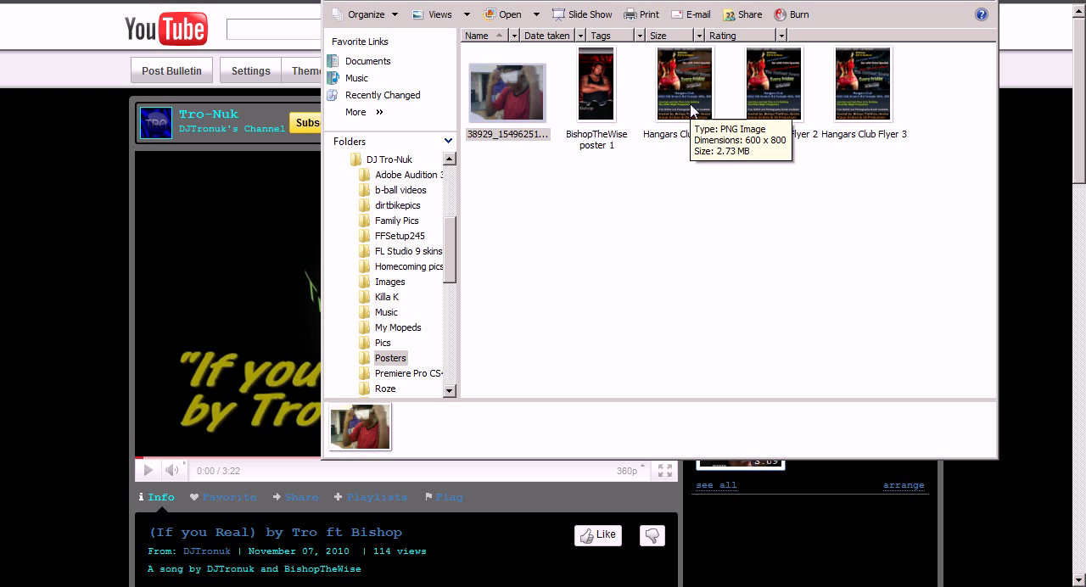
Select the Hangars Club Flyer 1 image in the Posters folder.
left_click(685, 82)
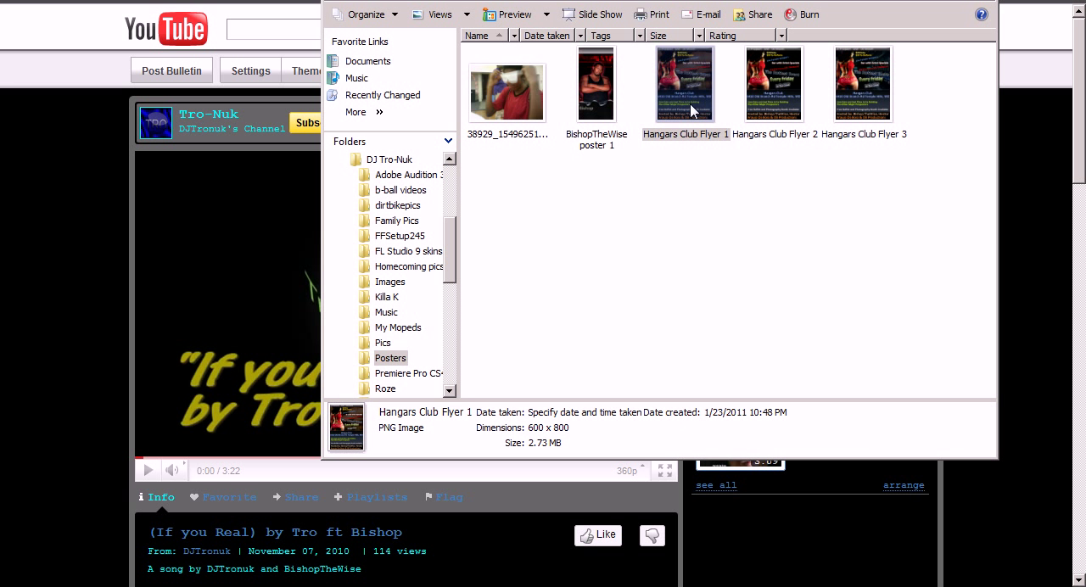
Open Hangars Club Flyer 1 full-screen in Windows Photo Gallery.
double_click(683, 83)
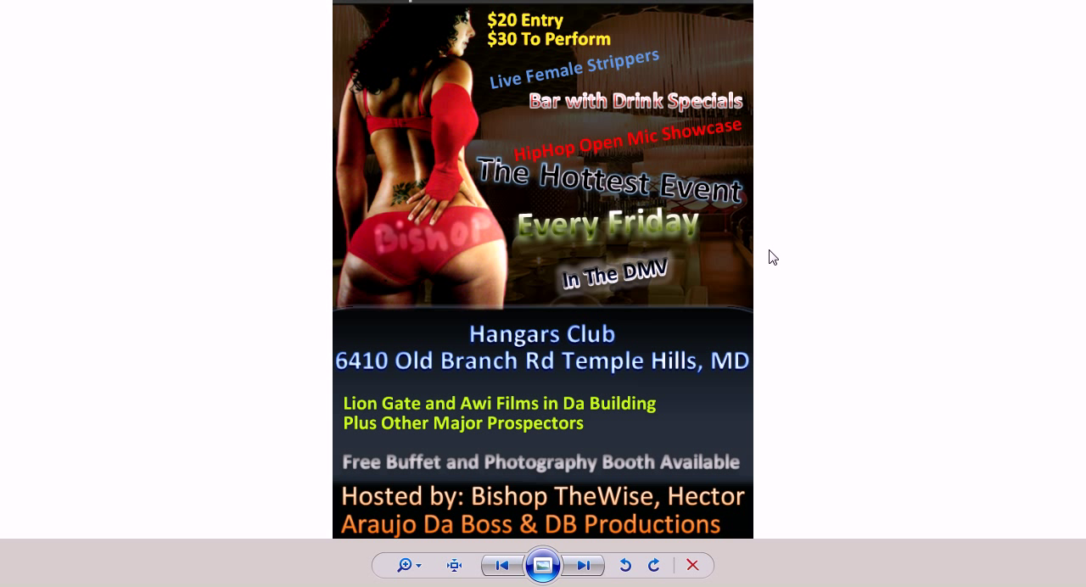
mouse_move(783, 258)
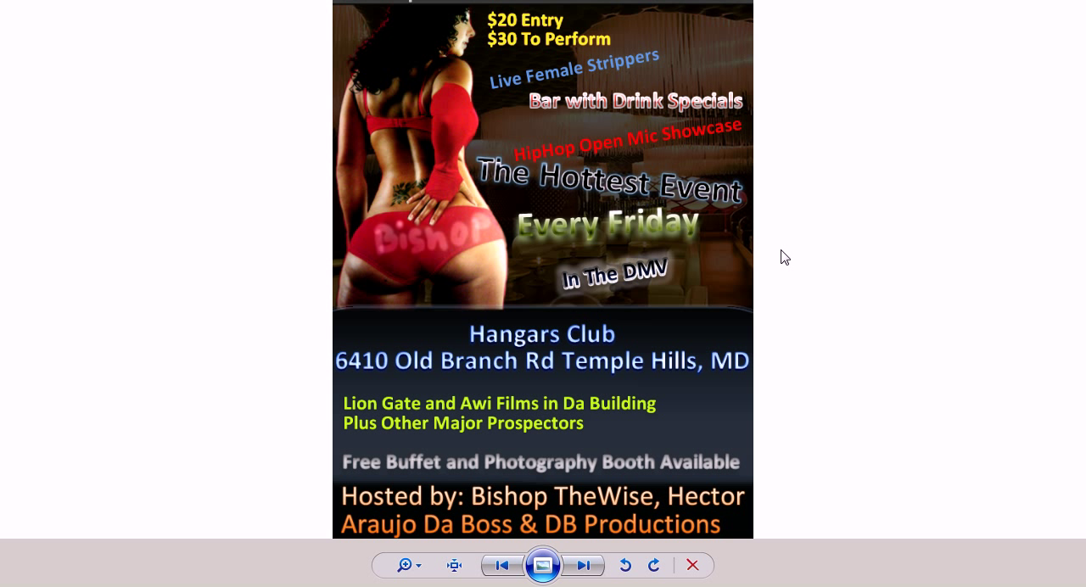
mouse_move(588, 108)
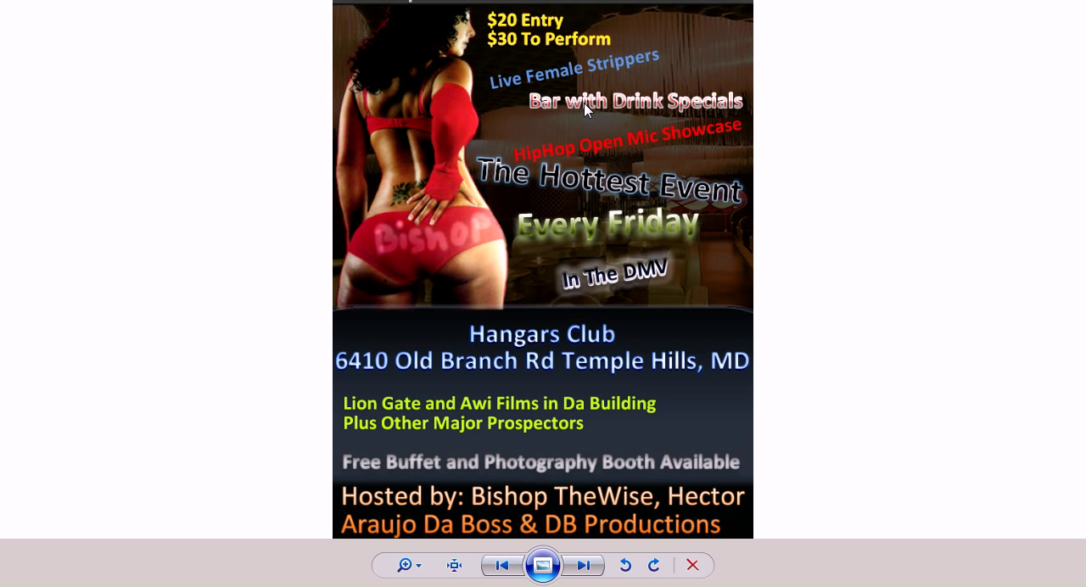
mouse_move(433, 256)
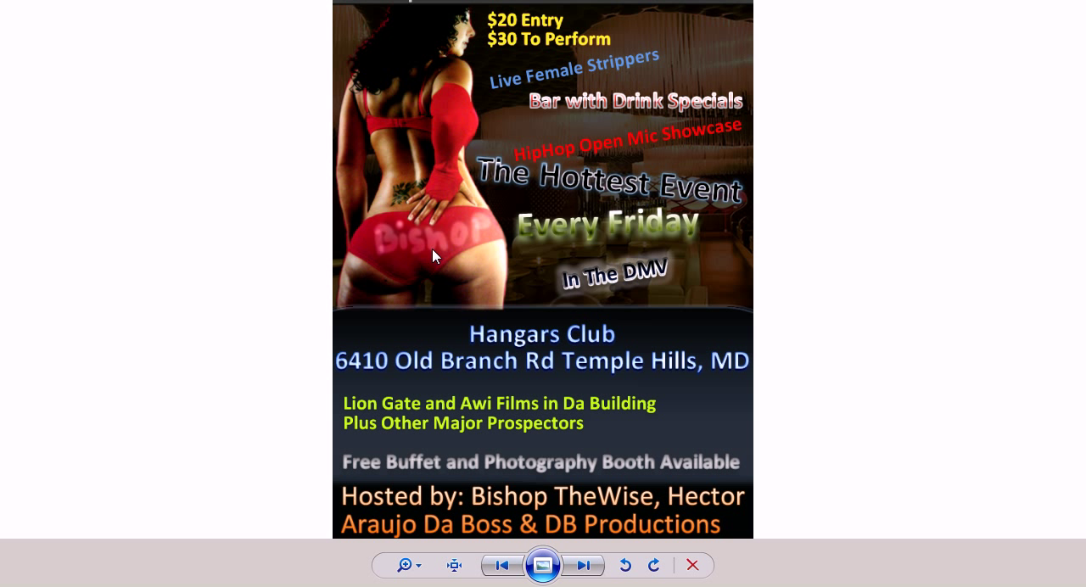
mouse_move(761, 190)
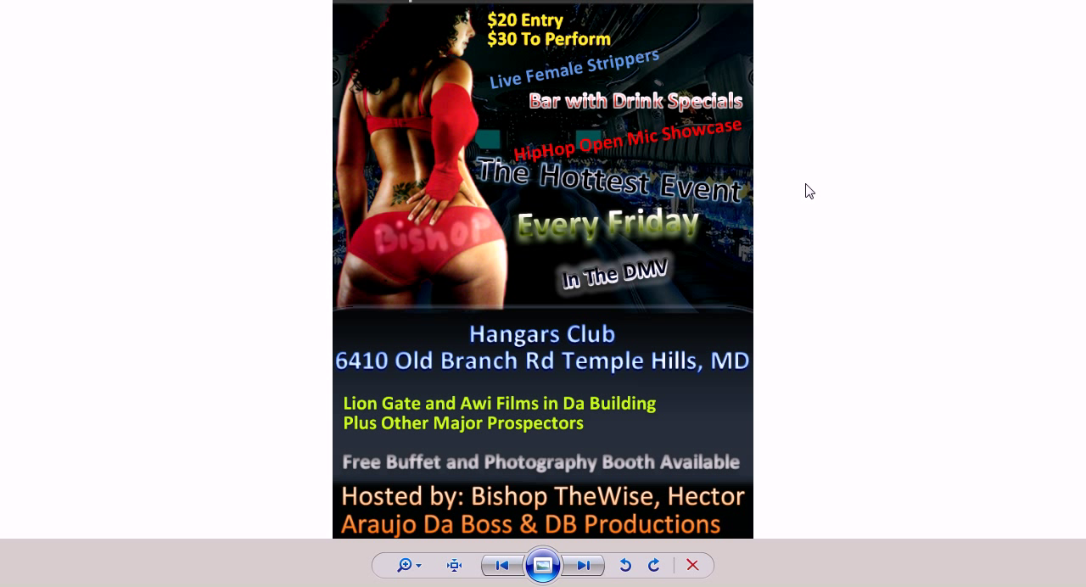
mouse_move(591, 131)
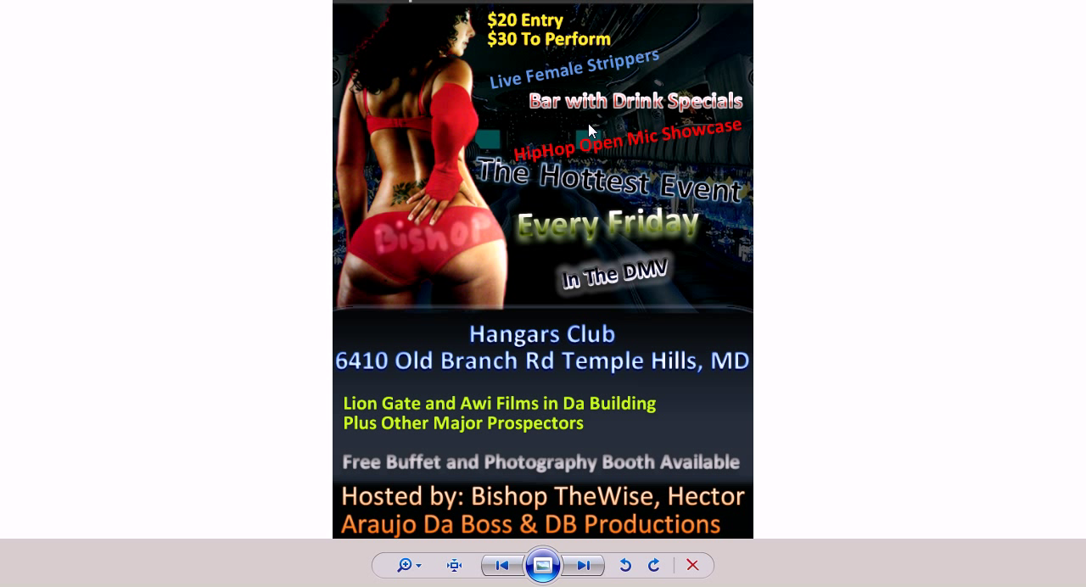
mouse_move(689, 277)
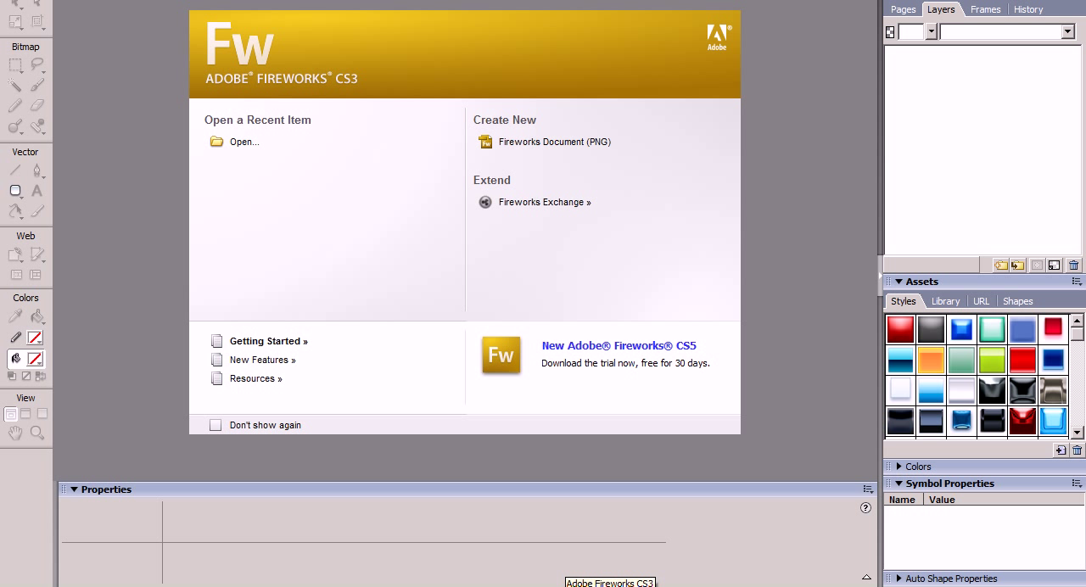
mouse_move(503, 273)
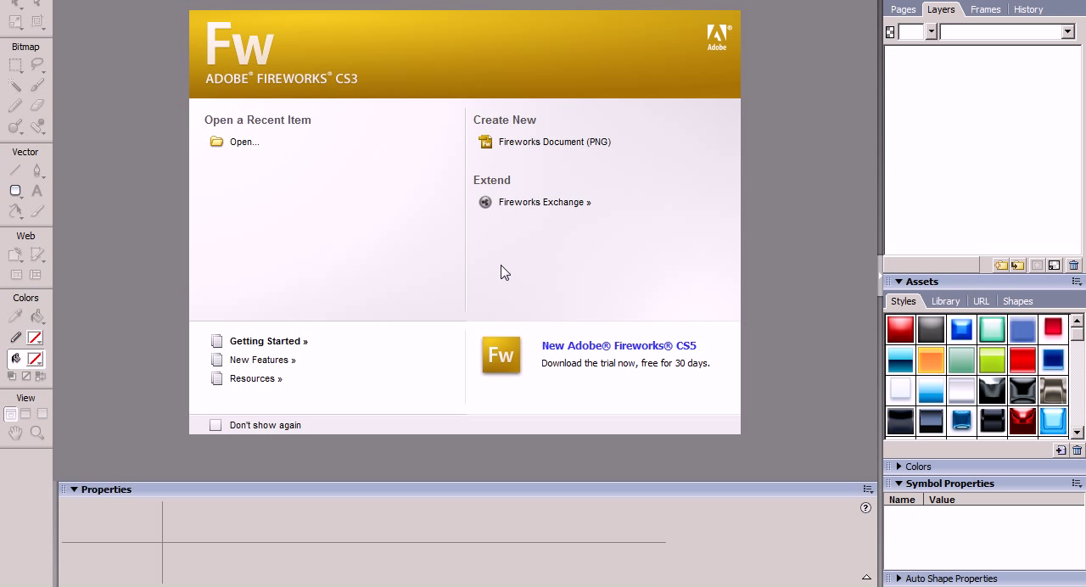
mouse_move(753, 198)
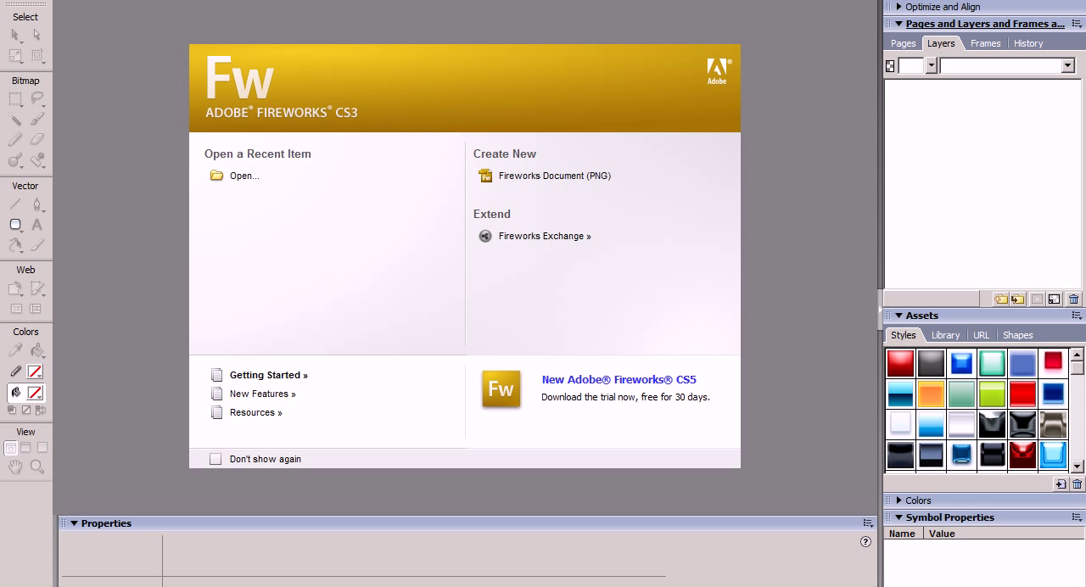
mouse_move(598, 573)
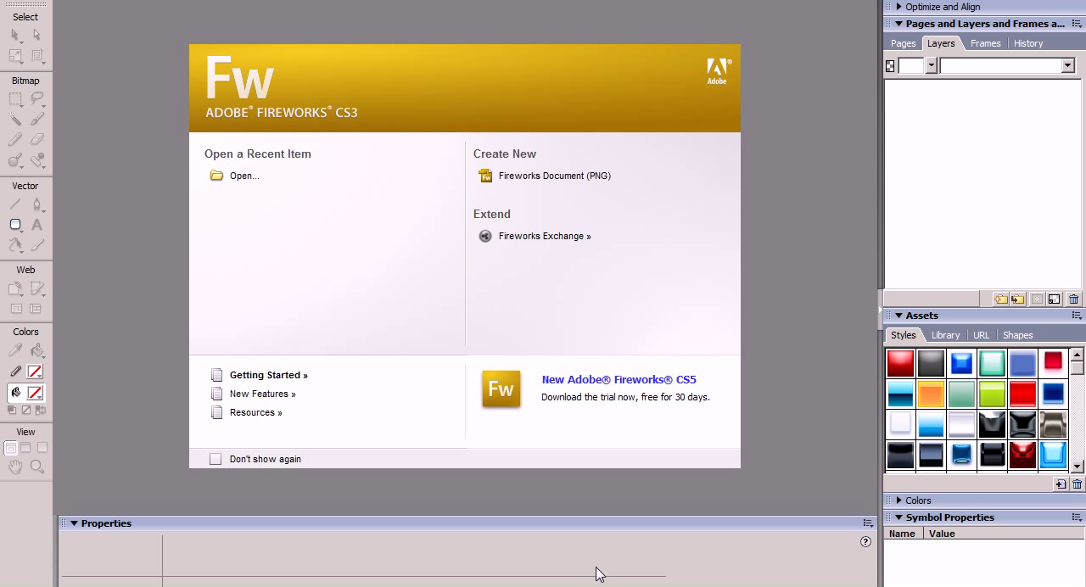
mouse_move(267, 374)
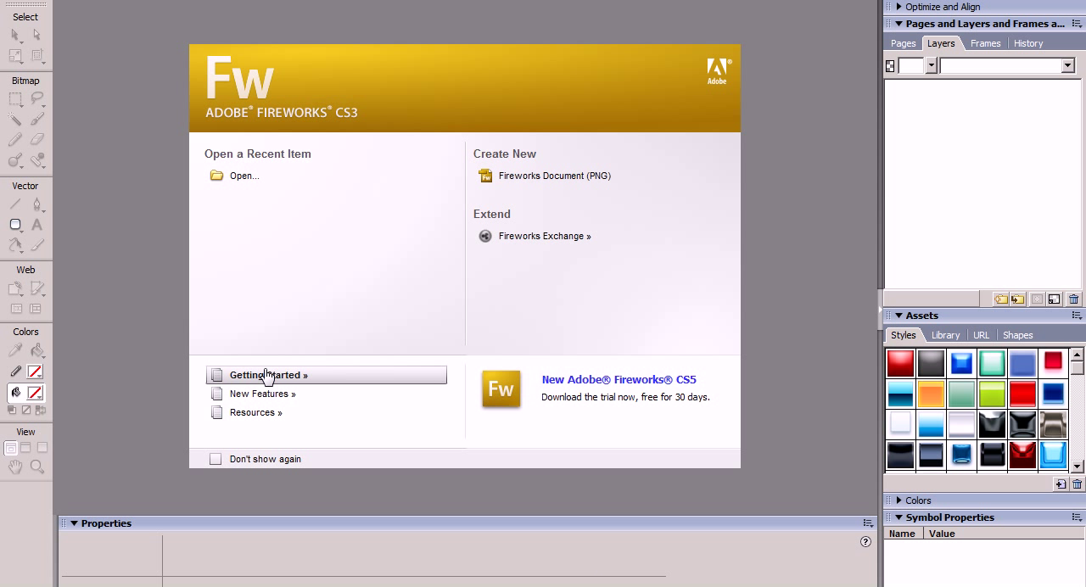
mouse_move(504, 175)
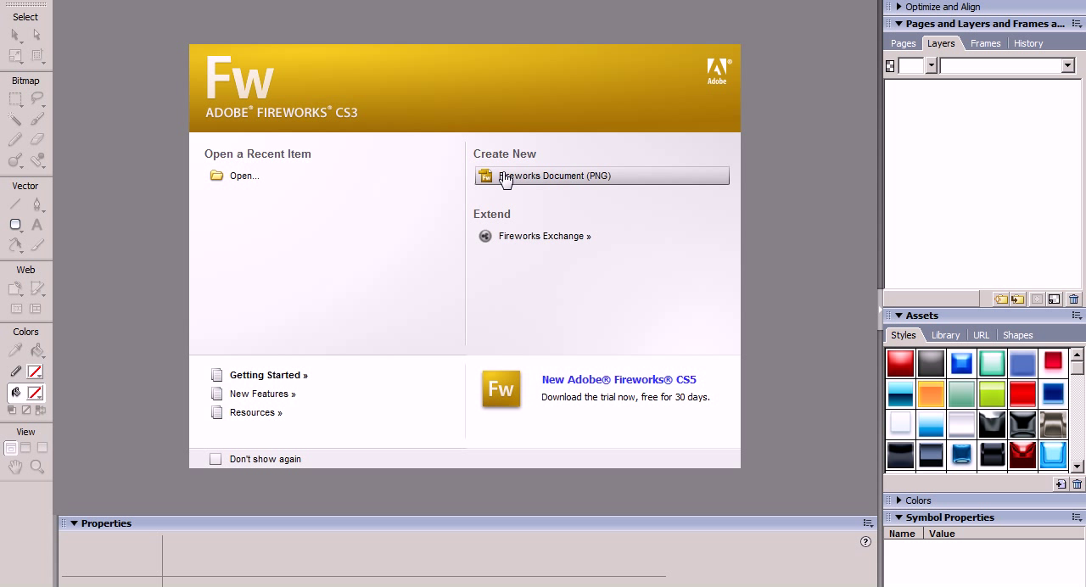
Start a new Fireworks PNG document: 500 x 800 px, 72 ppi, white canvas.
left_click(554, 176)
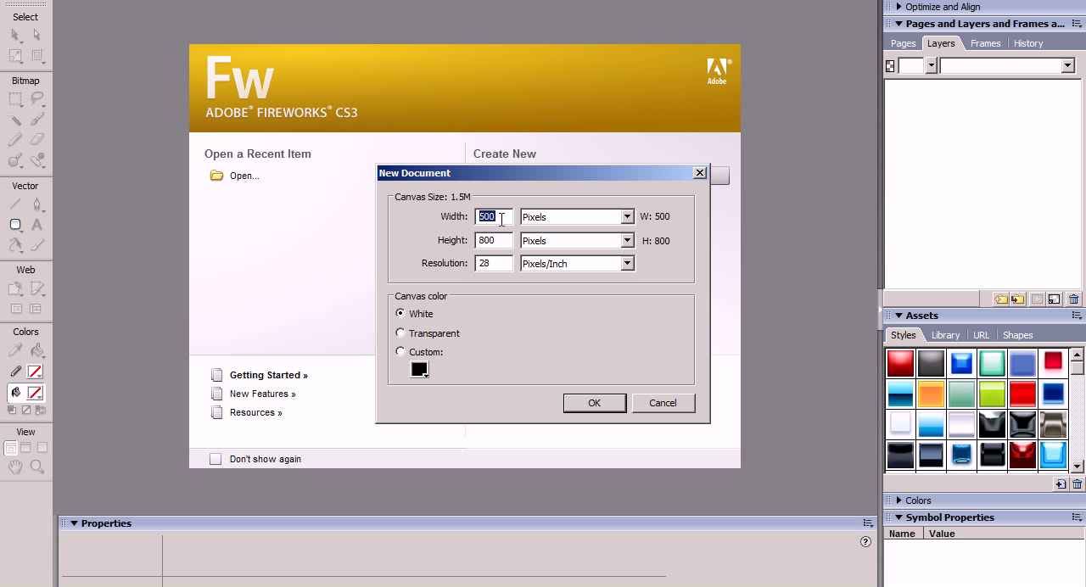
mouse_move(495, 240)
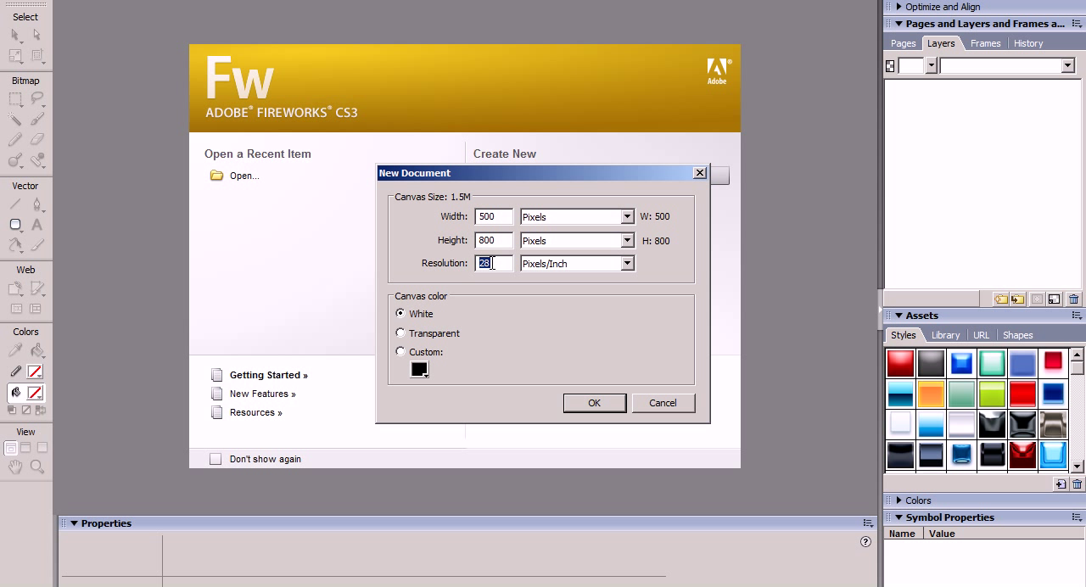
type("72")
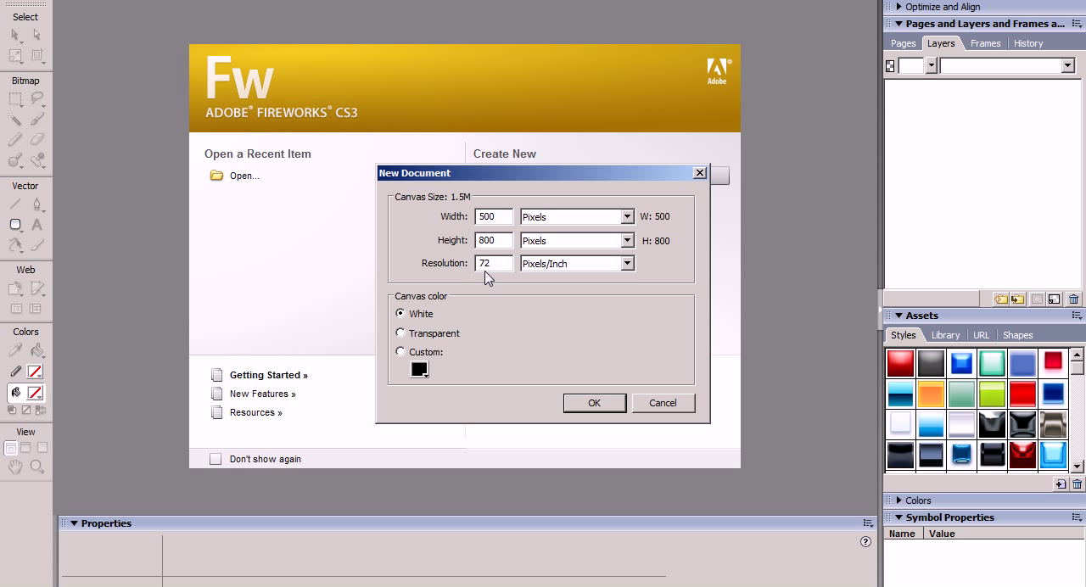
mouse_move(400, 318)
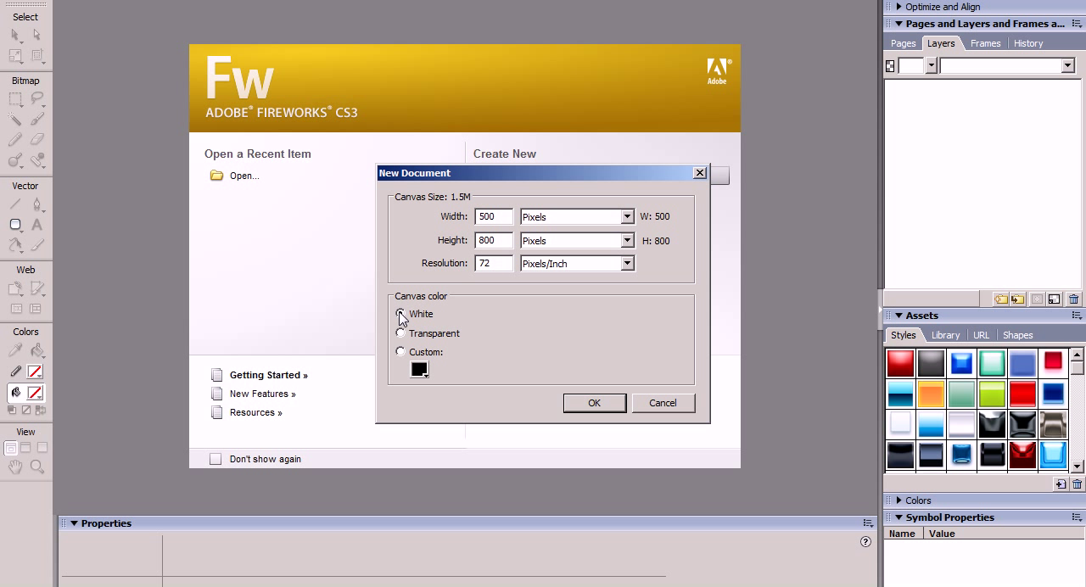
left_click(401, 314)
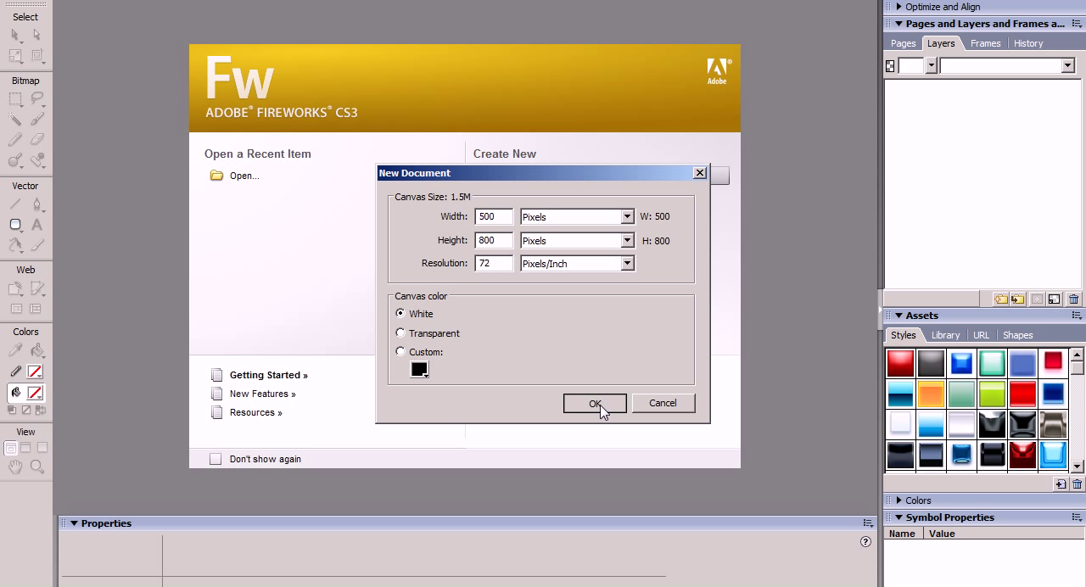
Create the 500 x 800 document and pick Rounded Rectangle from the shape flyout.
left_click(595, 403)
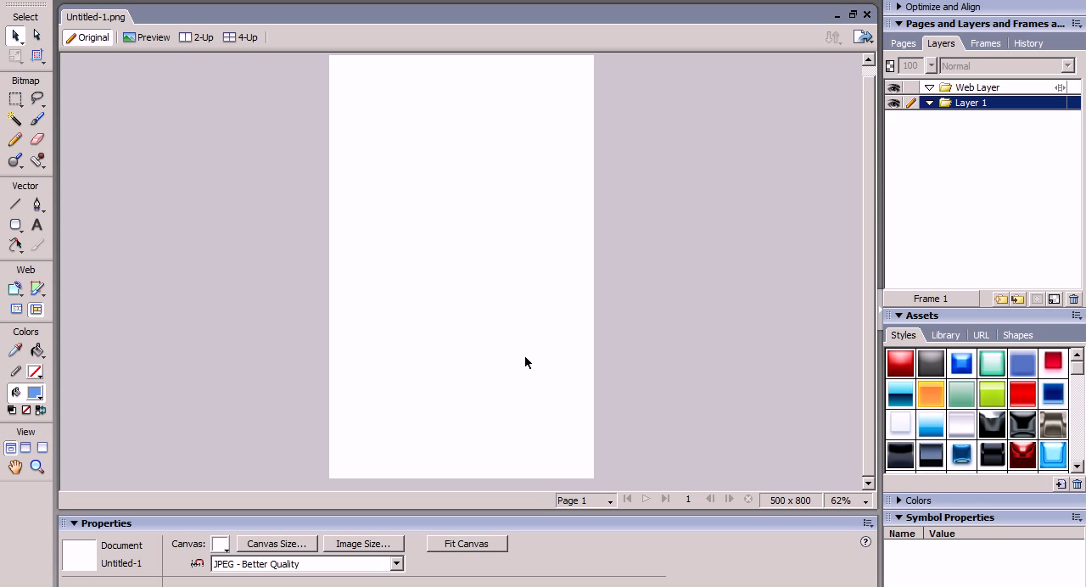
mouse_move(447, 429)
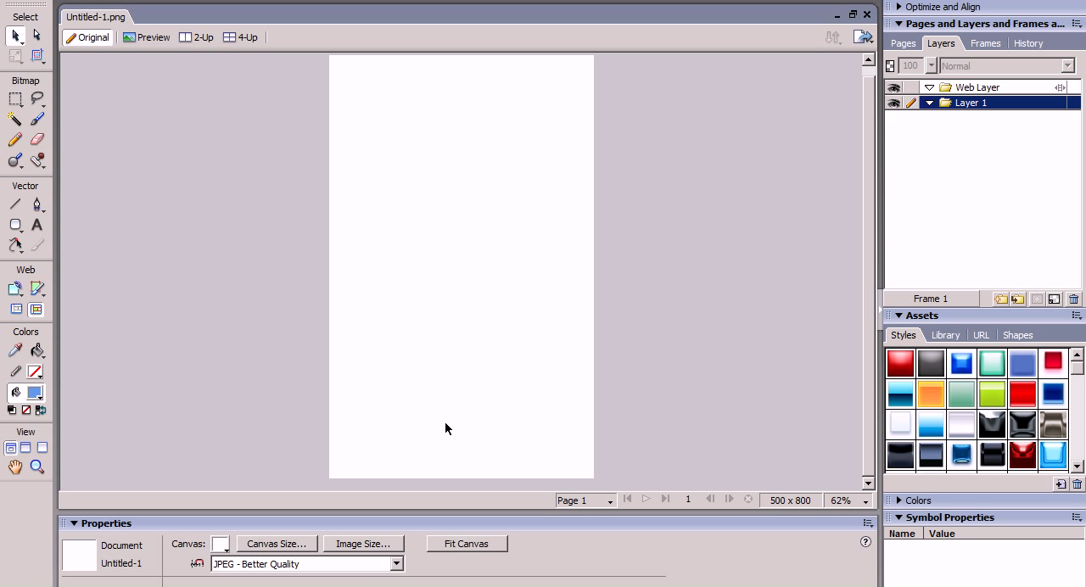
mouse_move(330, 255)
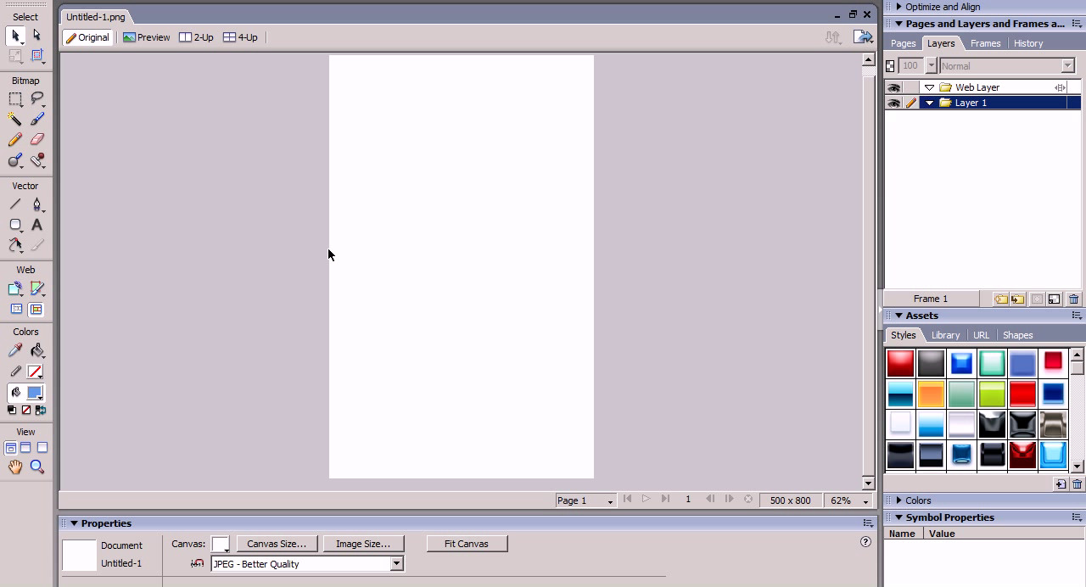
mouse_move(228, 329)
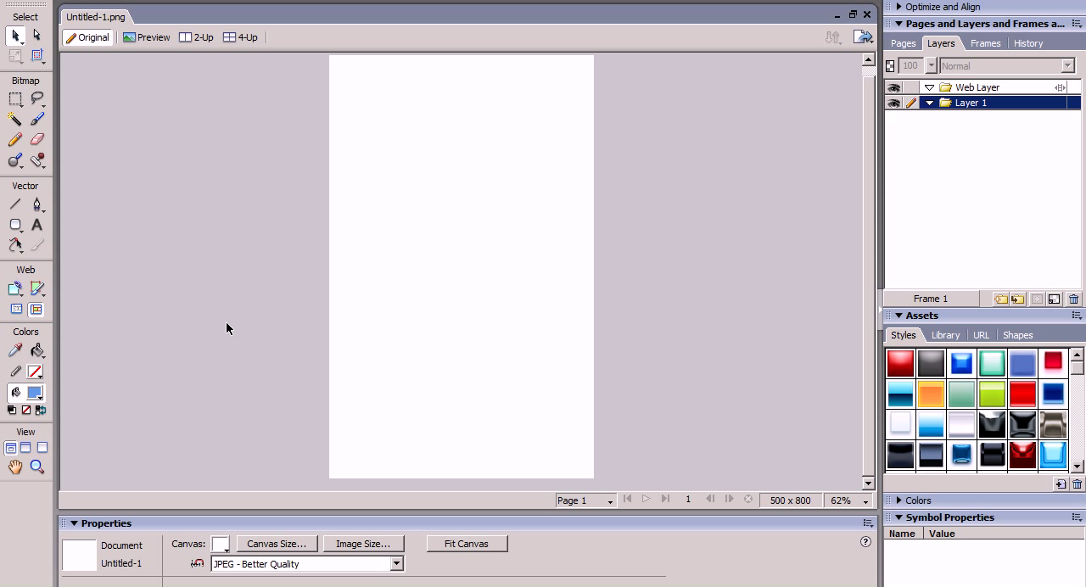
left_click(15, 225)
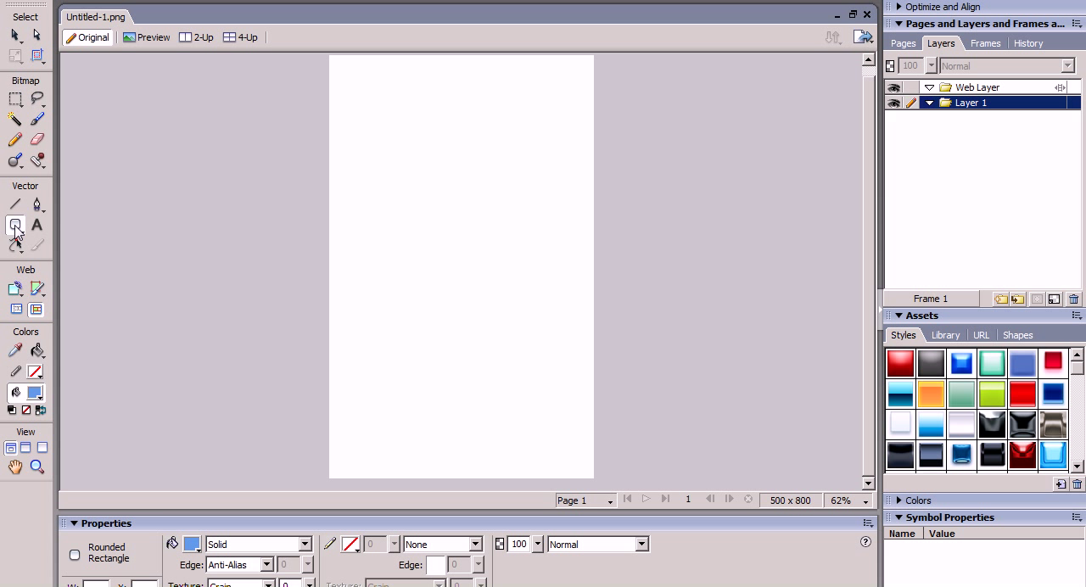
left_click(15, 225)
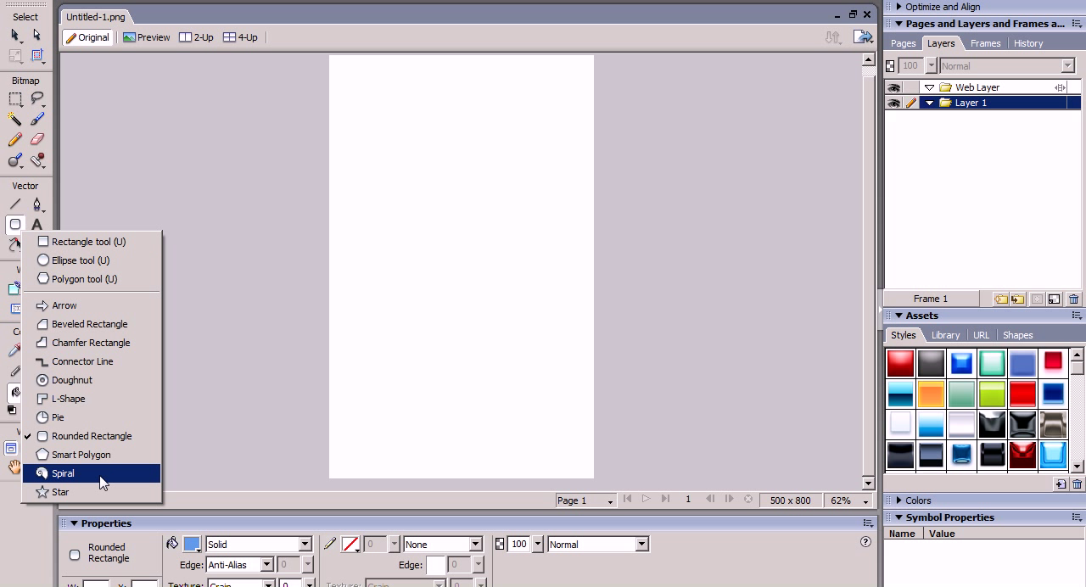
mouse_move(91, 436)
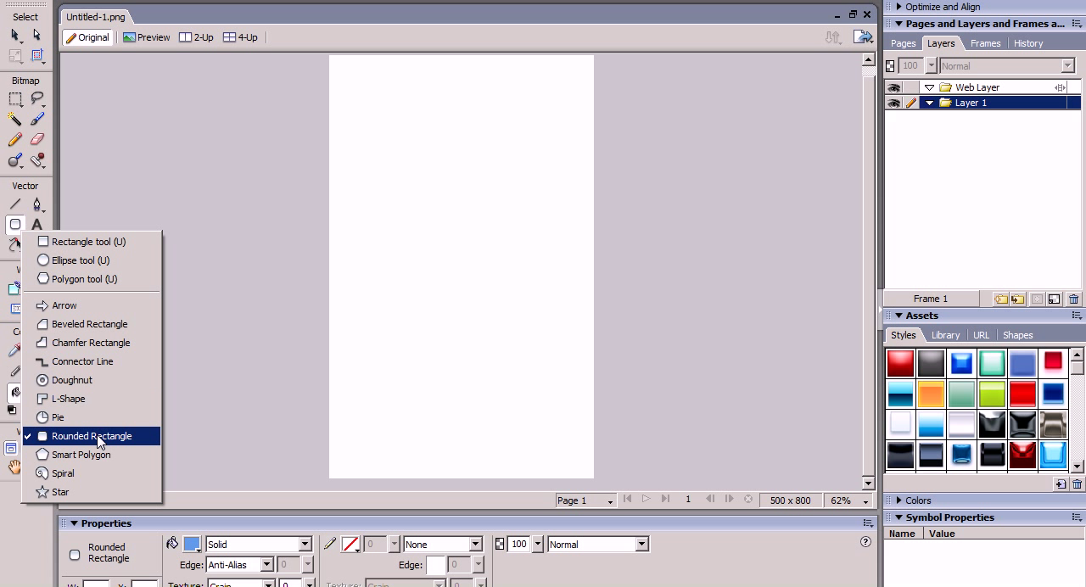
mouse_move(87, 242)
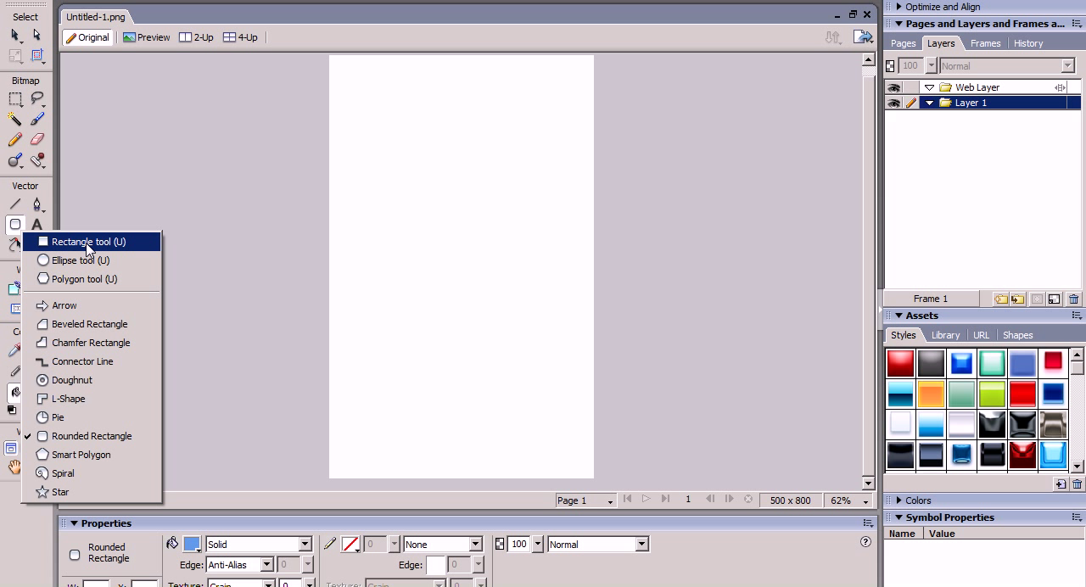
mouse_move(81, 455)
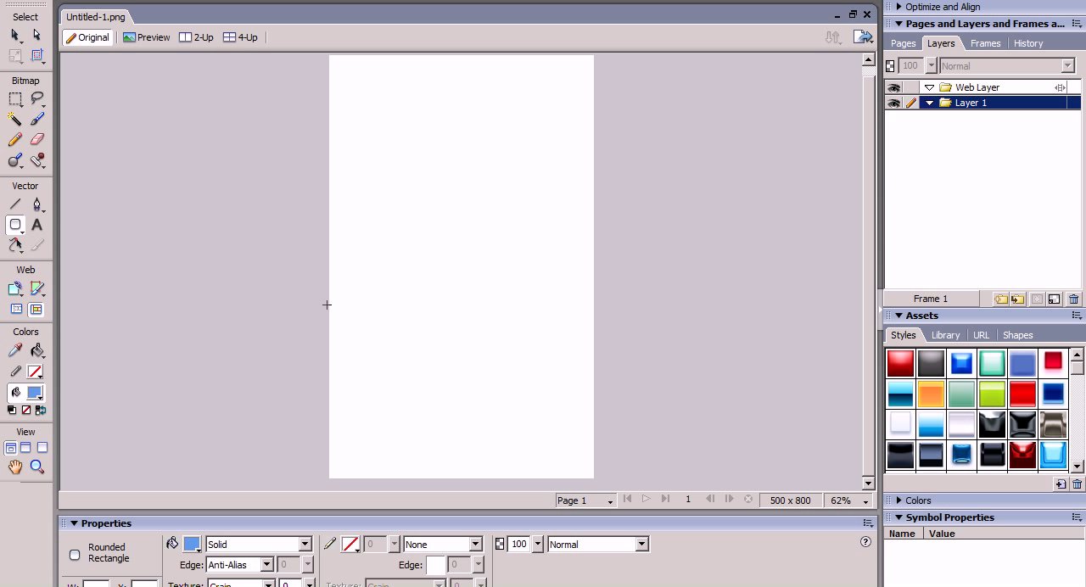
Draw a rounded rectangle over the lower canvas, trying chrome, blue and white glossy styles.
left_click_drag(327, 305, 603, 498)
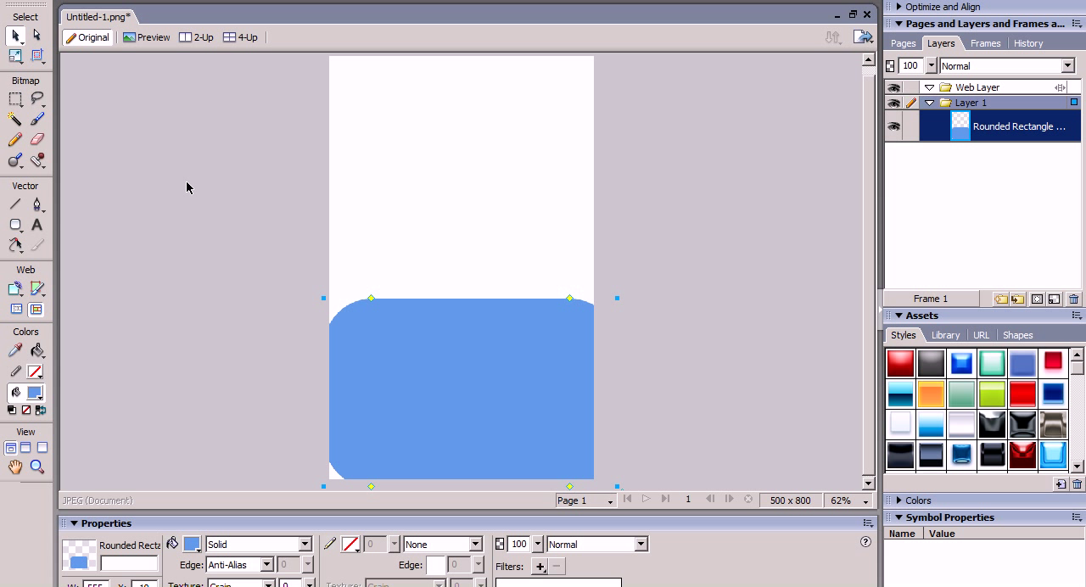
mouse_move(451, 399)
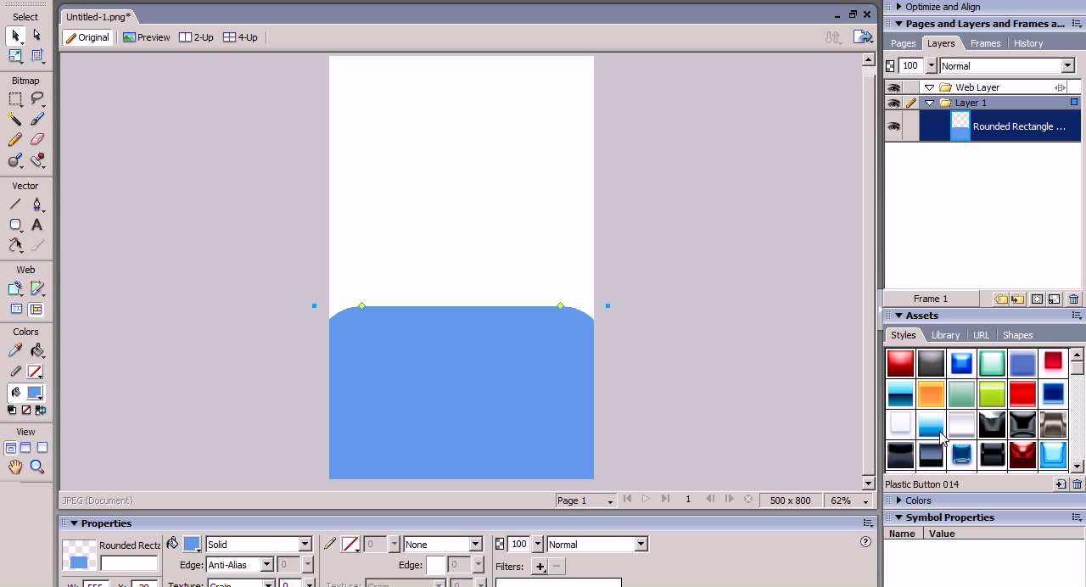
left_click(930, 456)
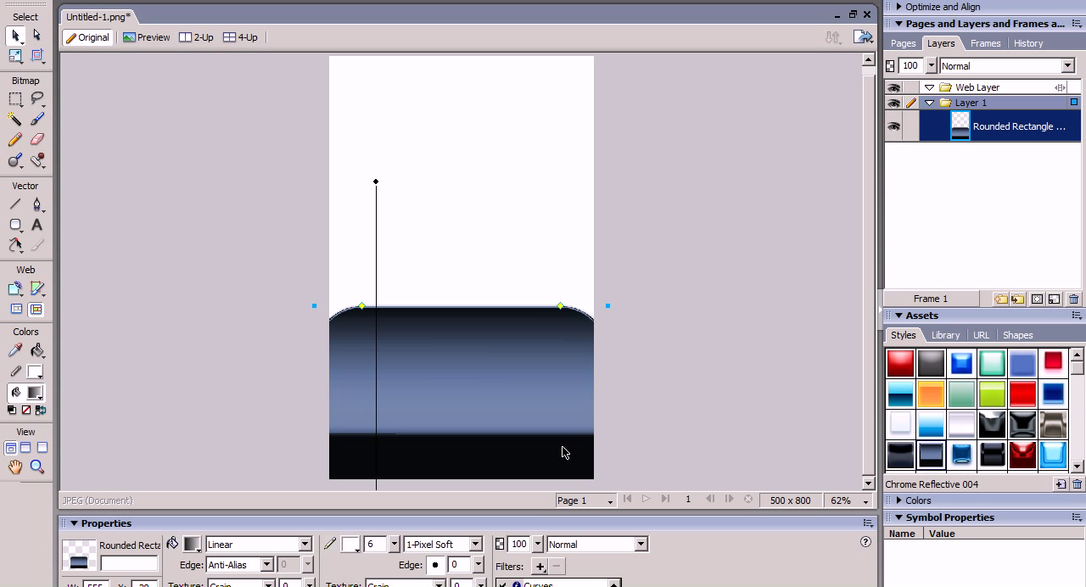
mouse_move(586, 427)
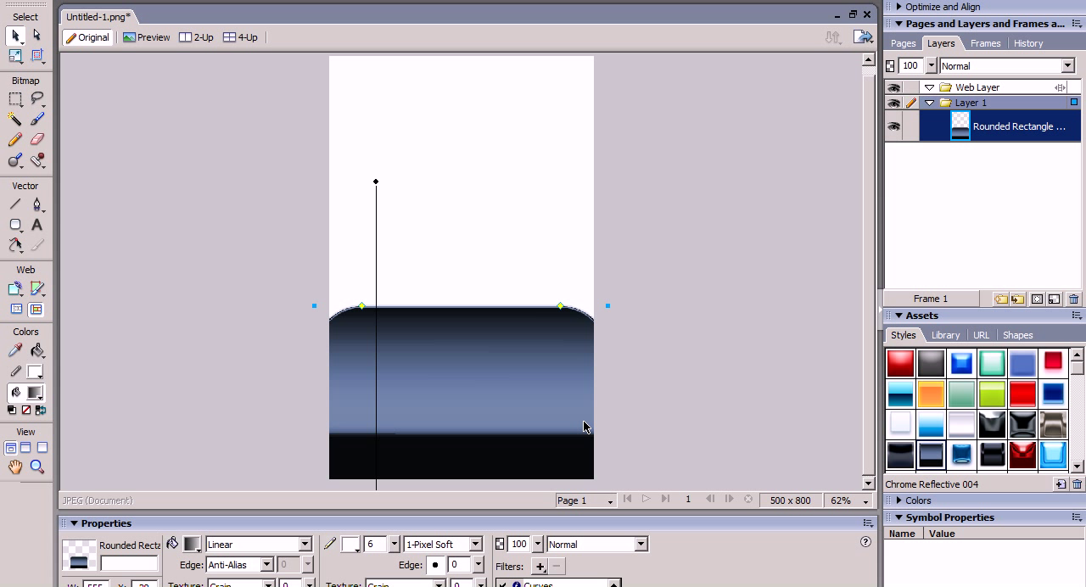
mouse_move(677, 295)
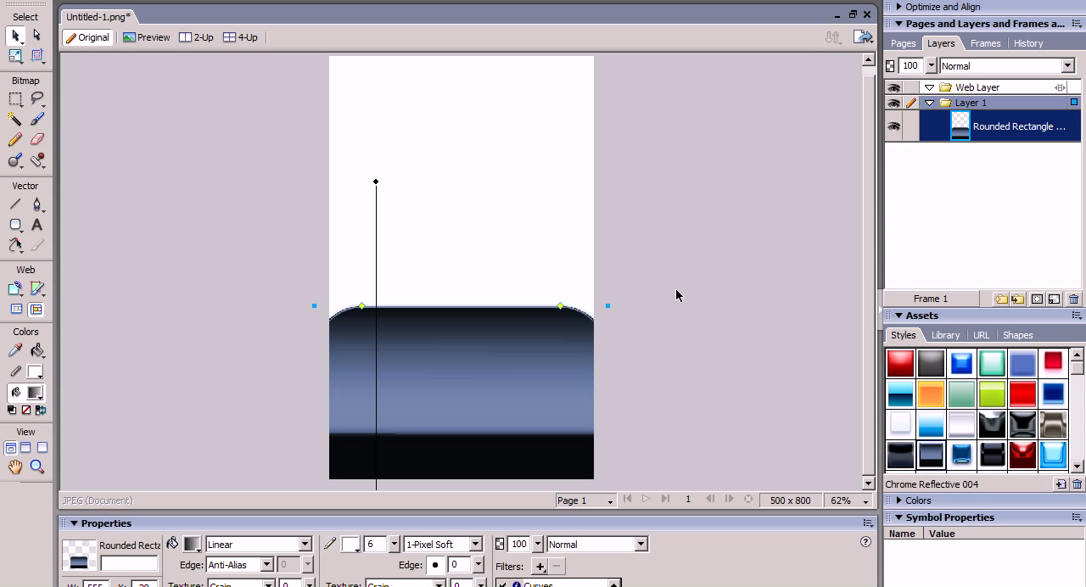
mouse_move(864, 403)
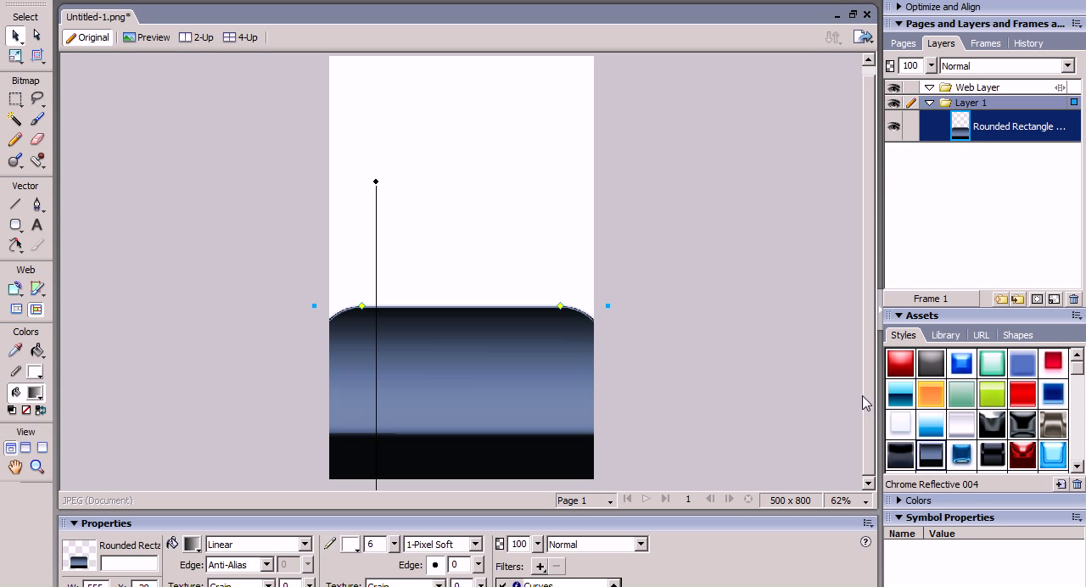
left_click(931, 424)
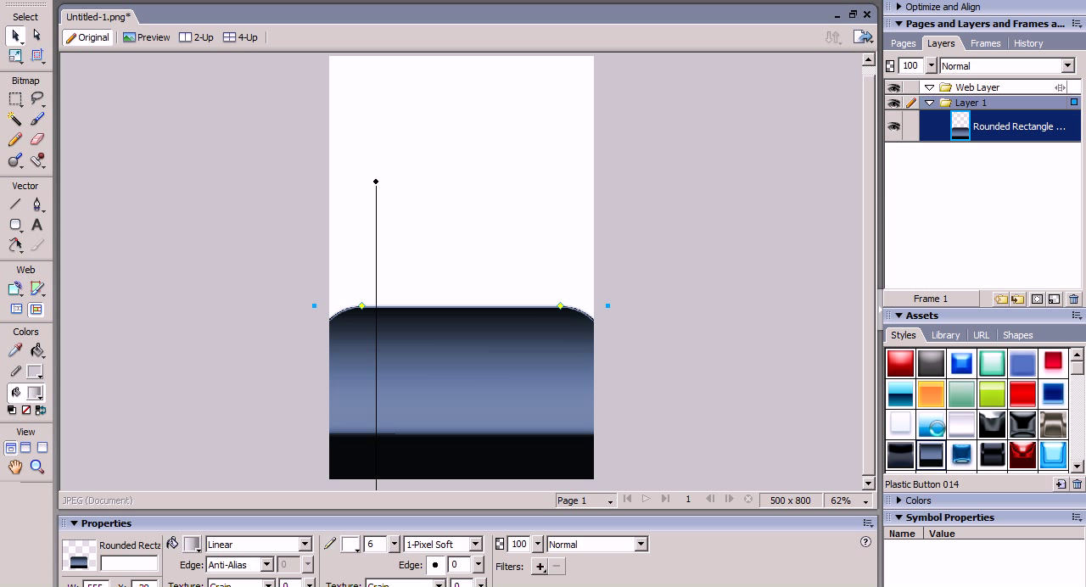
left_click(931, 426)
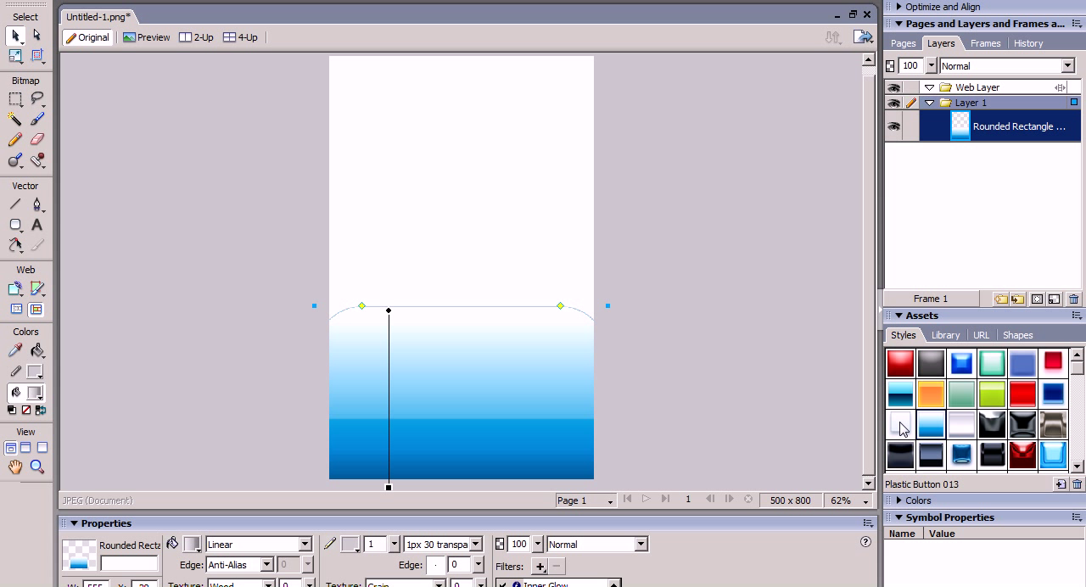
left_click(900, 424)
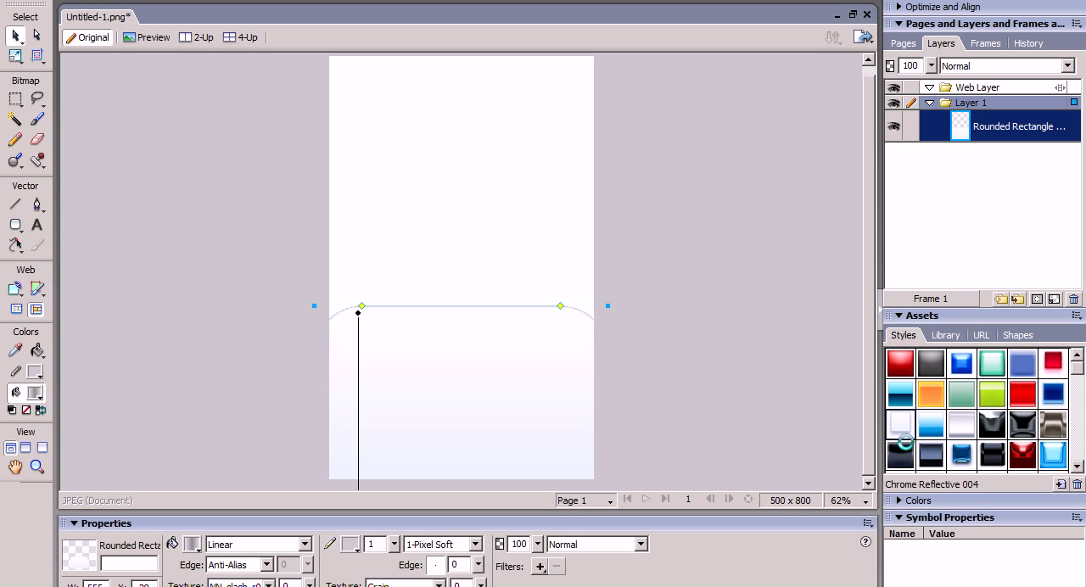
Turn the canvas black and give the rounded rectangle a Chrome Reflective style.
left_click(900, 456)
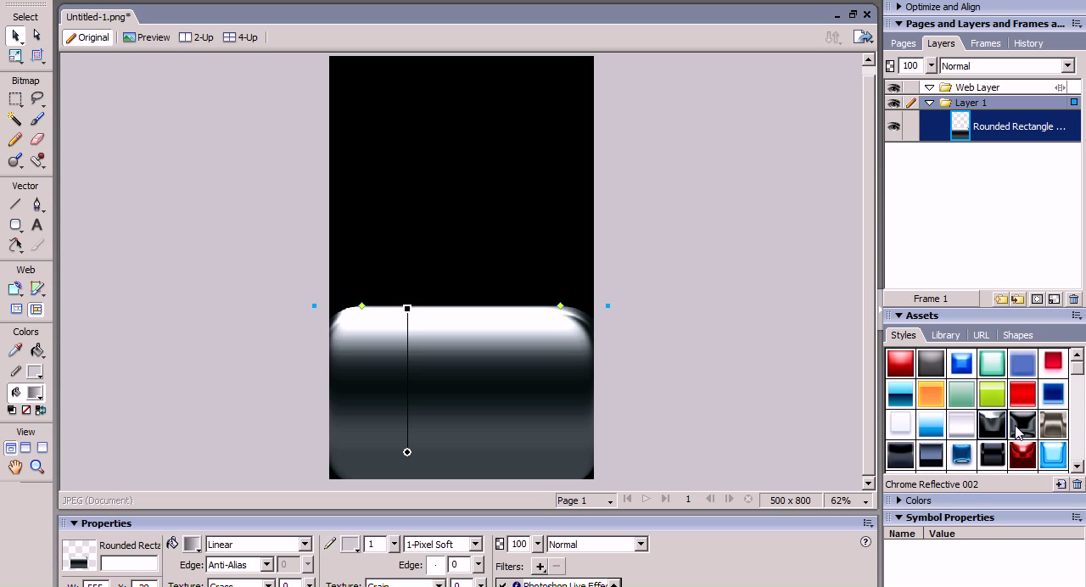
left_click(992, 424)
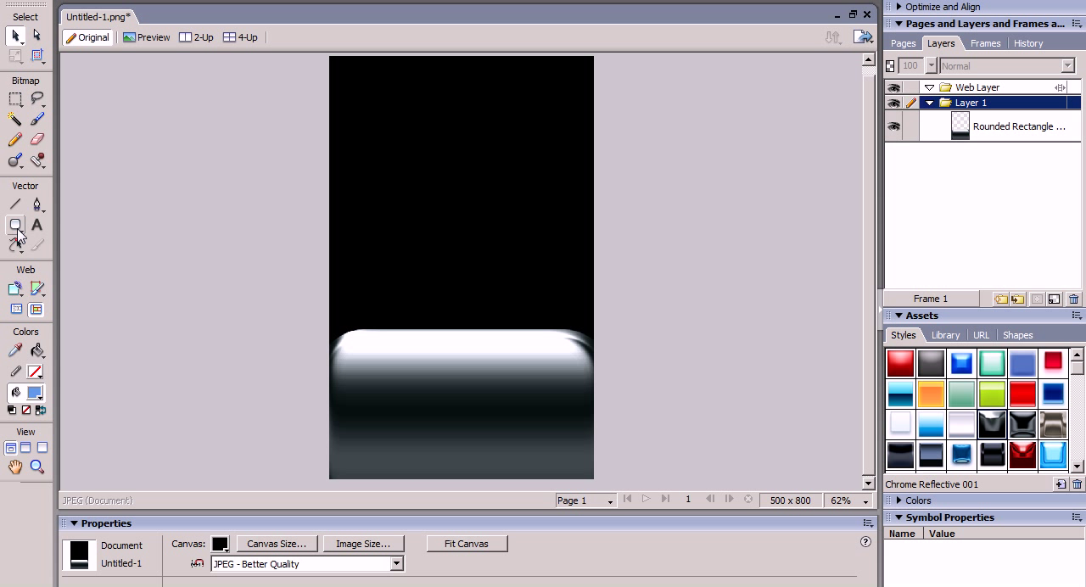
Draw a thin top-edge rectangle styled with Plastic Button 001.
left_click(16, 226)
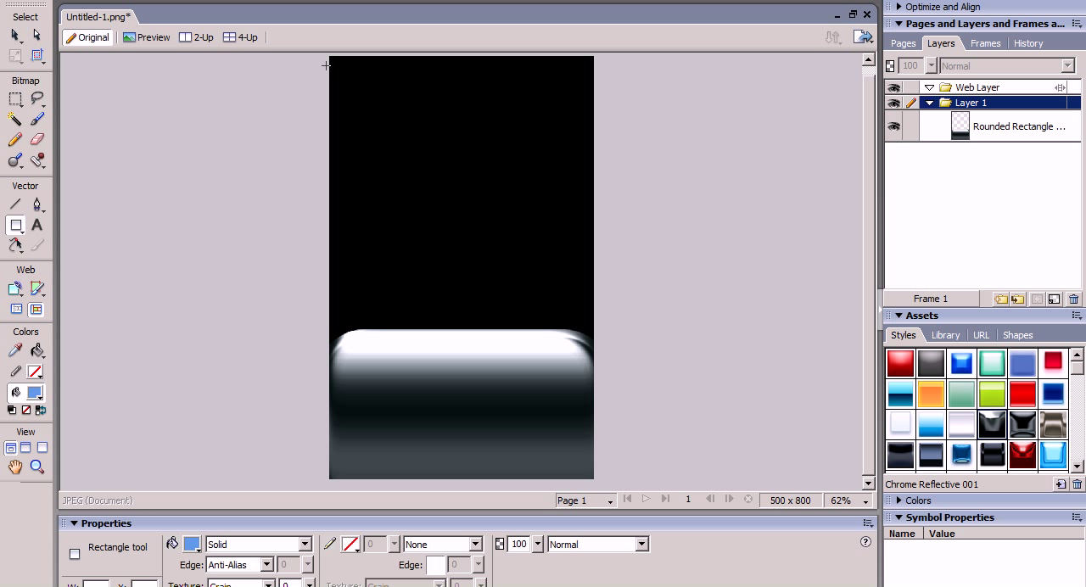
left_click_drag(326, 65, 605, 82)
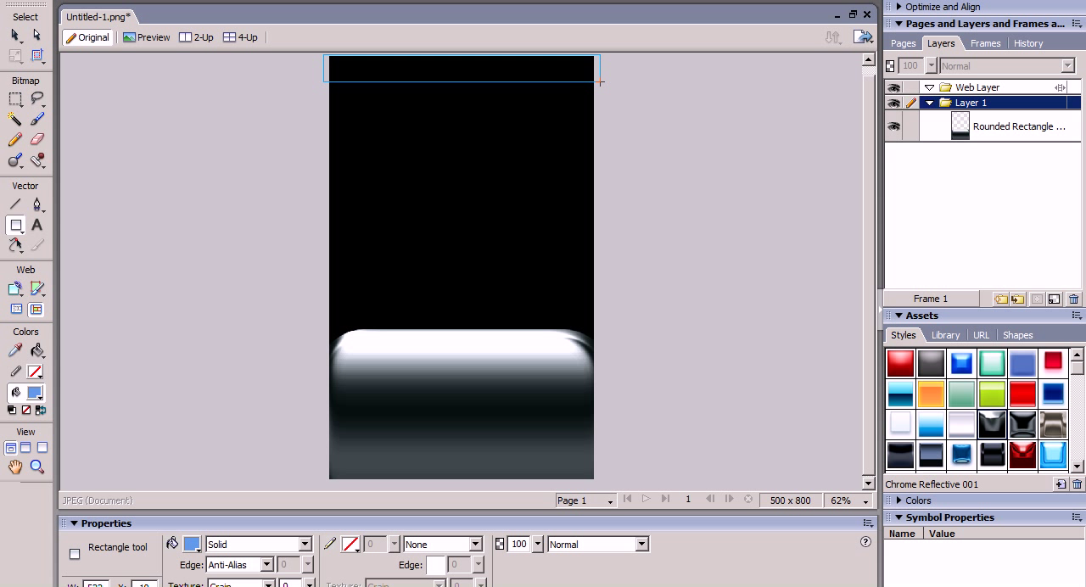
left_click_drag(325, 53, 599, 83)
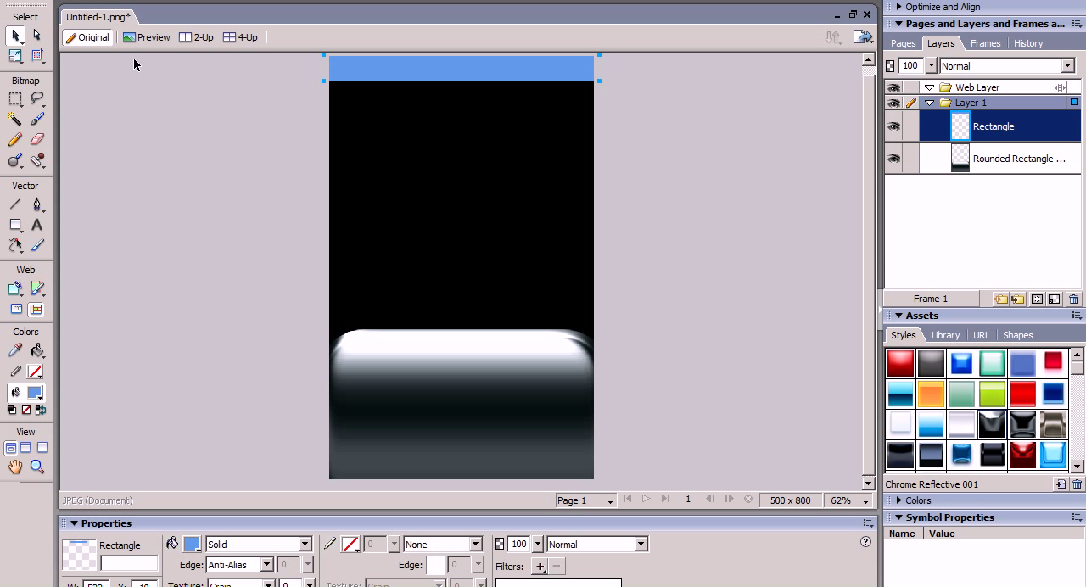
mouse_move(931, 393)
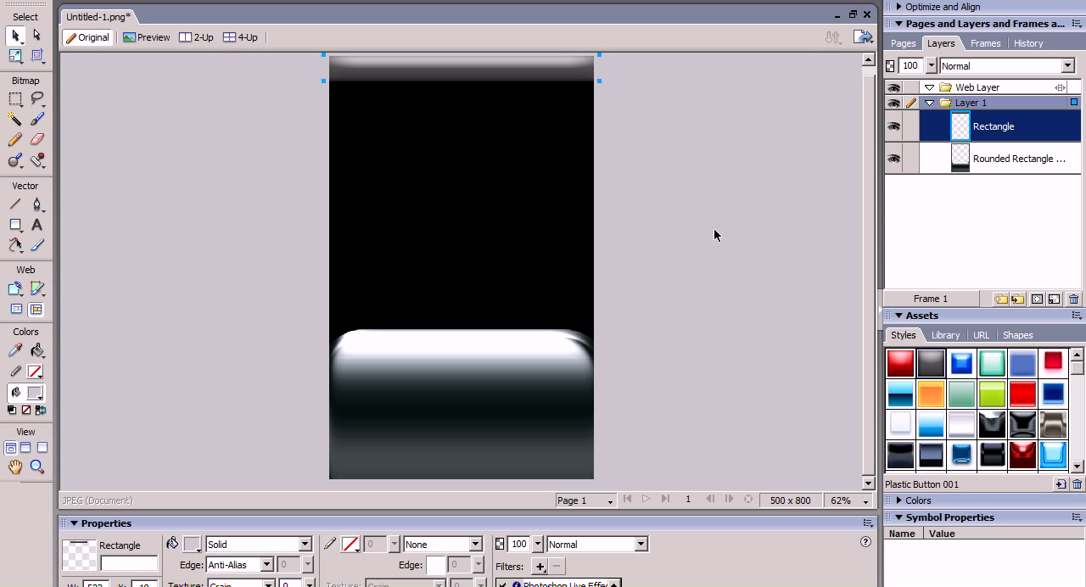
left_click(471, 206)
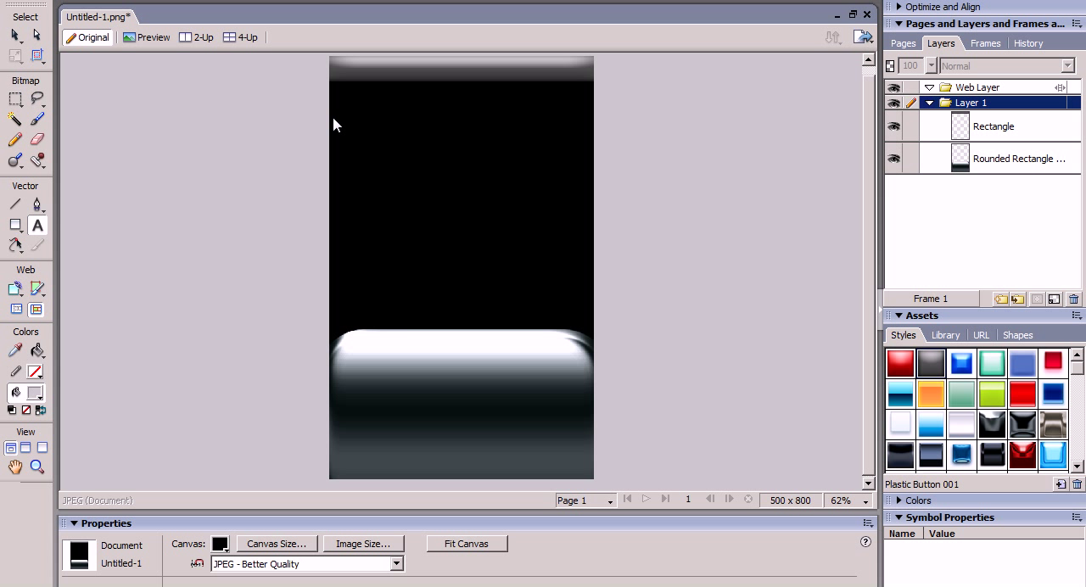
Type 'DJTronuk' at the top, apply Plastic Button 013, and shrink it to size 56.
left_click(37, 225)
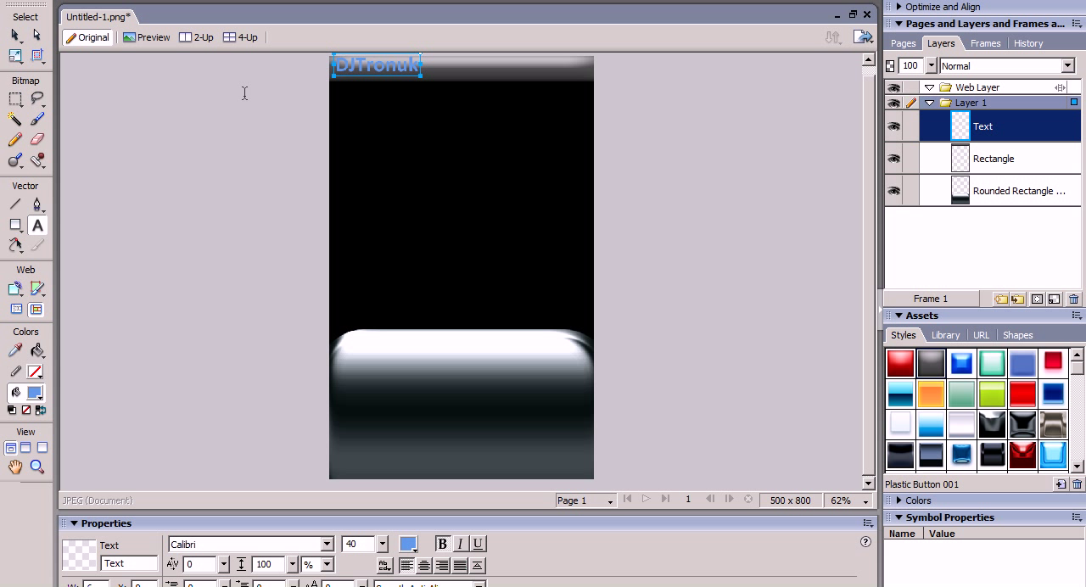
left_click(14, 34)
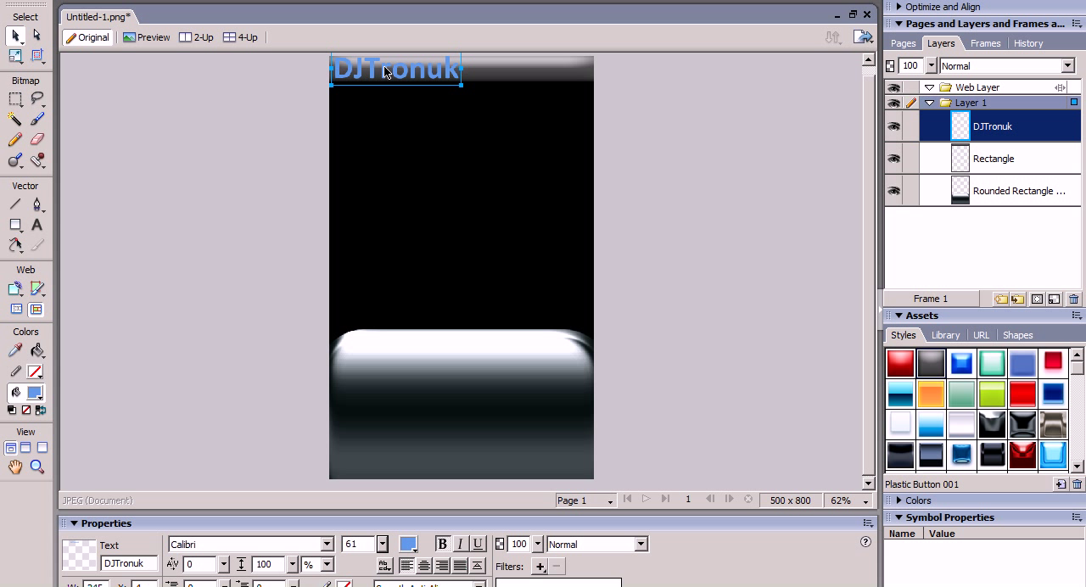
mouse_move(961, 423)
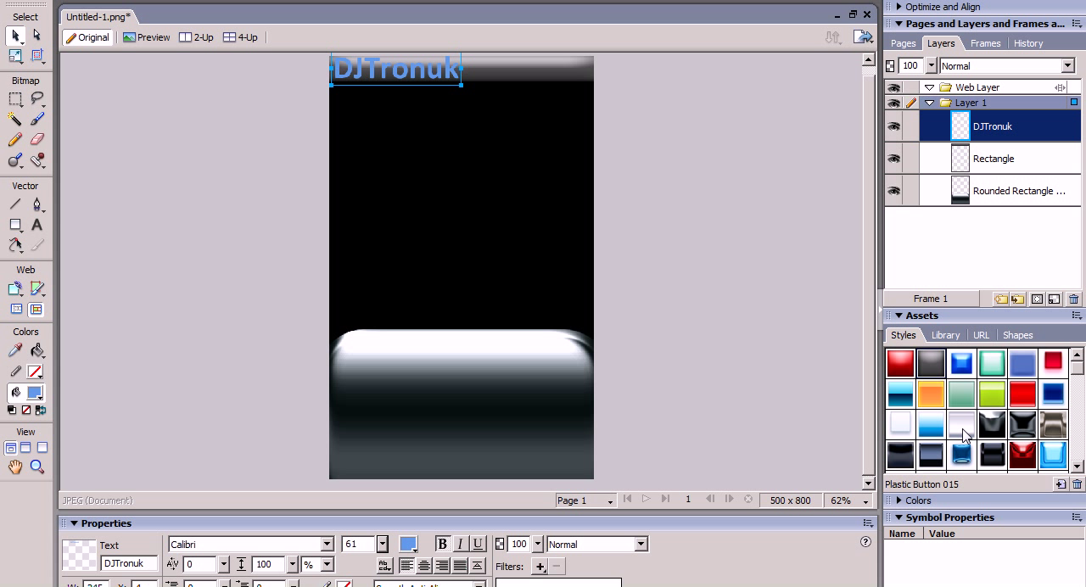
left_click(930, 425)
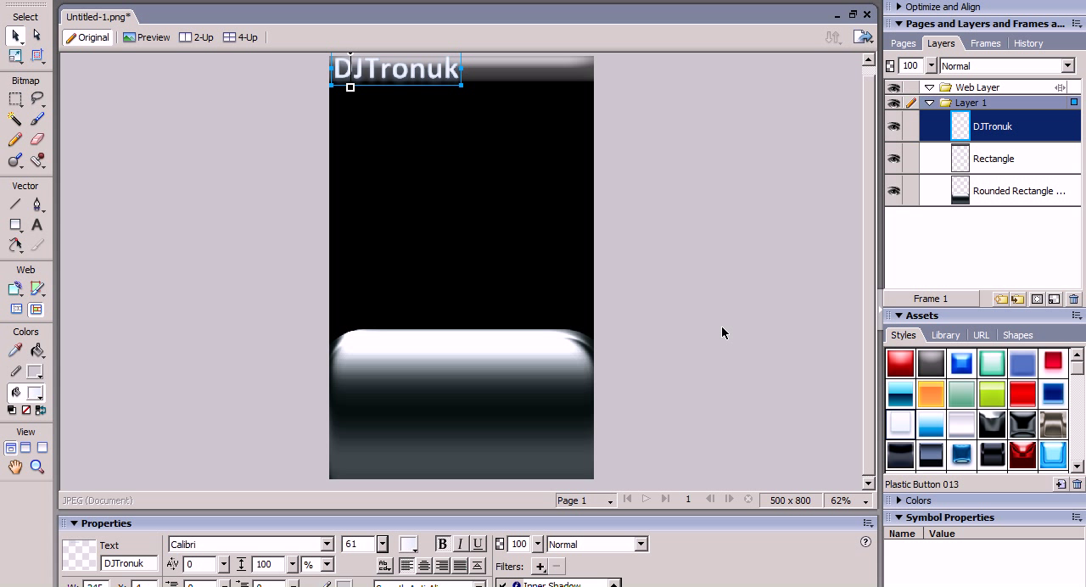
left_click(409, 544)
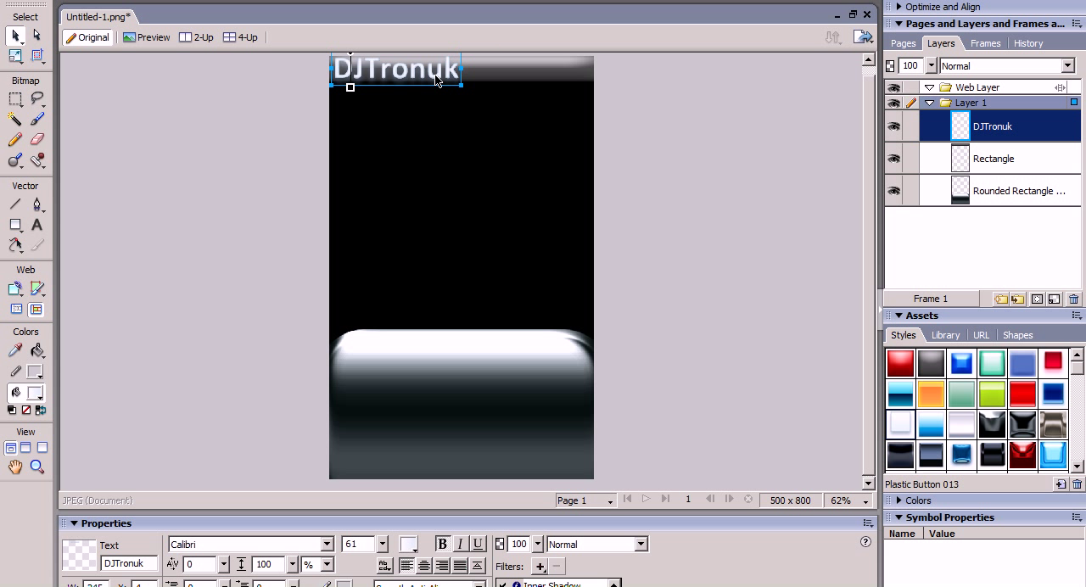
mouse_move(384, 548)
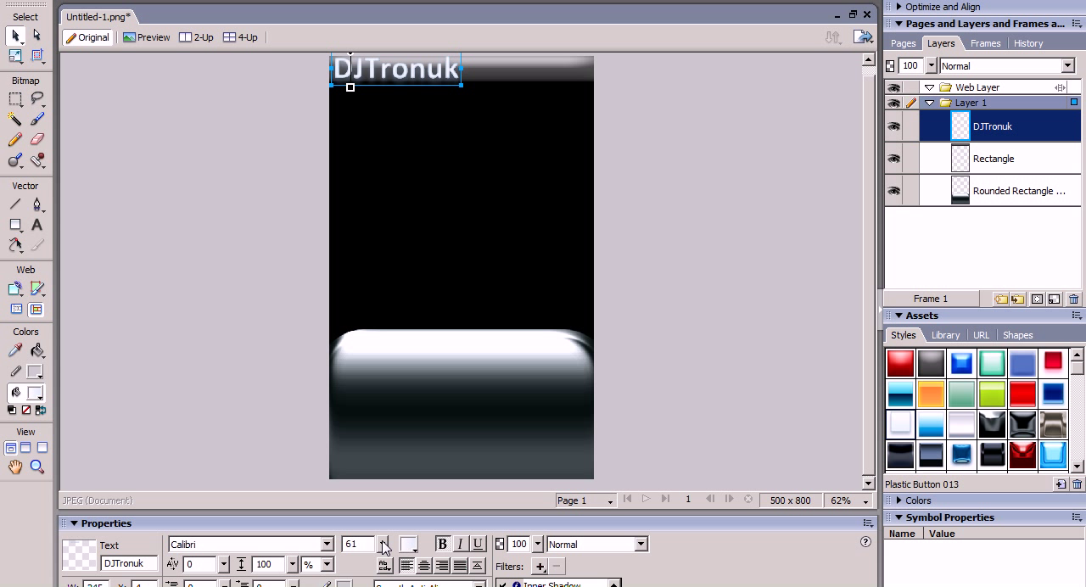
left_click(383, 550)
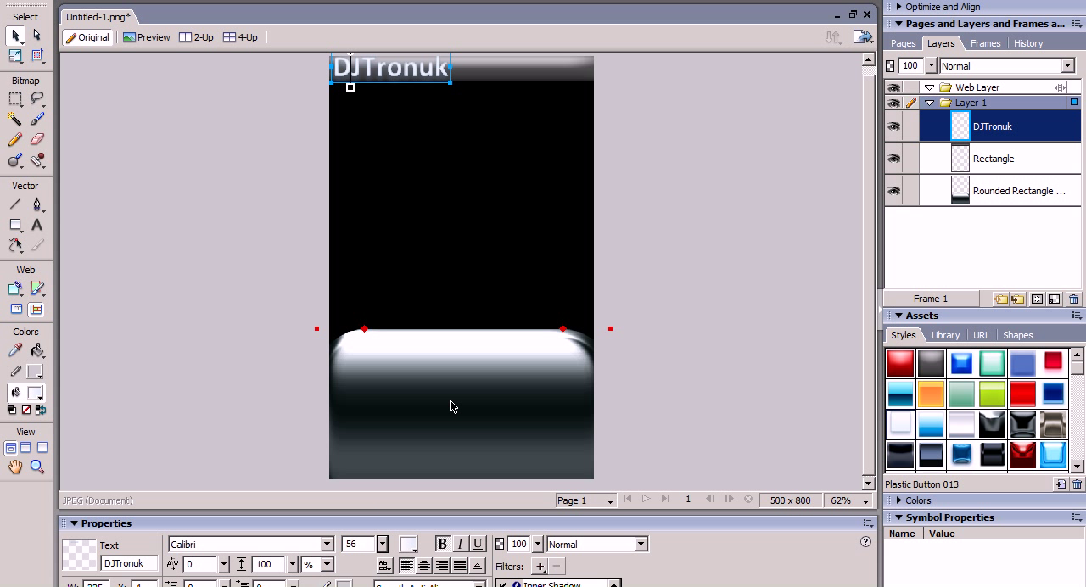
left_click(693, 208)
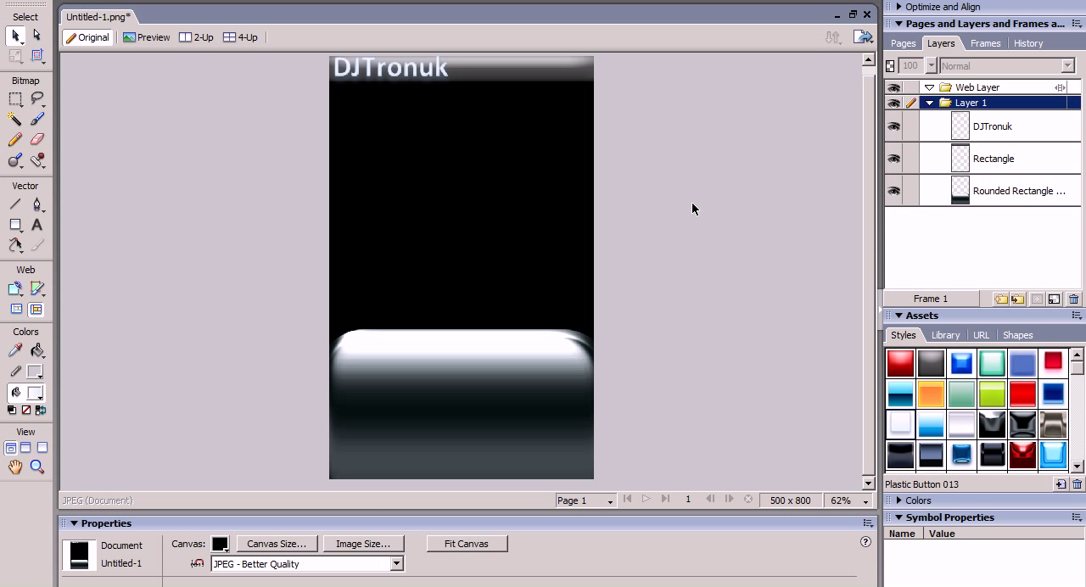
mouse_move(318, 306)
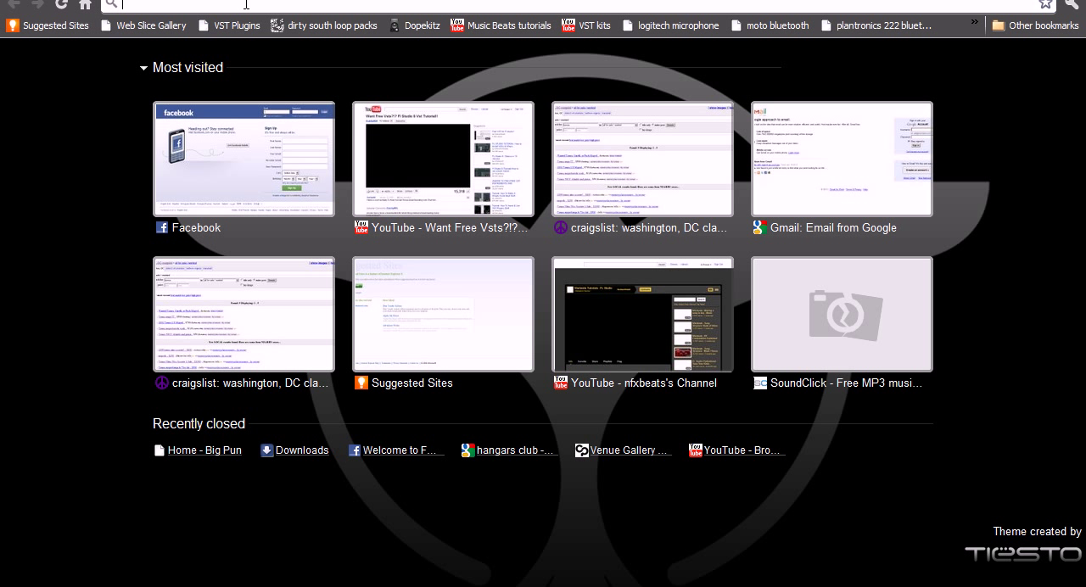
mouse_move(283, 4)
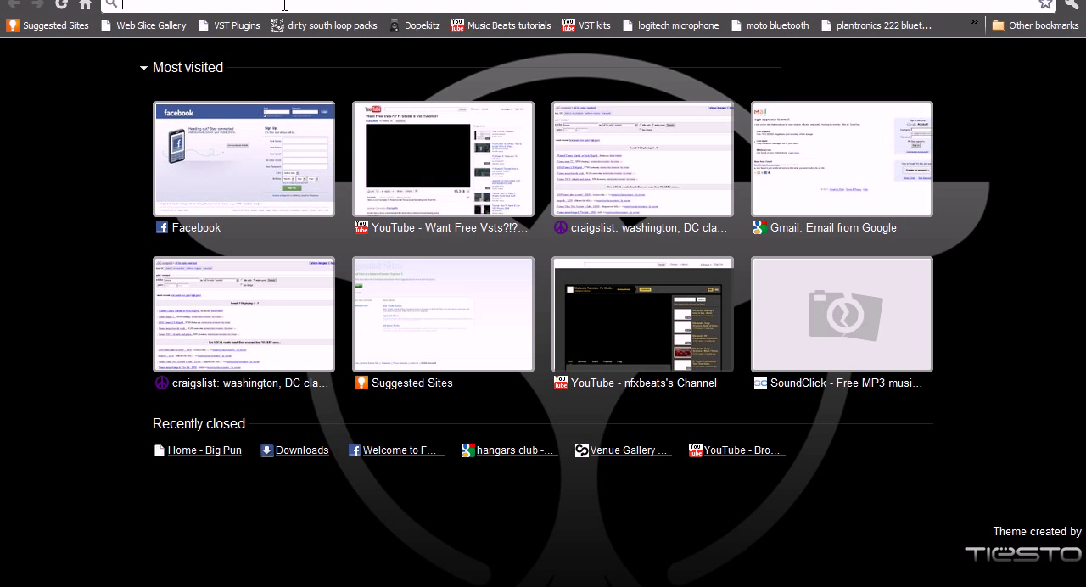
Search Google Images for dj's and open the grey cartoon DJ at turntables.
type("dj")
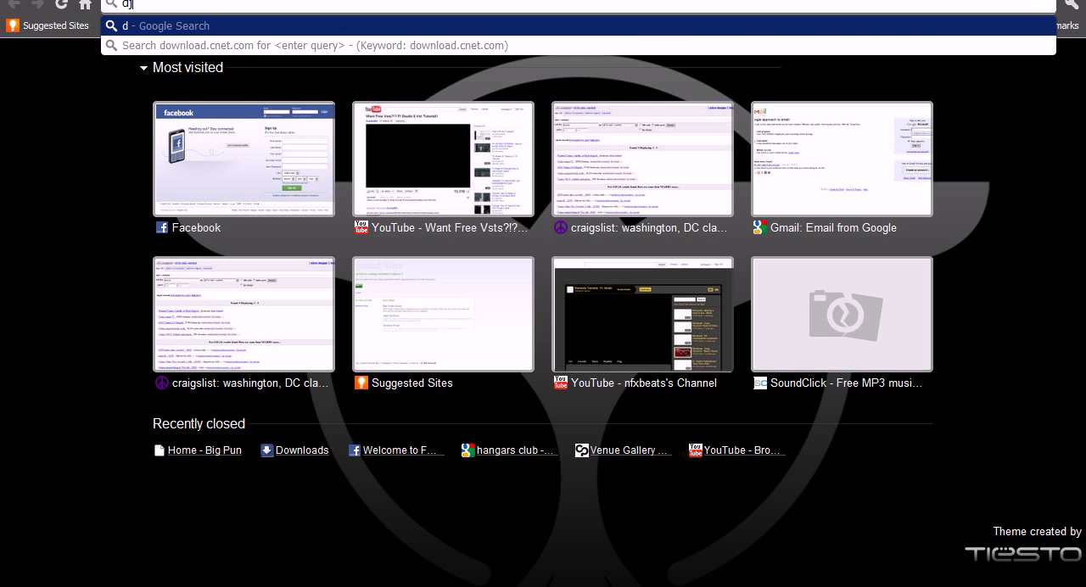
key("Return")
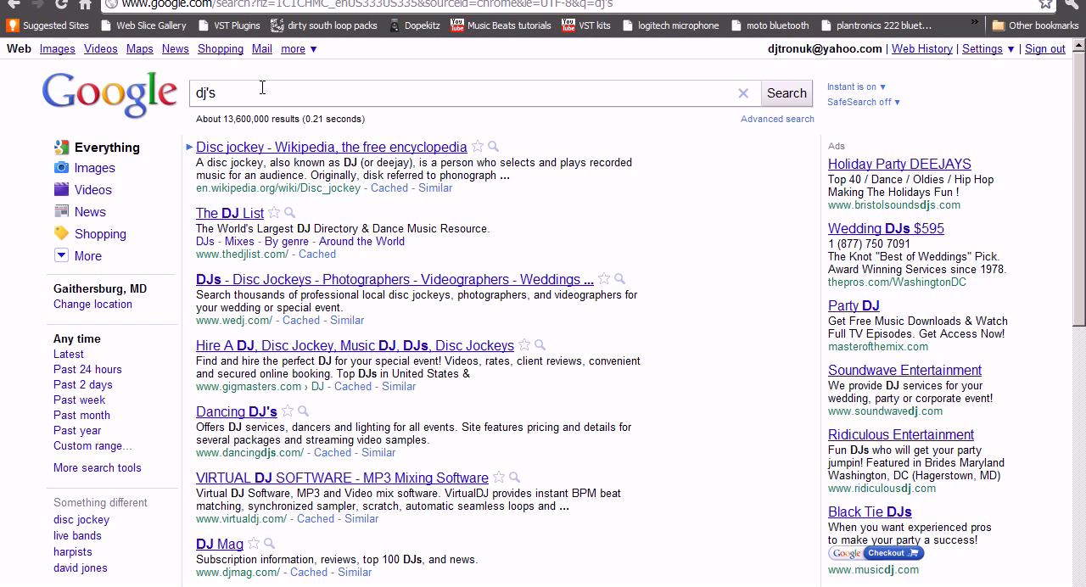
left_click(57, 48)
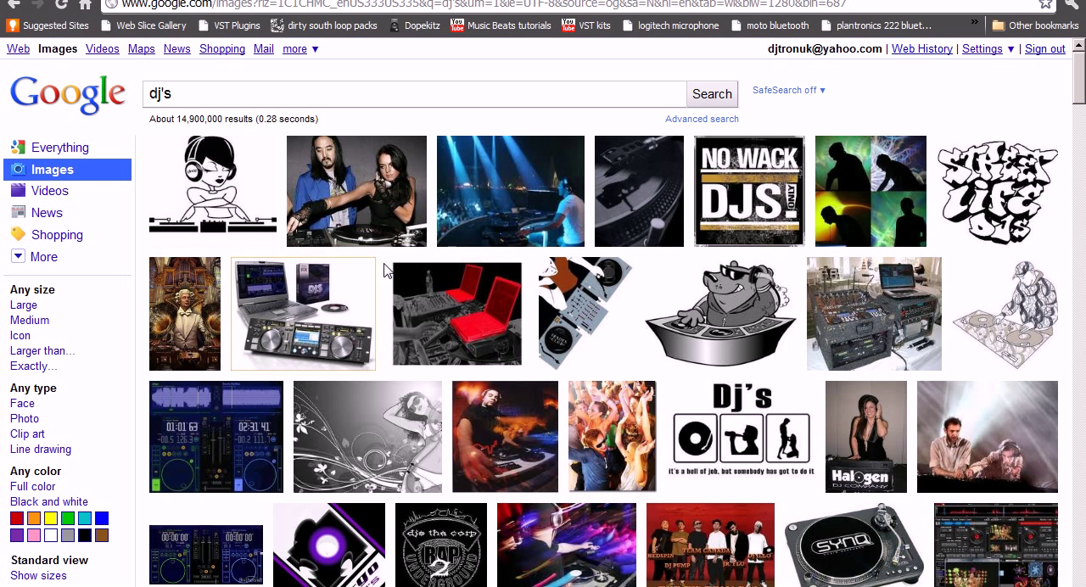
mouse_move(310, 253)
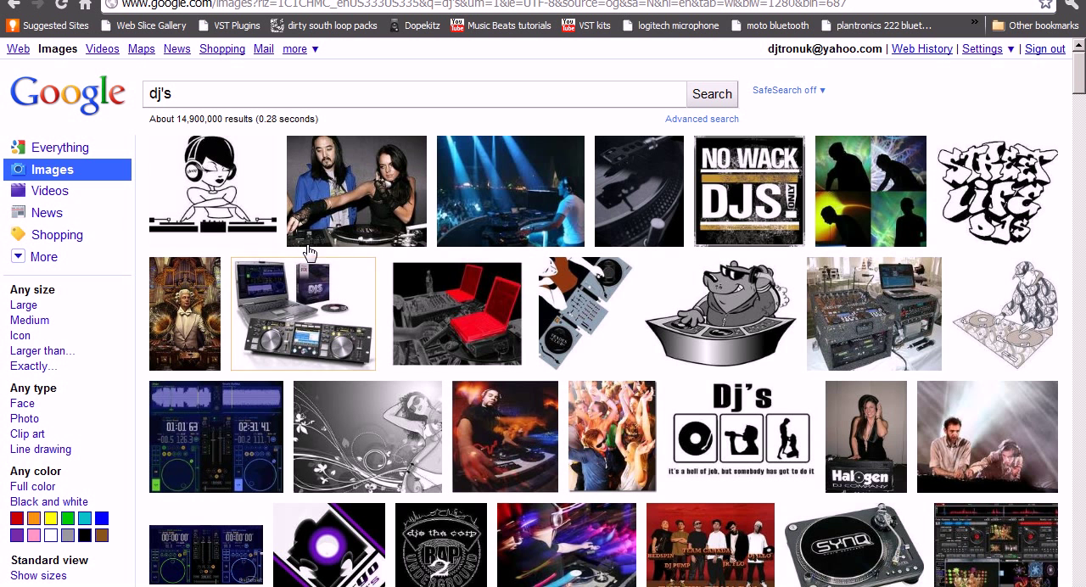
mouse_move(658, 447)
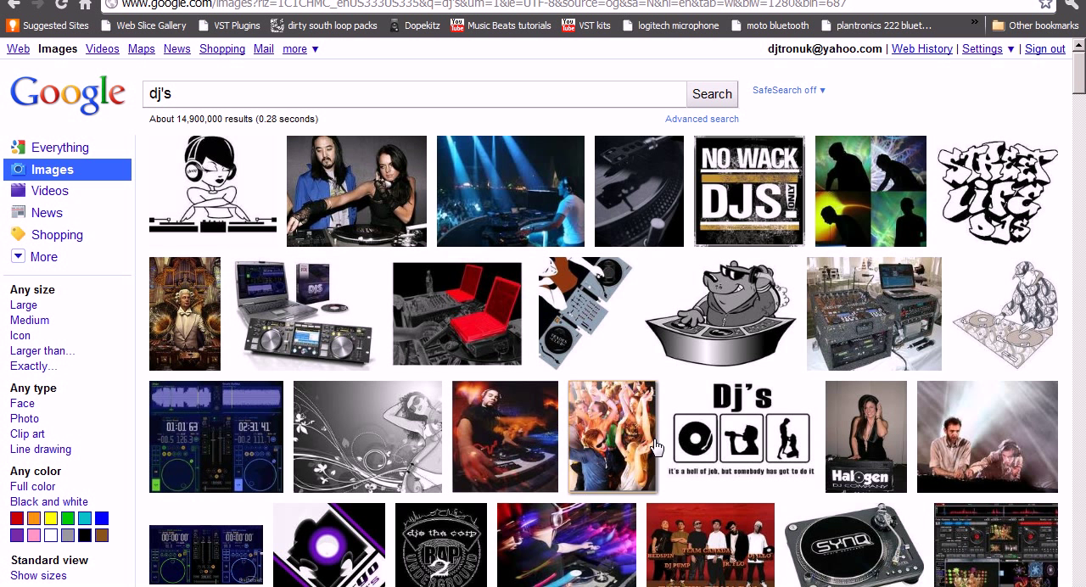
mouse_move(212, 190)
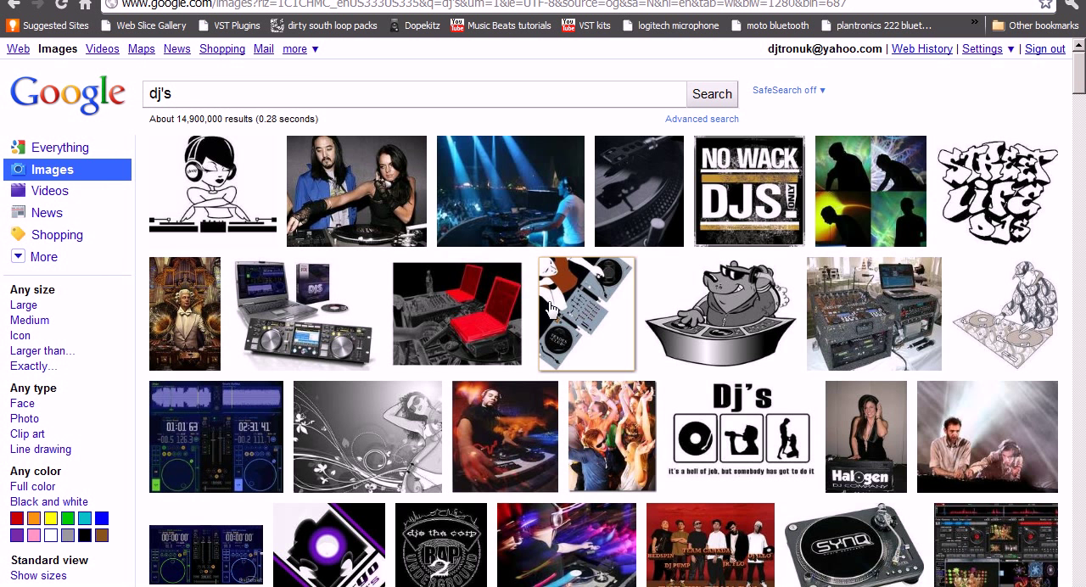
left_click(586, 312)
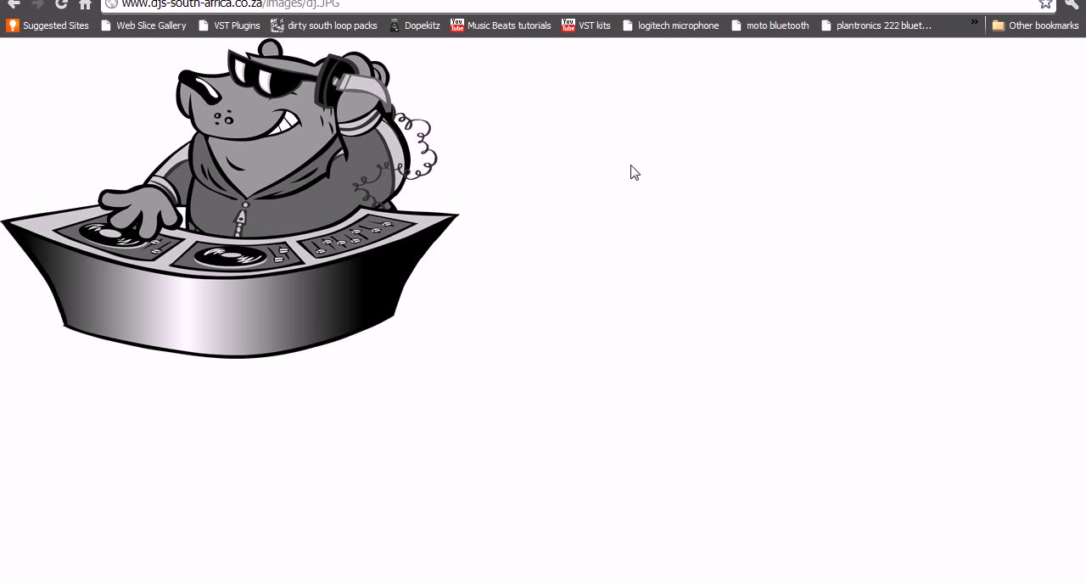
Use Save image as to store the cartoon DJ picture as 'dj' in Posters.
right_click(282, 232)
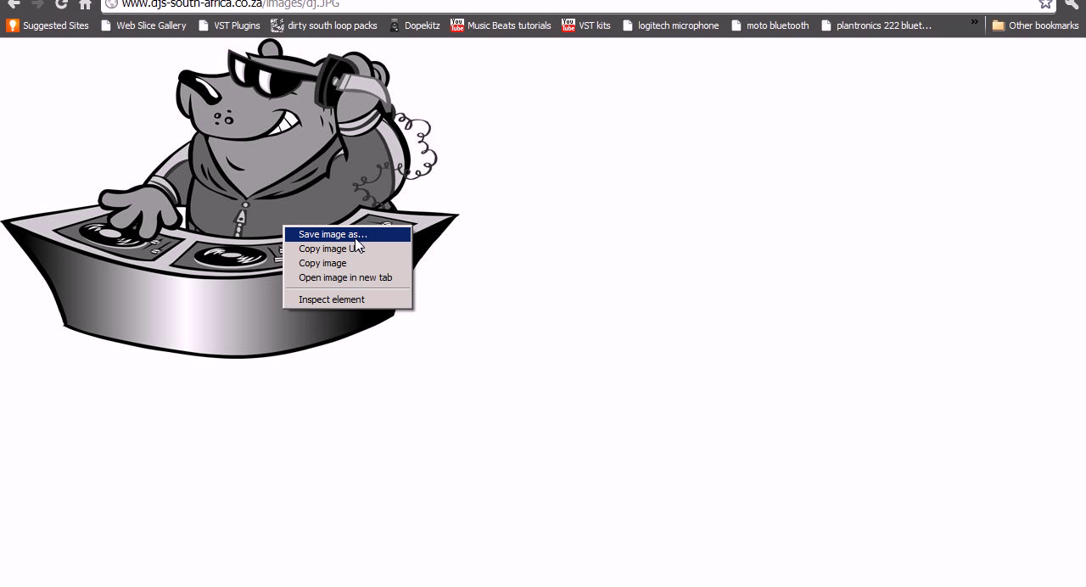
left_click(356, 243)
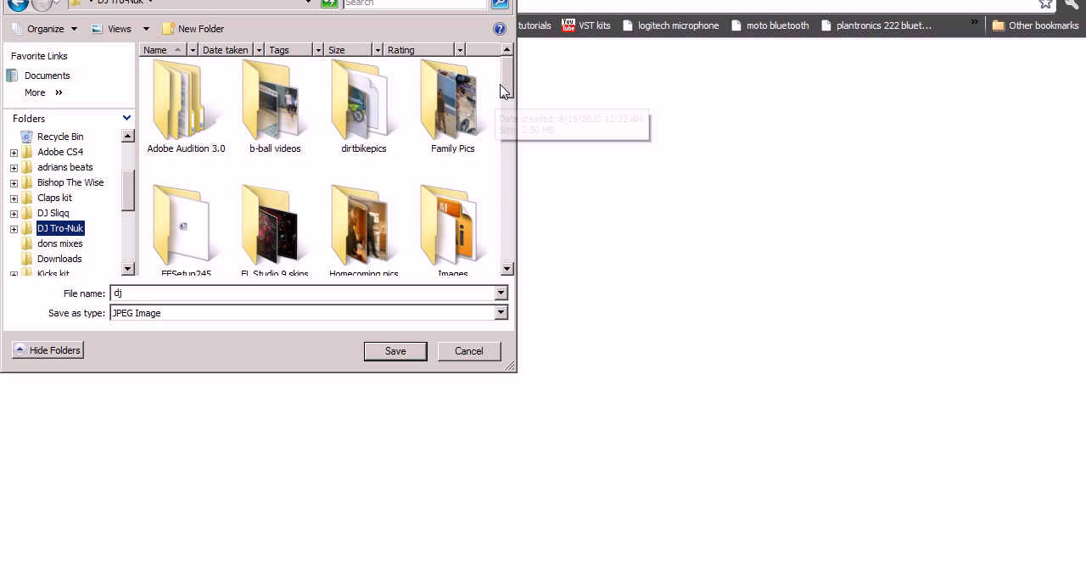
scroll("down", 3)
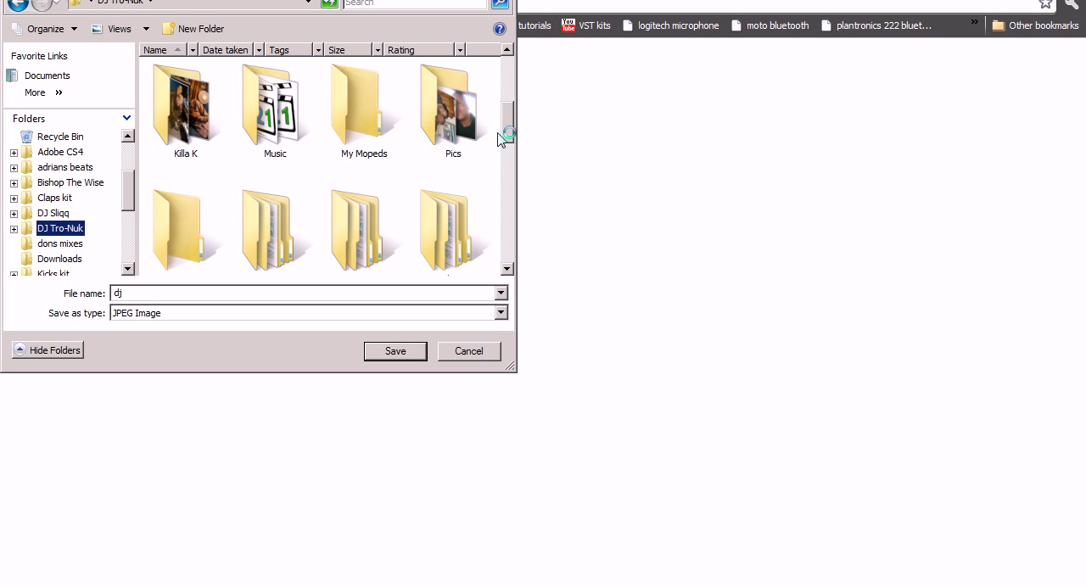
scroll("down", 3)
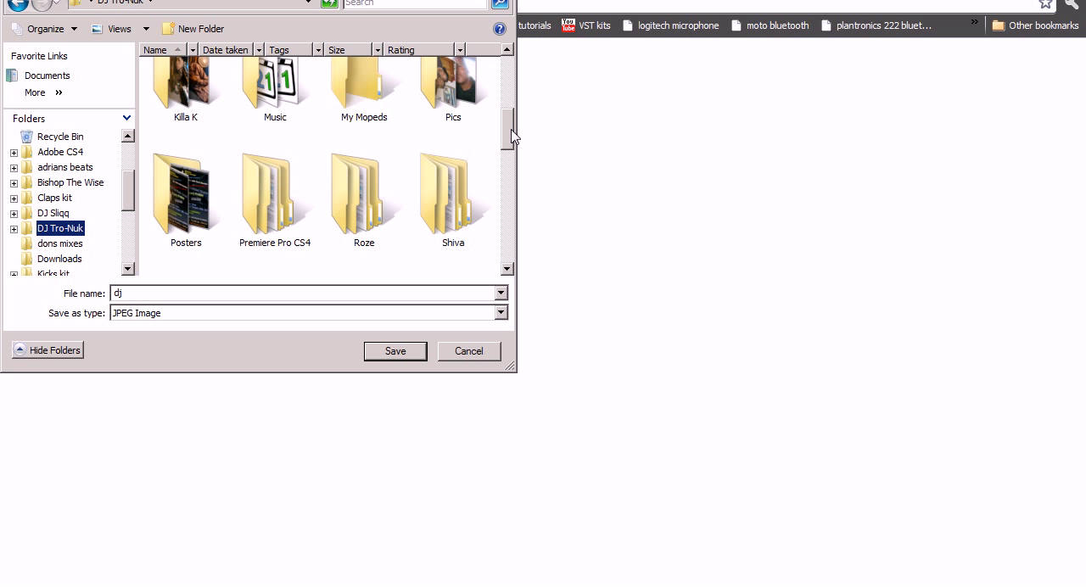
double_click(185, 195)
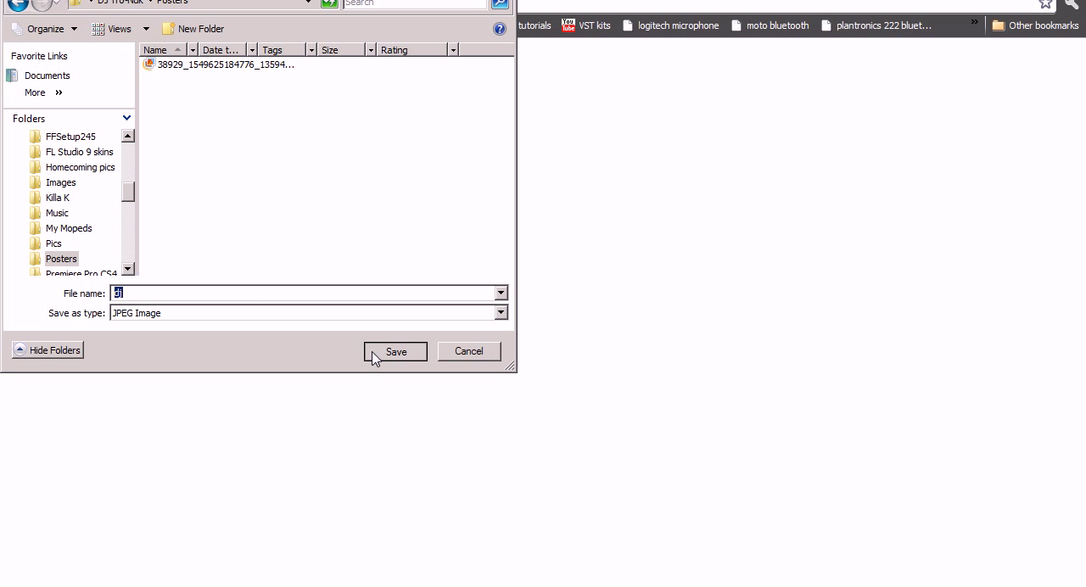
left_click(395, 351)
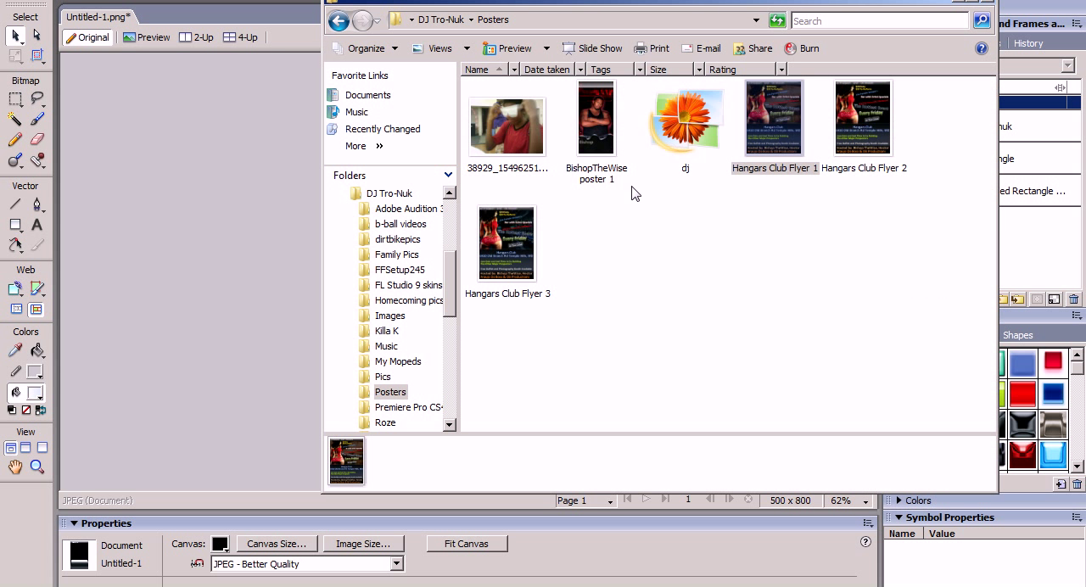
Import dj.jpg, enlarge it, move it up, and put its layer beneath all others.
left_click(684, 117)
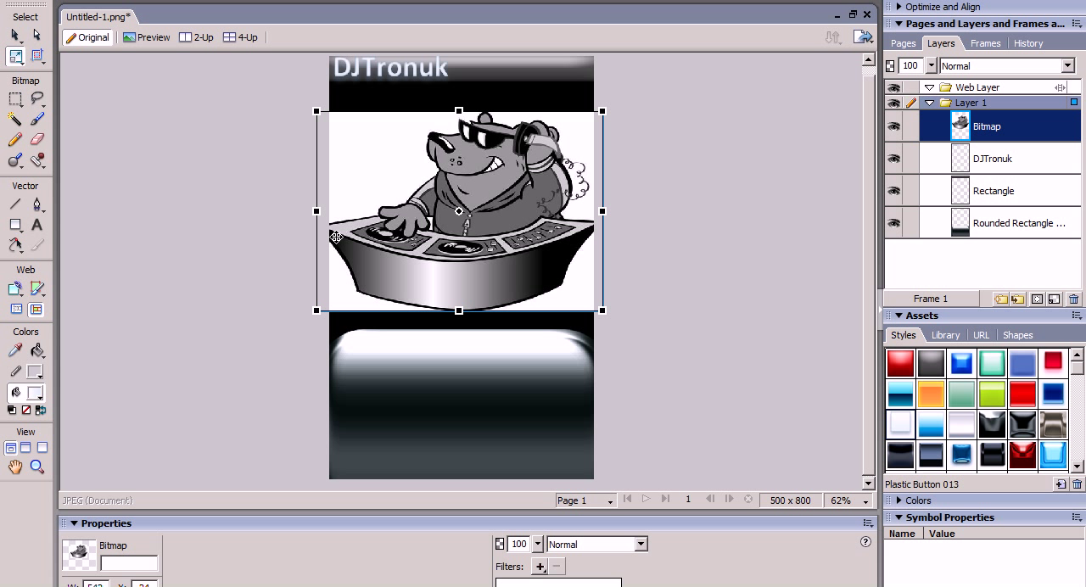
mouse_move(605, 310)
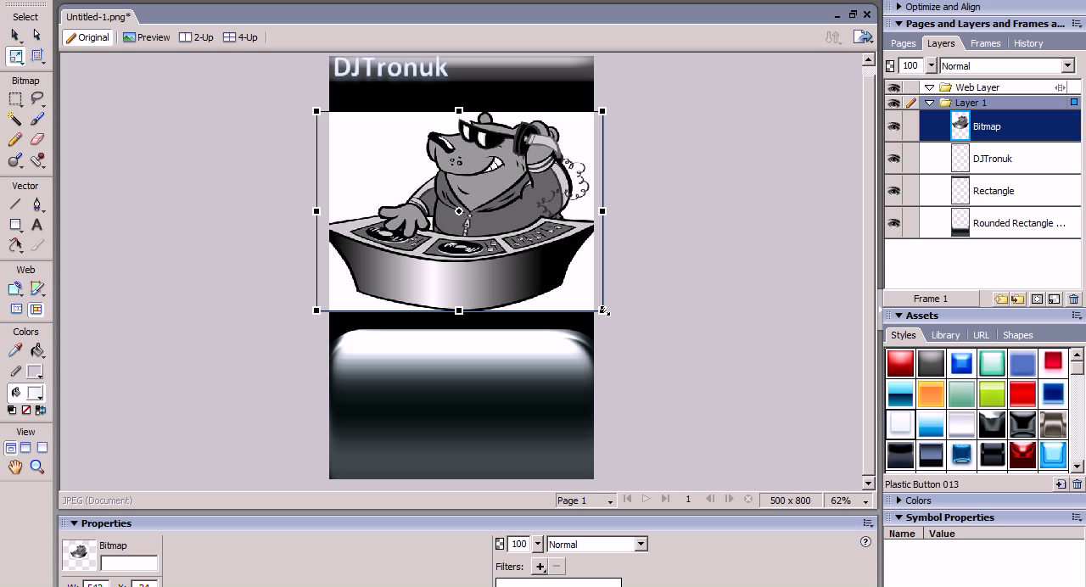
left_click_drag(602, 310, 666, 356)
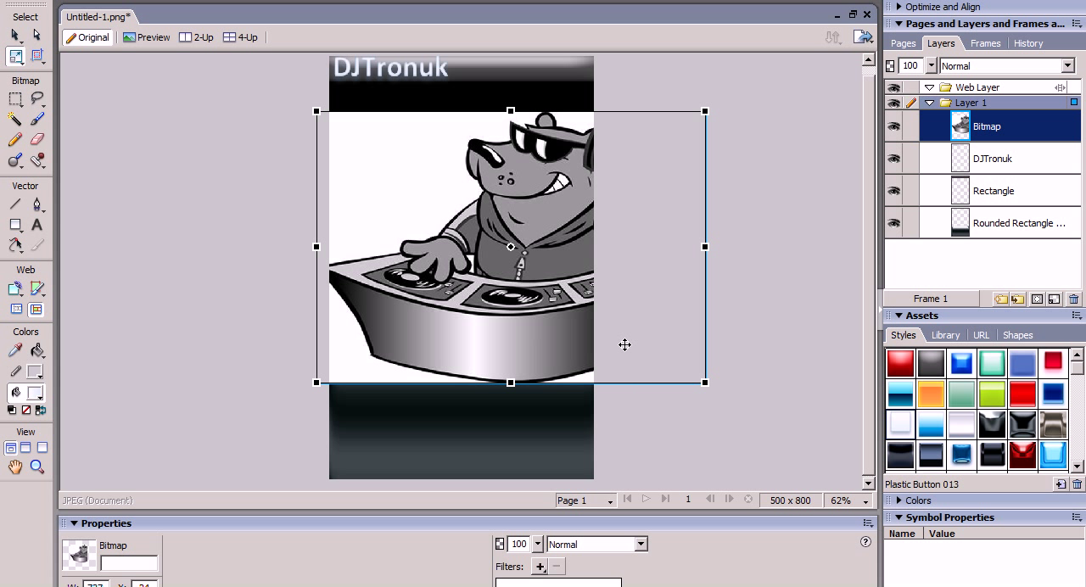
left_click_drag(509, 247, 476, 210)
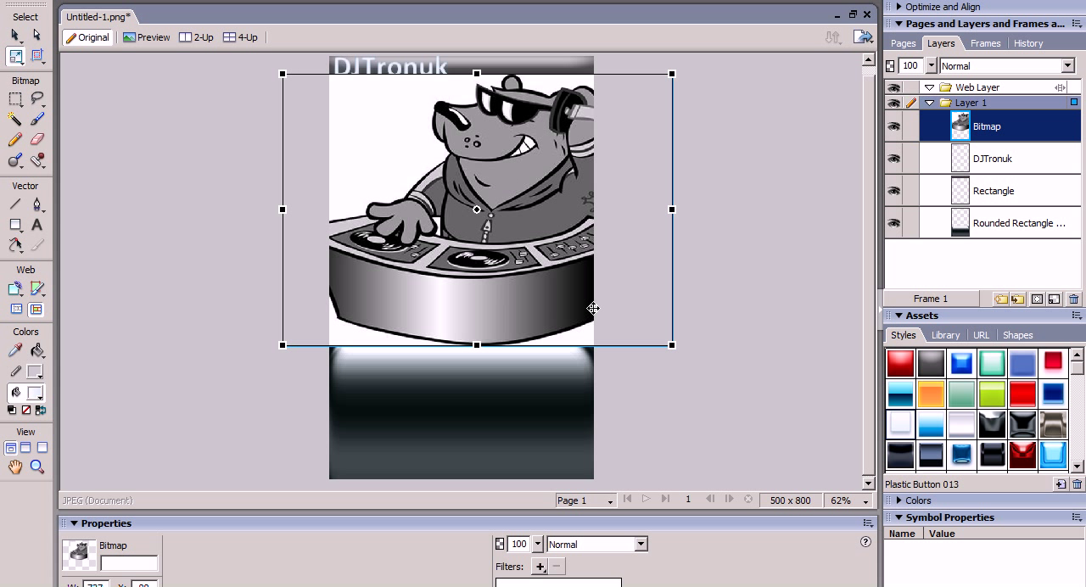
mouse_move(507, 295)
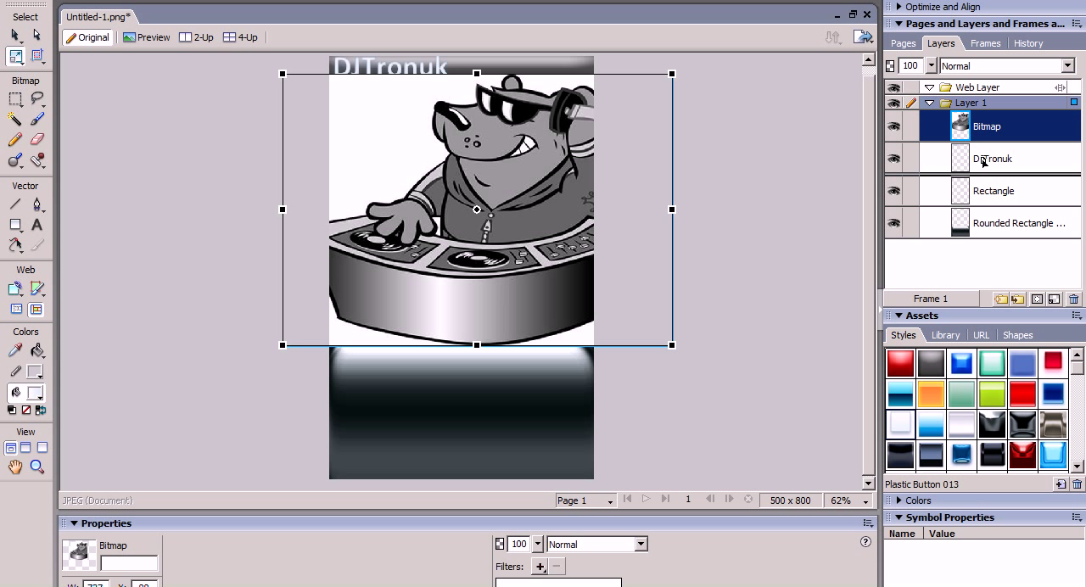
left_click_drag(986, 126, 986, 223)
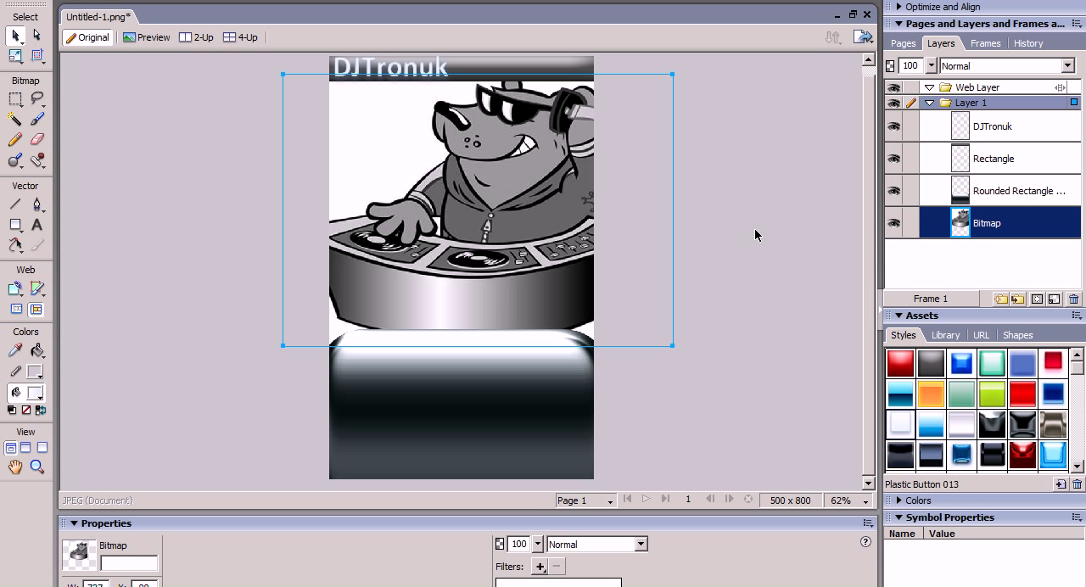
Magic Wand-select the cartoon's white background, delete it, and deselect.
left_click(473, 325)
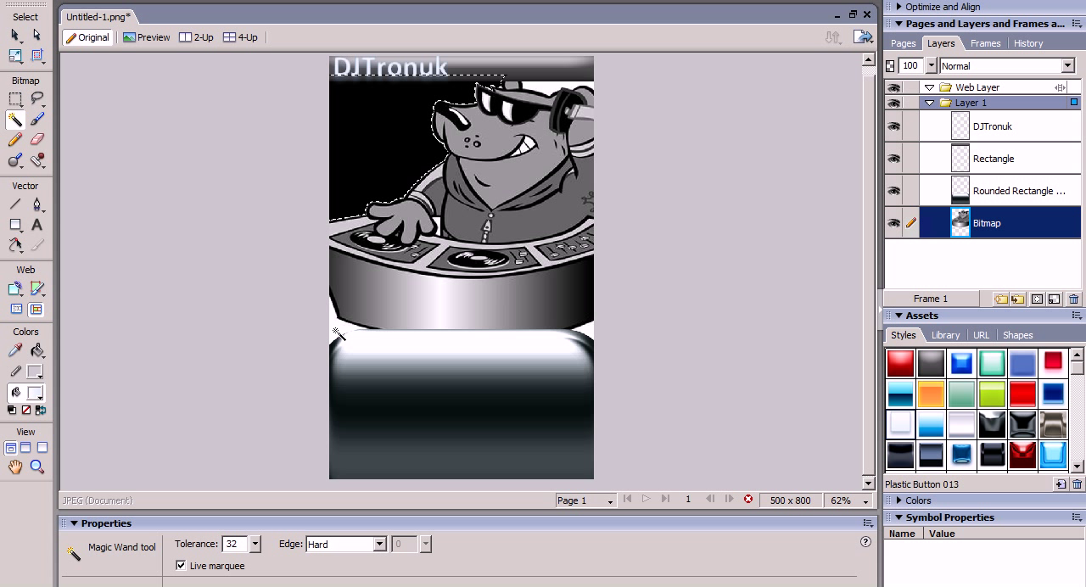
left_click(337, 344)
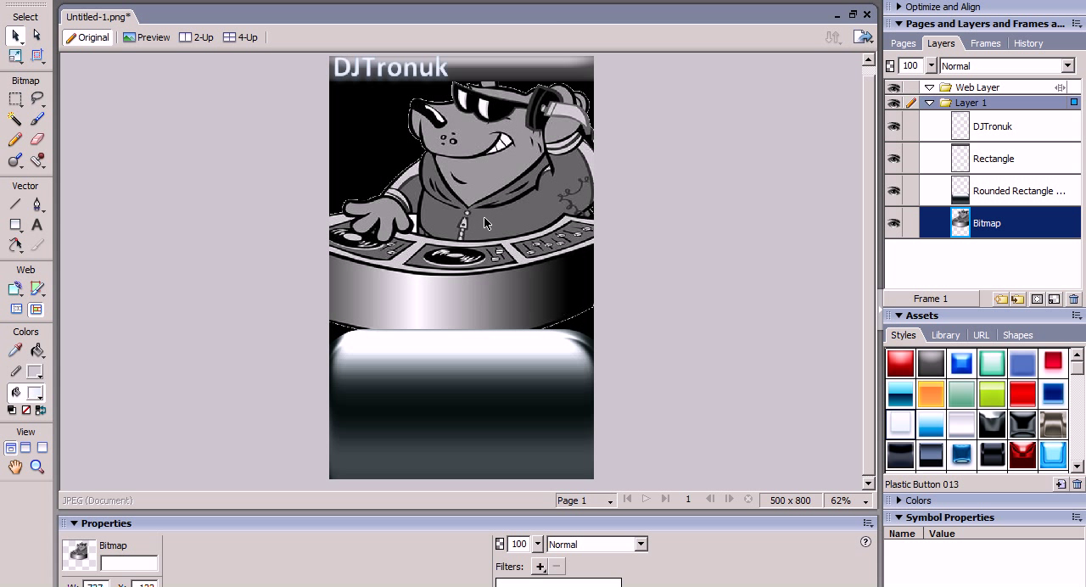
left_click(458, 225)
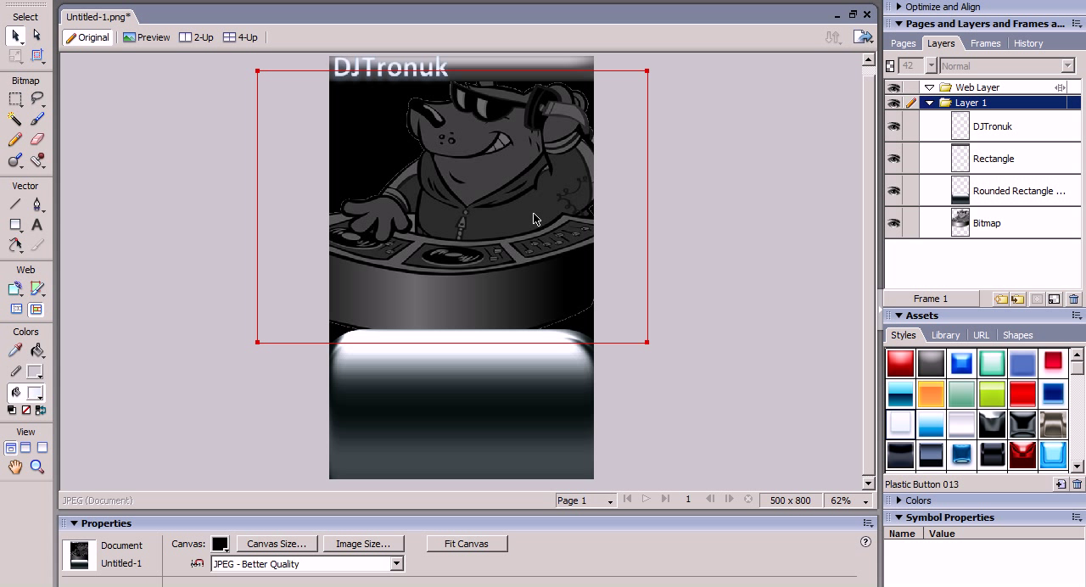
Set the DJ cartoon's opacity to 42 and add a Blur filter.
left_click(987, 223)
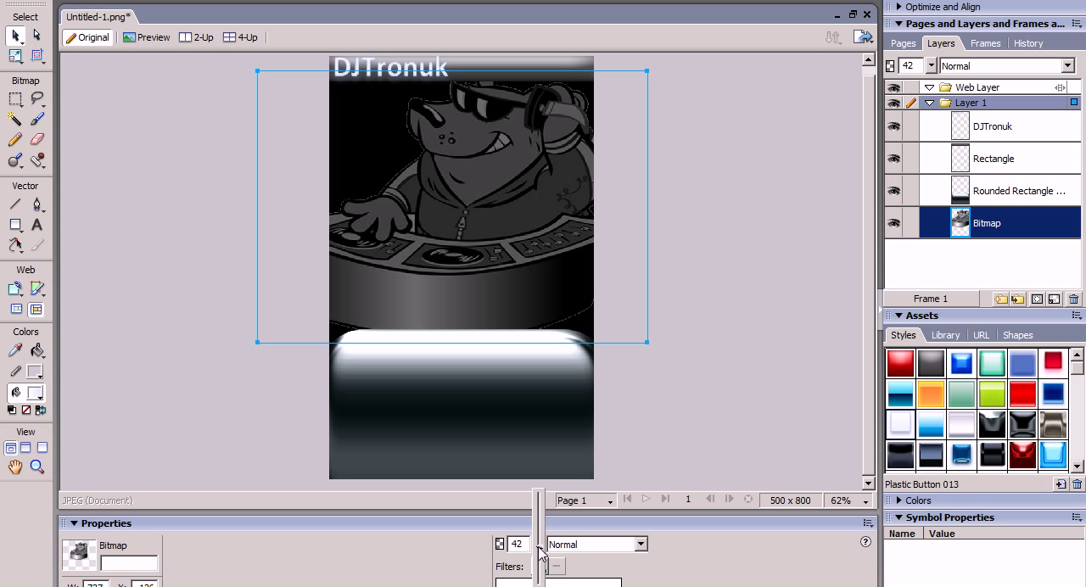
left_click(540, 566)
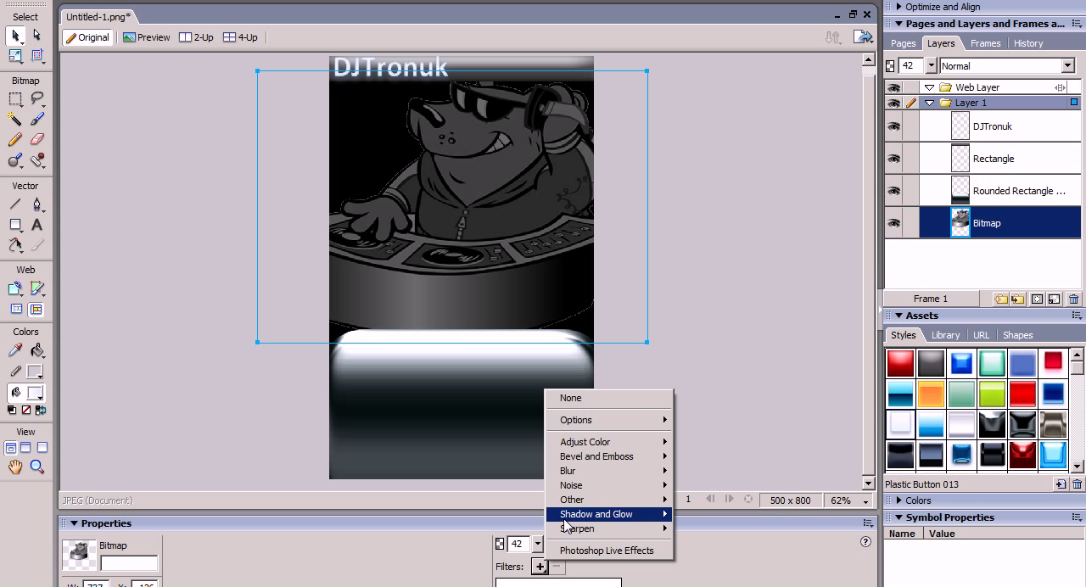
mouse_move(567, 470)
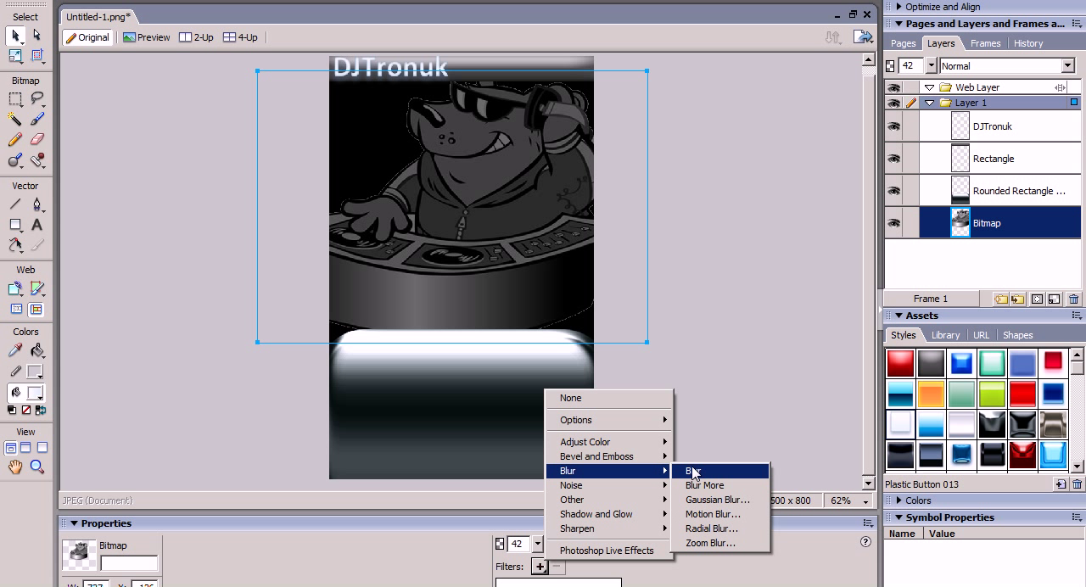
left_click(693, 471)
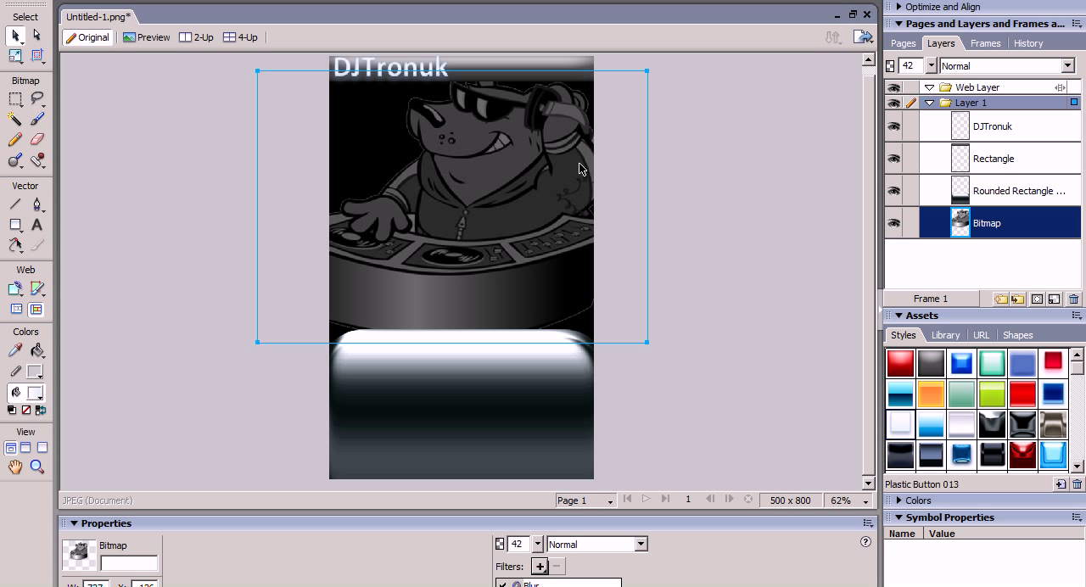
mouse_move(643, 309)
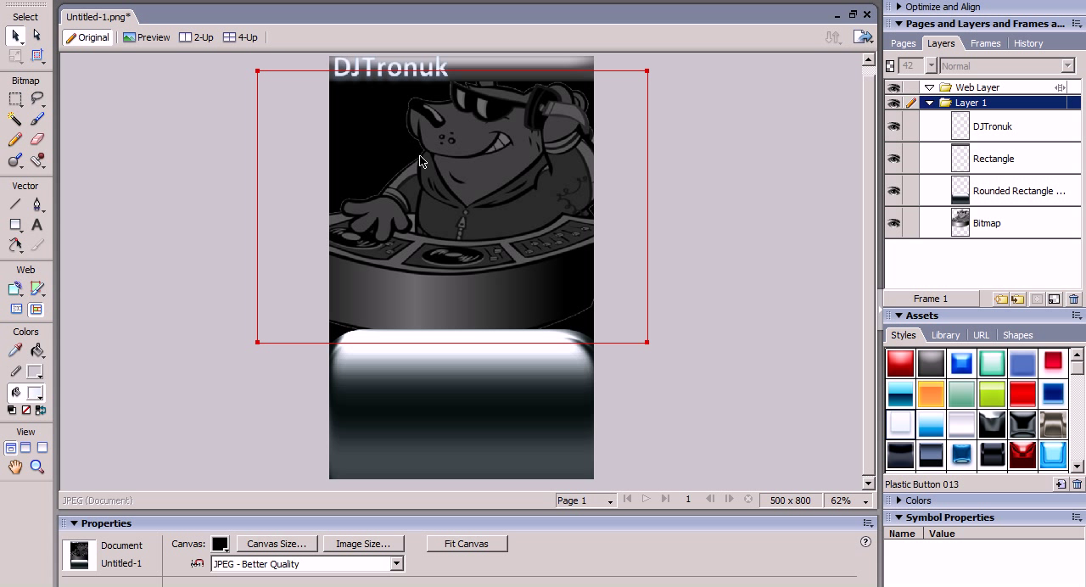
Apply the red Plastic Button 001 style to the DJ cartoon, then deselect.
left_click(987, 222)
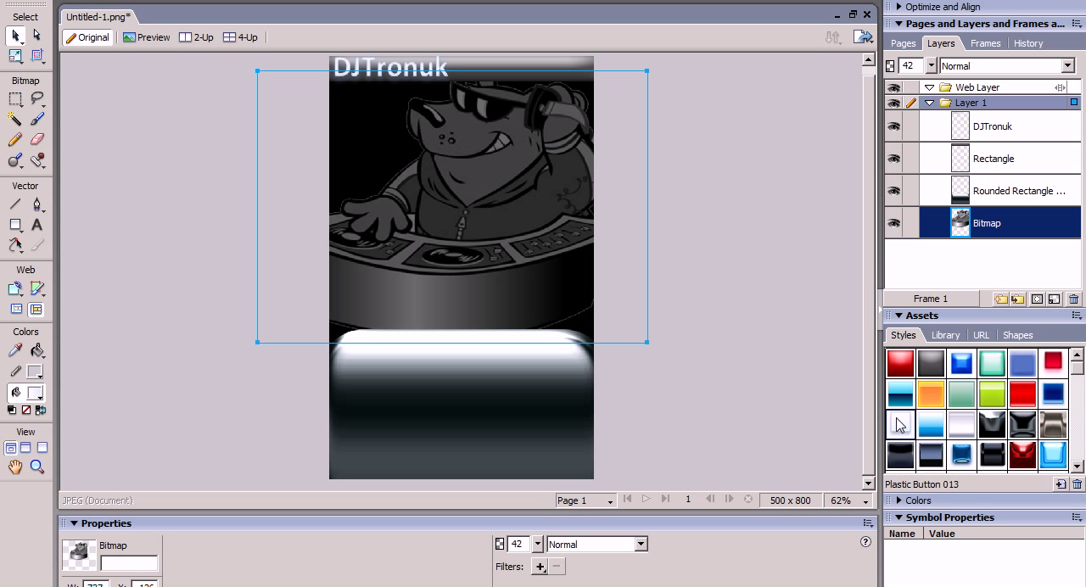
left_click(899, 393)
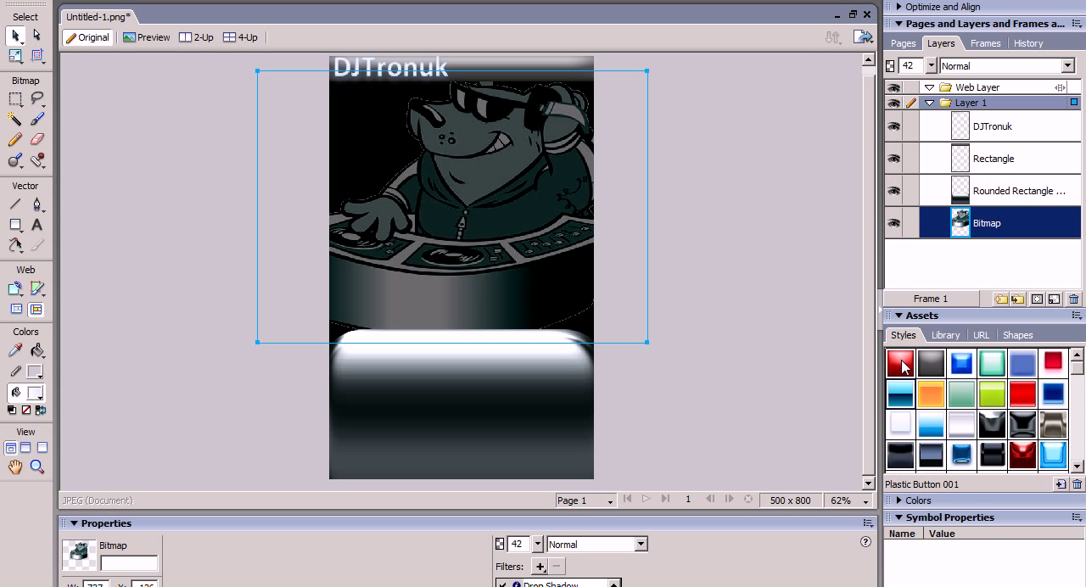
left_click(900, 362)
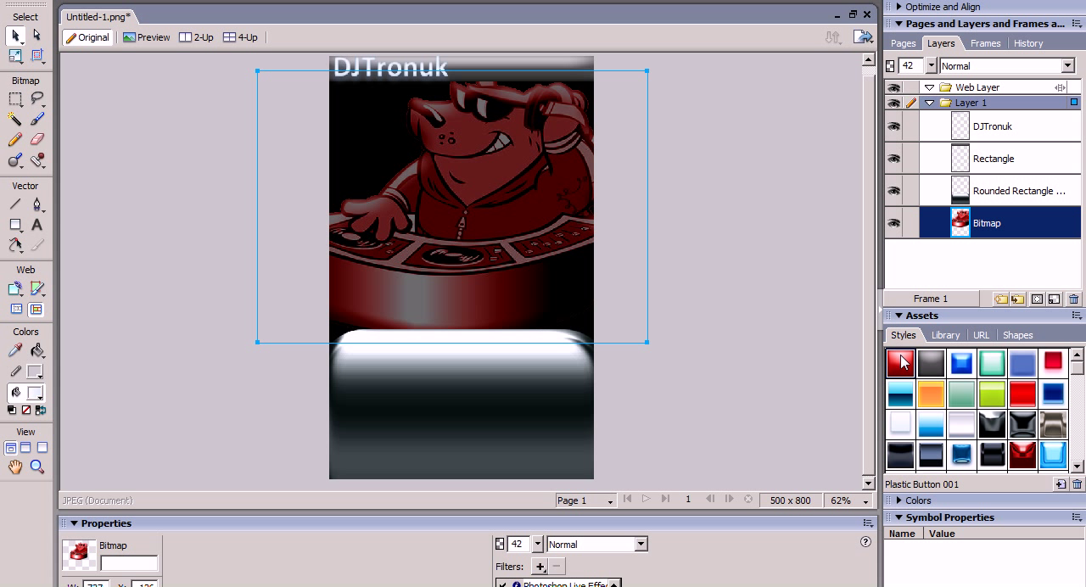
left_click(658, 252)
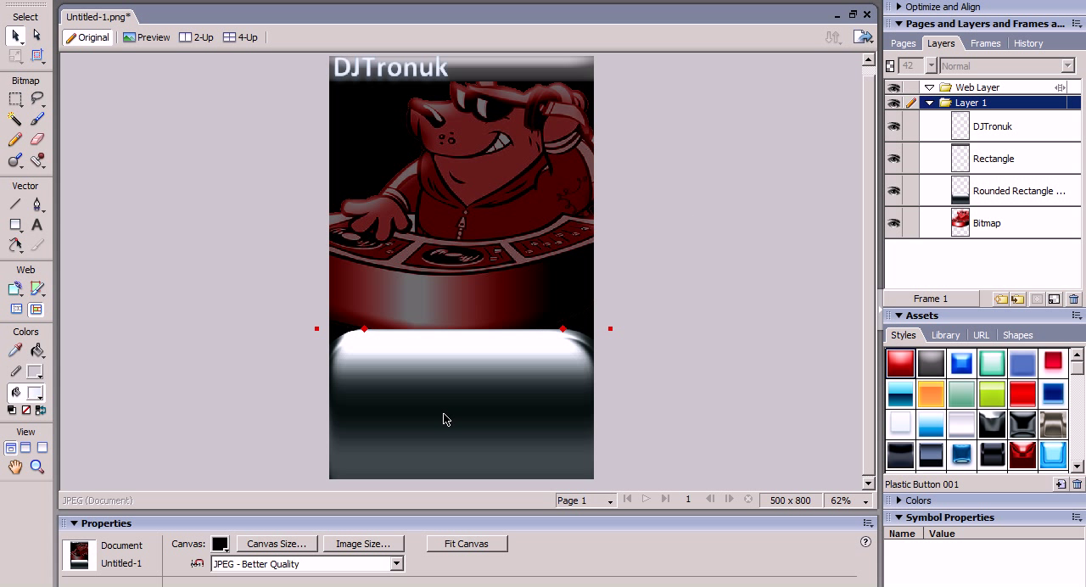
left_click(1018, 190)
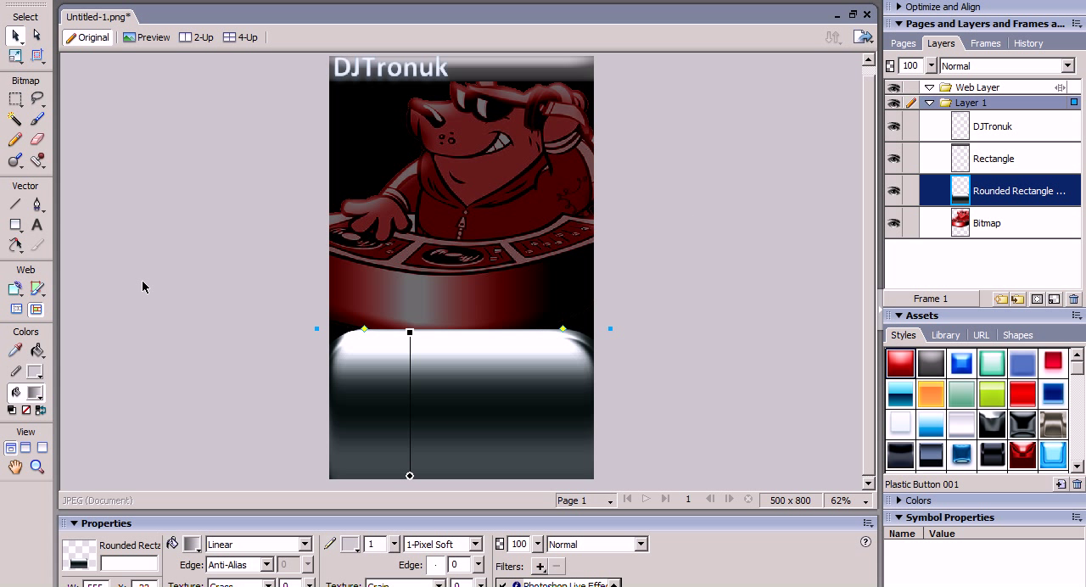
left_click(15, 224)
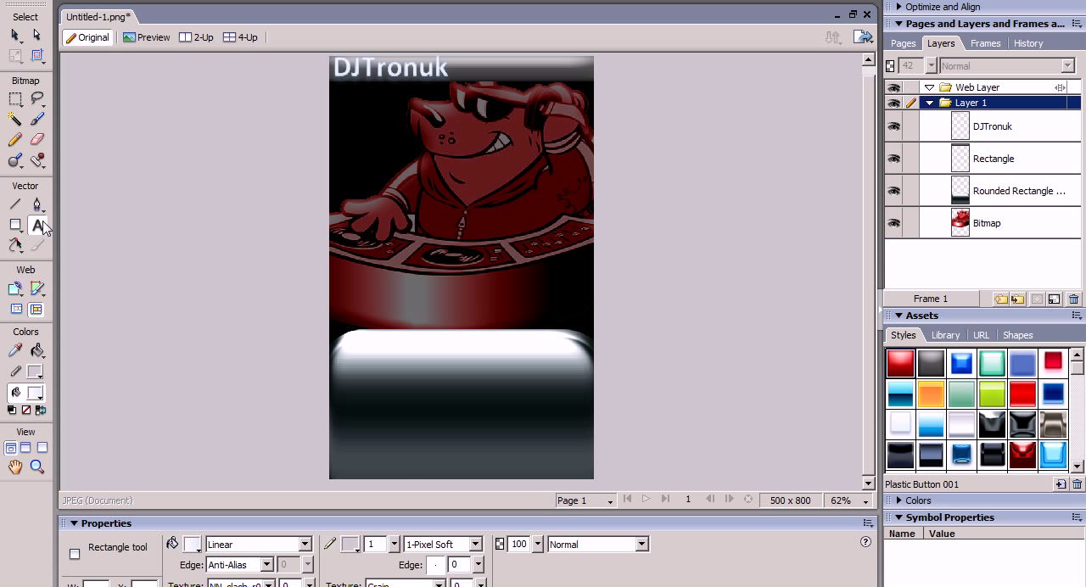
Type the headline "Don't Miss The Show" on the white bar.
left_click(37, 225)
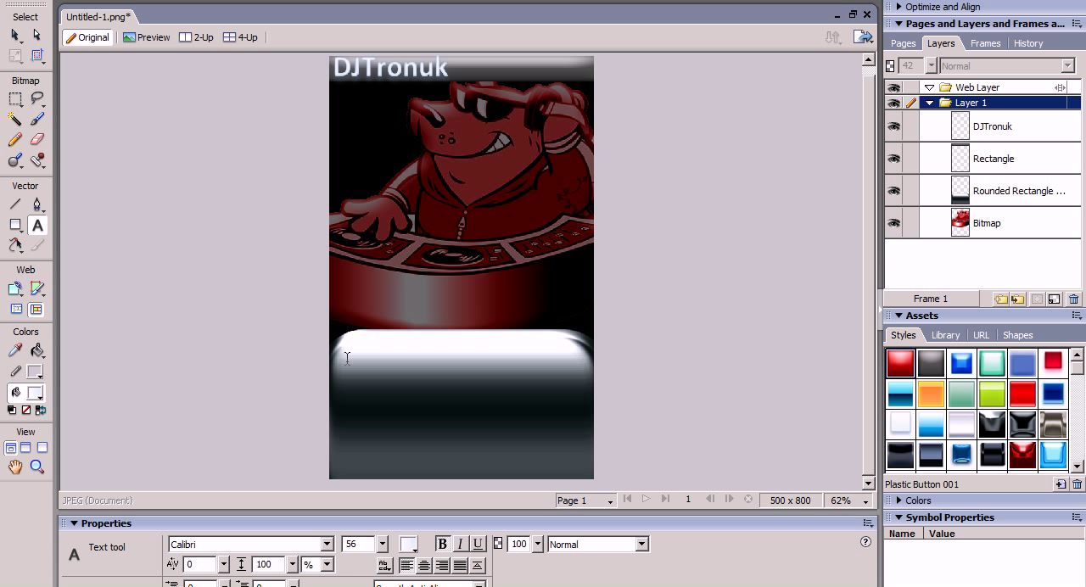
left_click(346, 348)
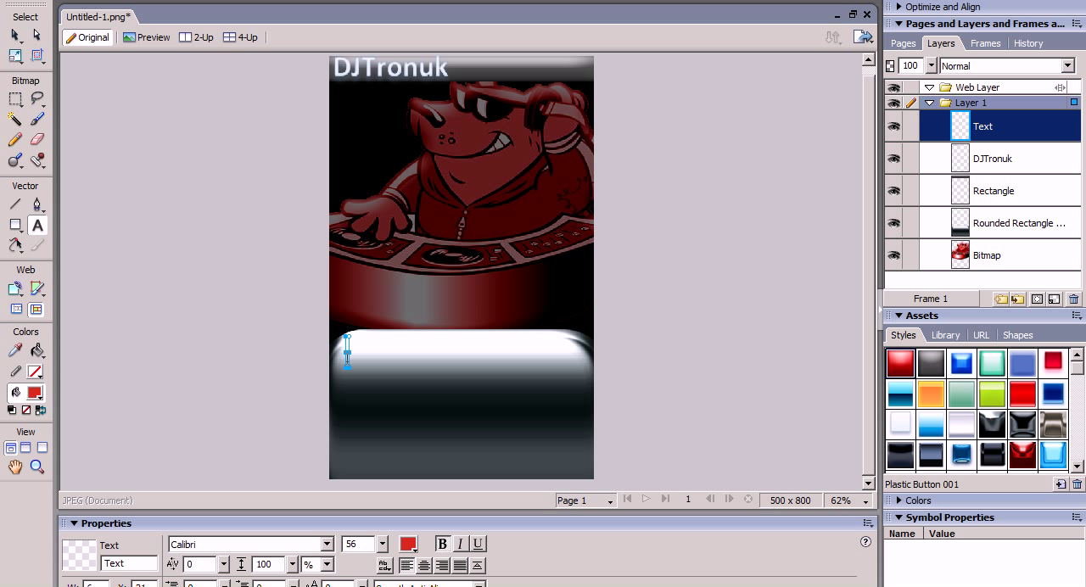
type("Don")
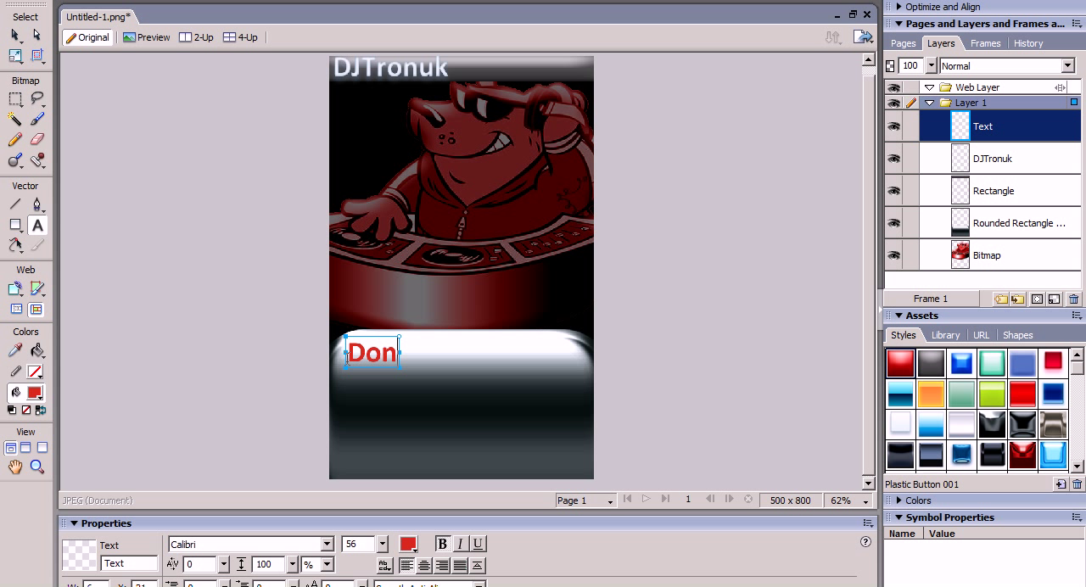
type("'t")
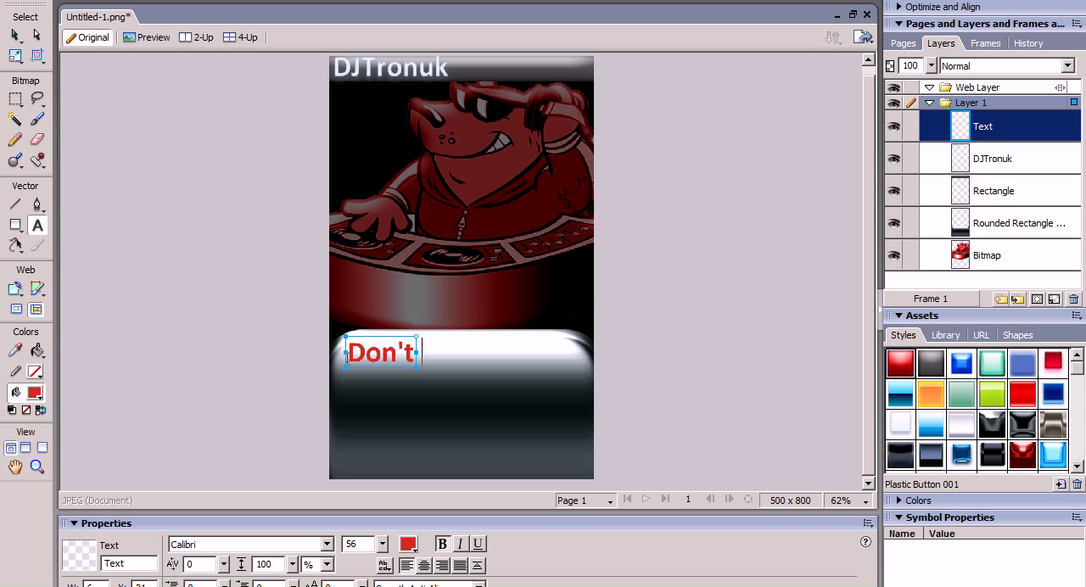
type("Miss")
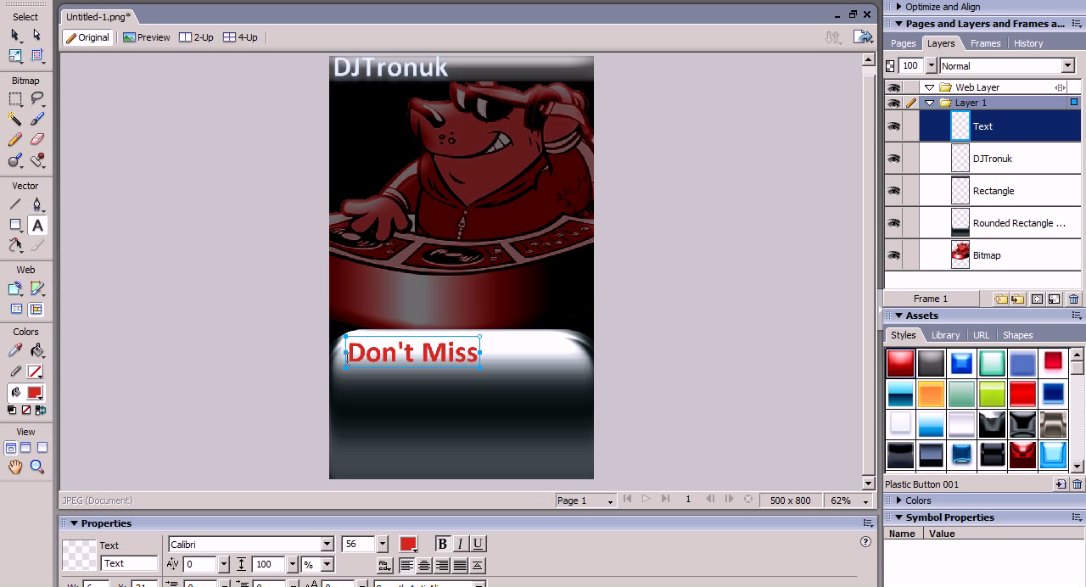
type("The")
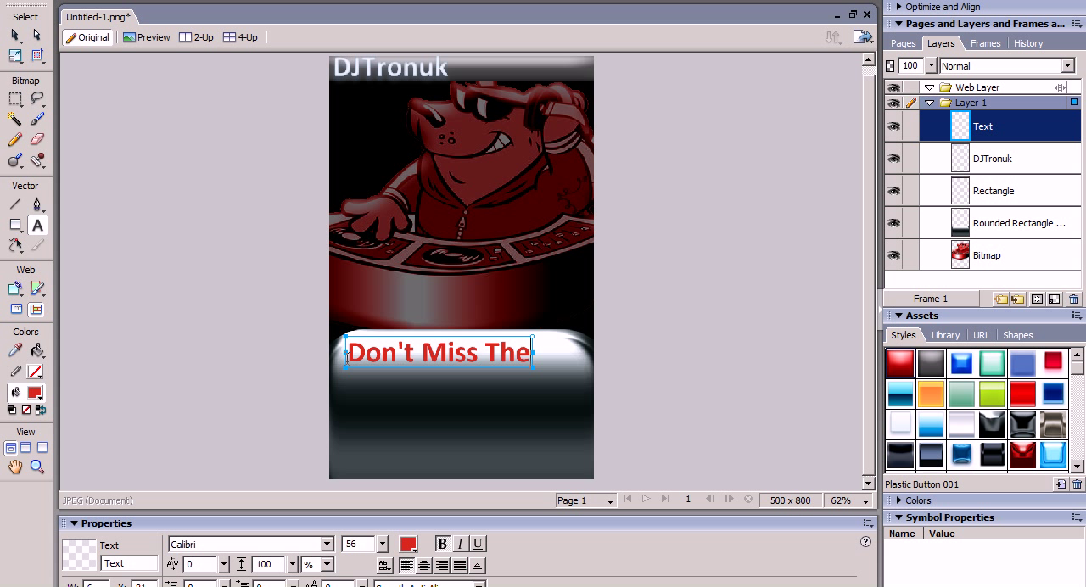
type("S")
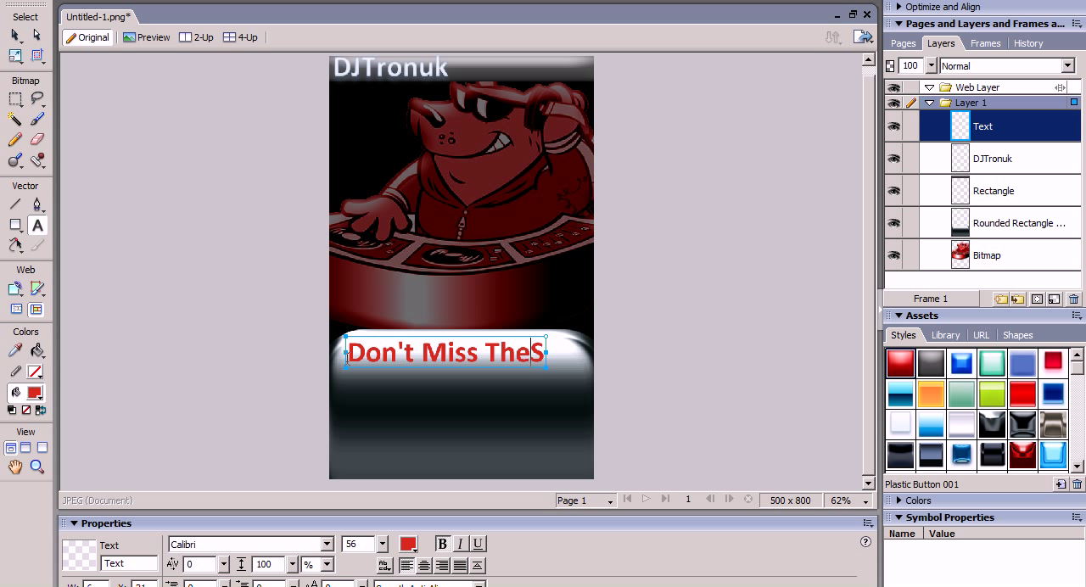
type("ow")
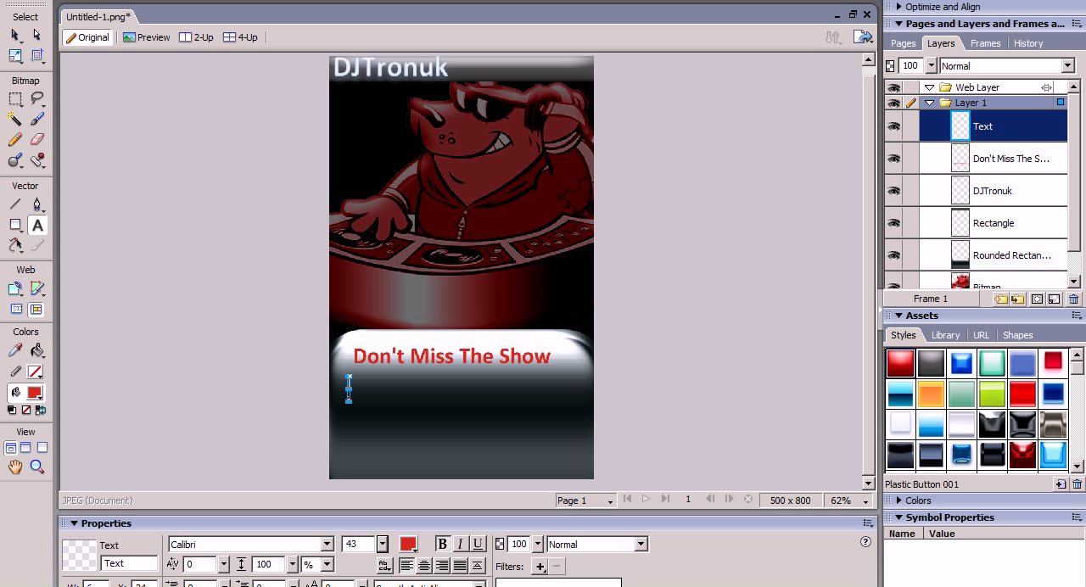
Type "Performances by: DJTronuk" beneath the headline and finish editing.
type("Perform")
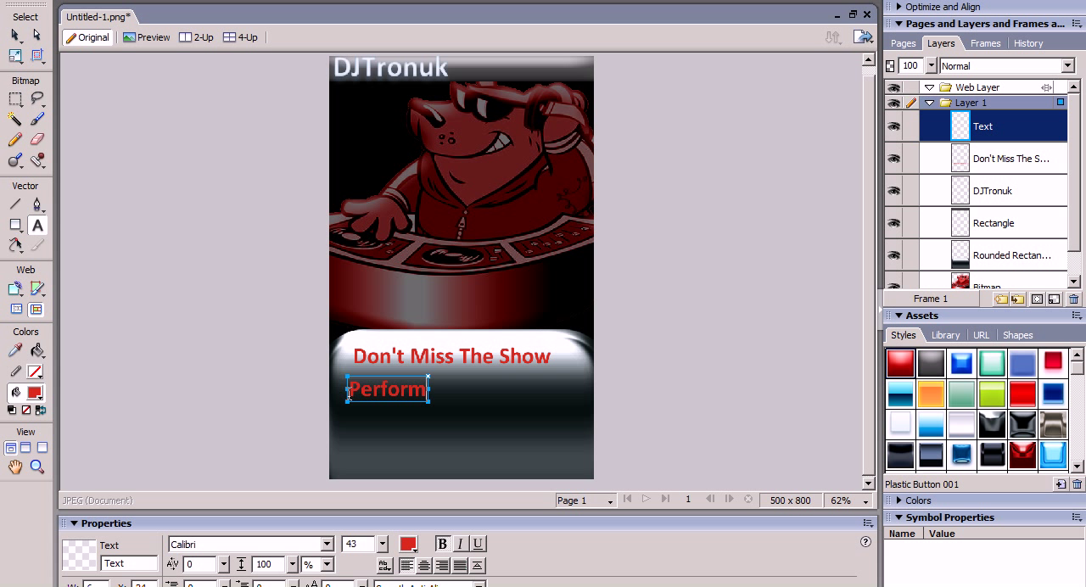
type("ances")
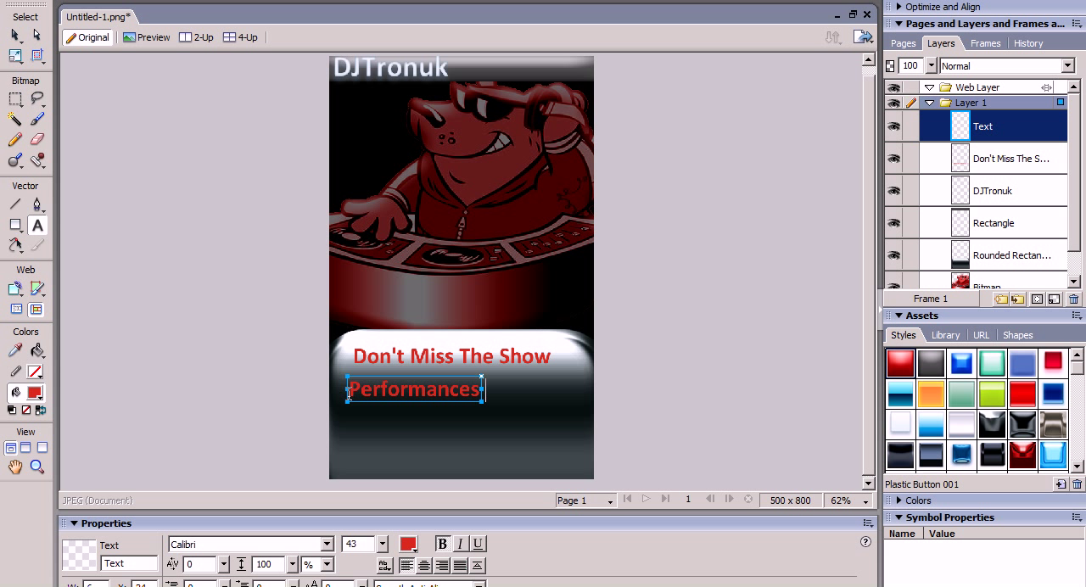
type("by:")
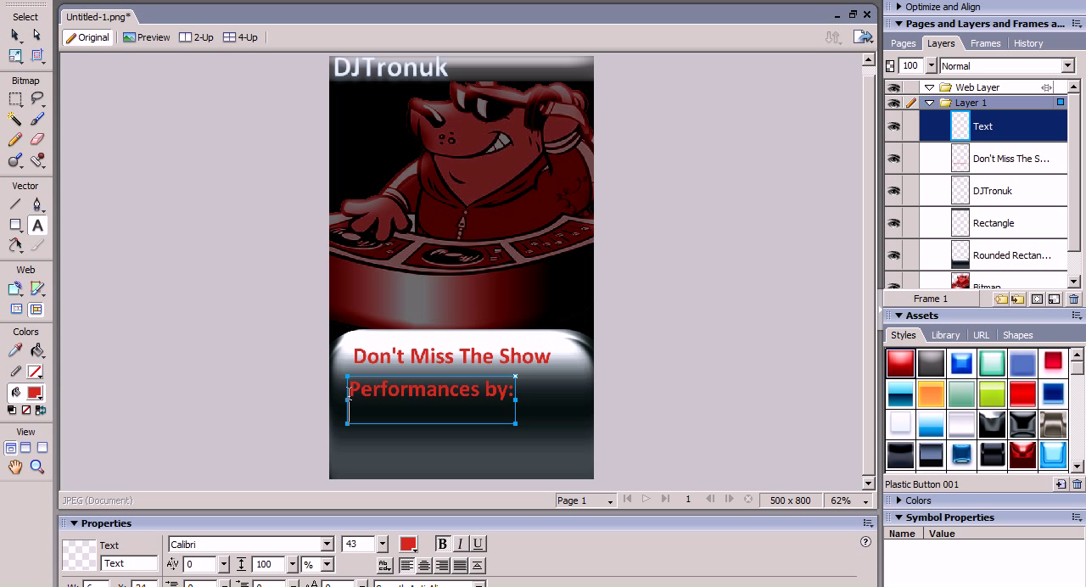
type("DJT")
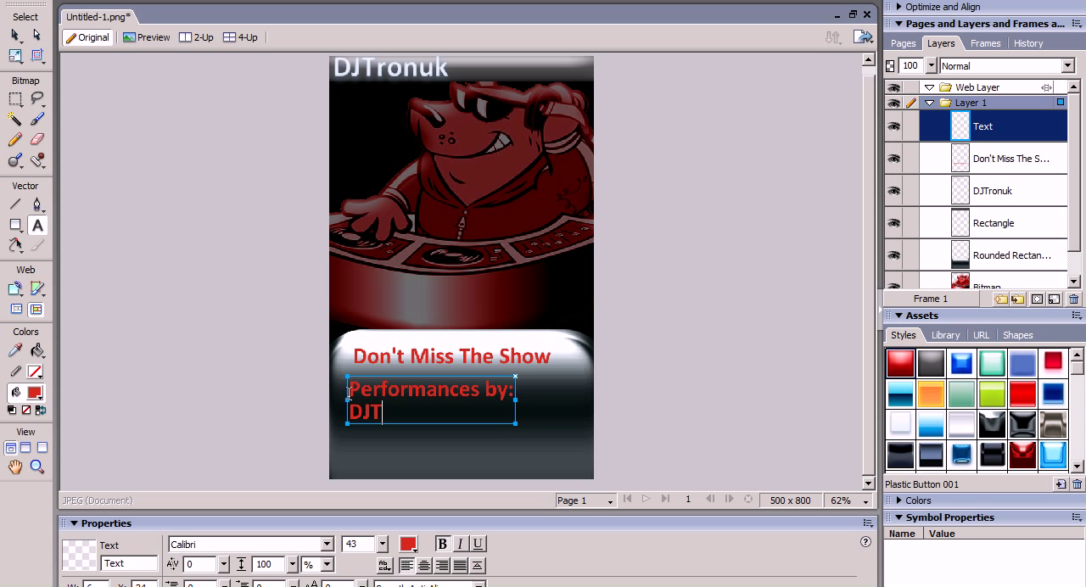
type("ronuk")
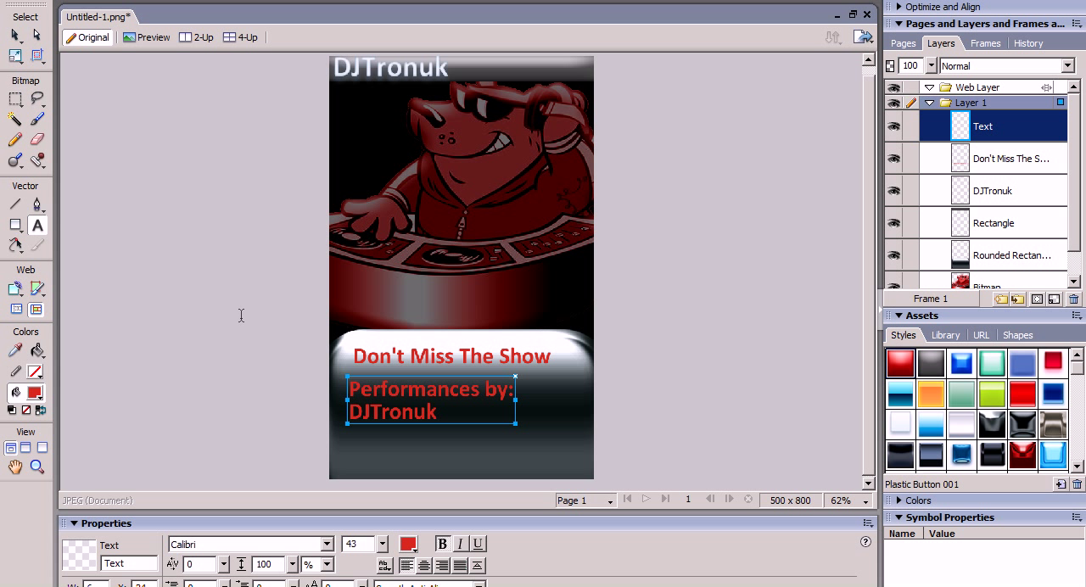
left_click(424, 388)
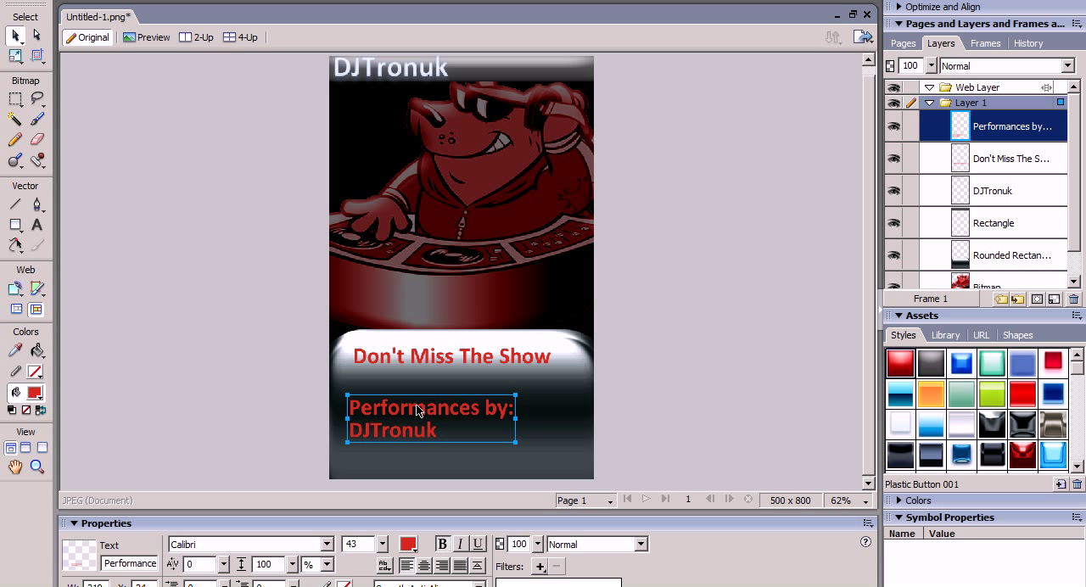
Give the "Don't Miss The Show" headline an orange text-effect style.
left_click(450, 356)
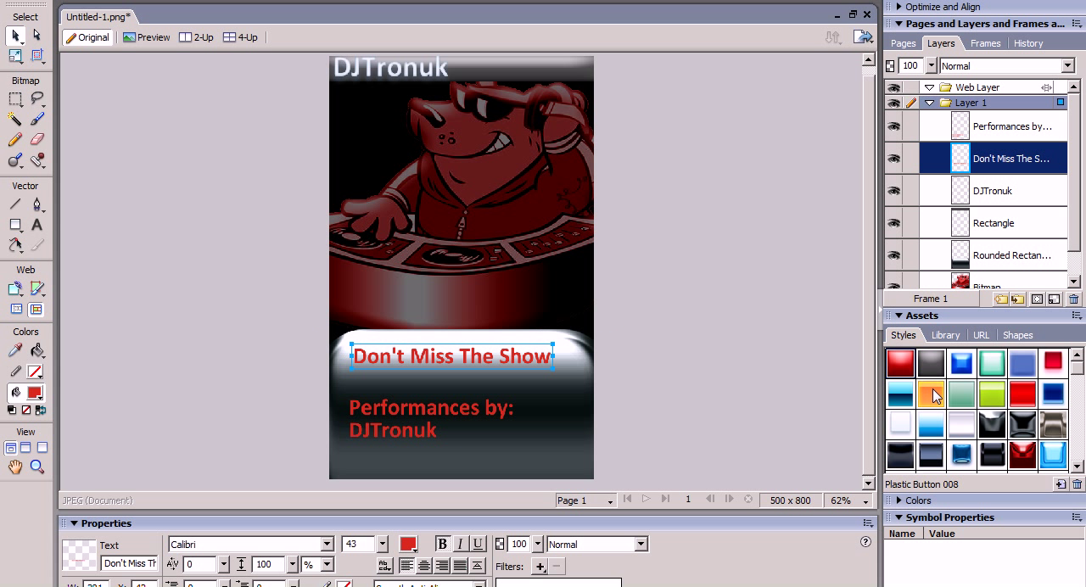
left_click(899, 393)
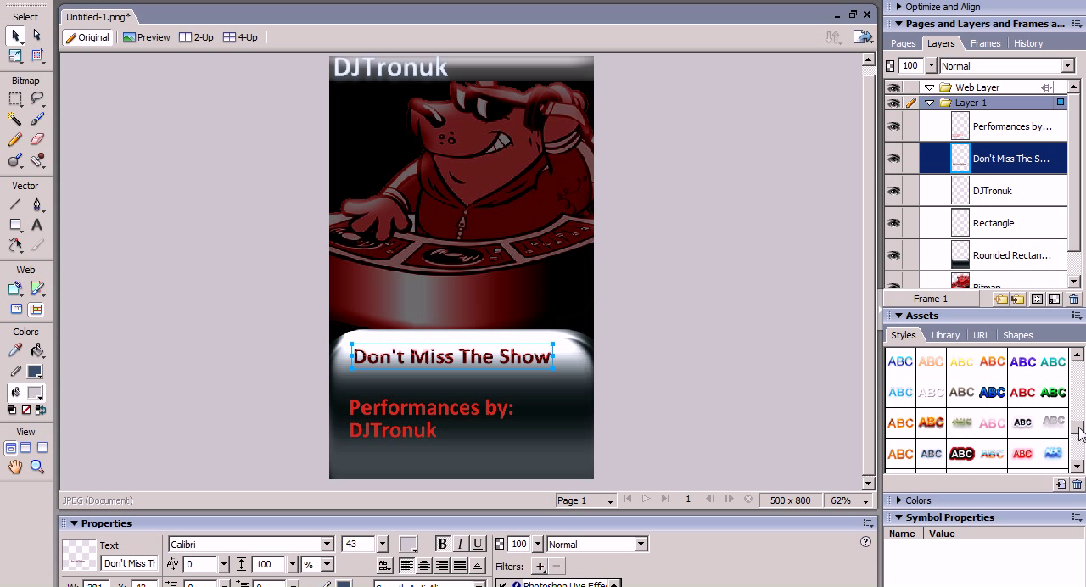
left_click(931, 423)
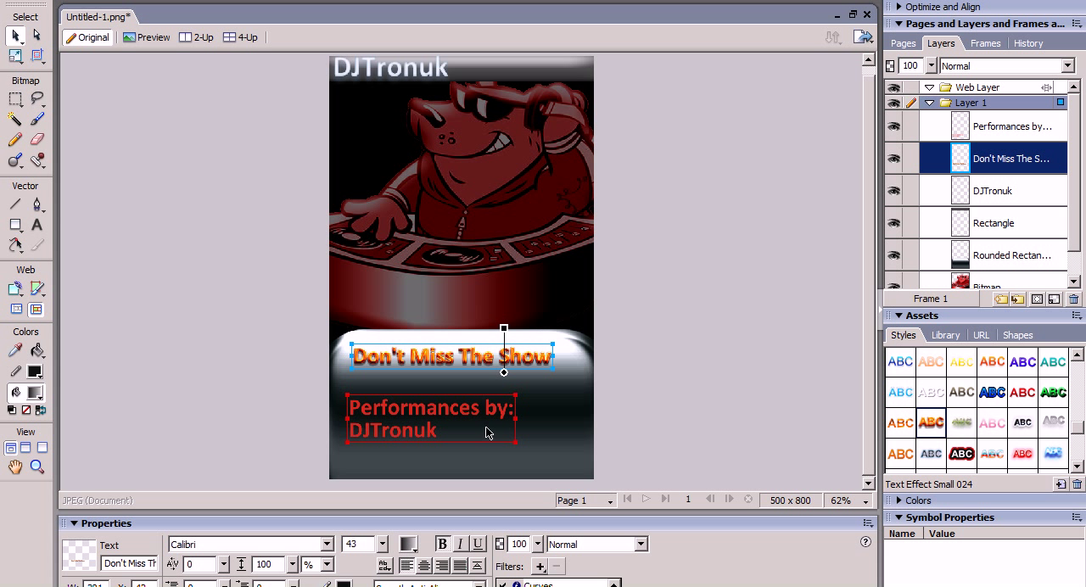
Apply a text-effect style to the "Performances by: DJTronuk" credit.
left_click(431, 419)
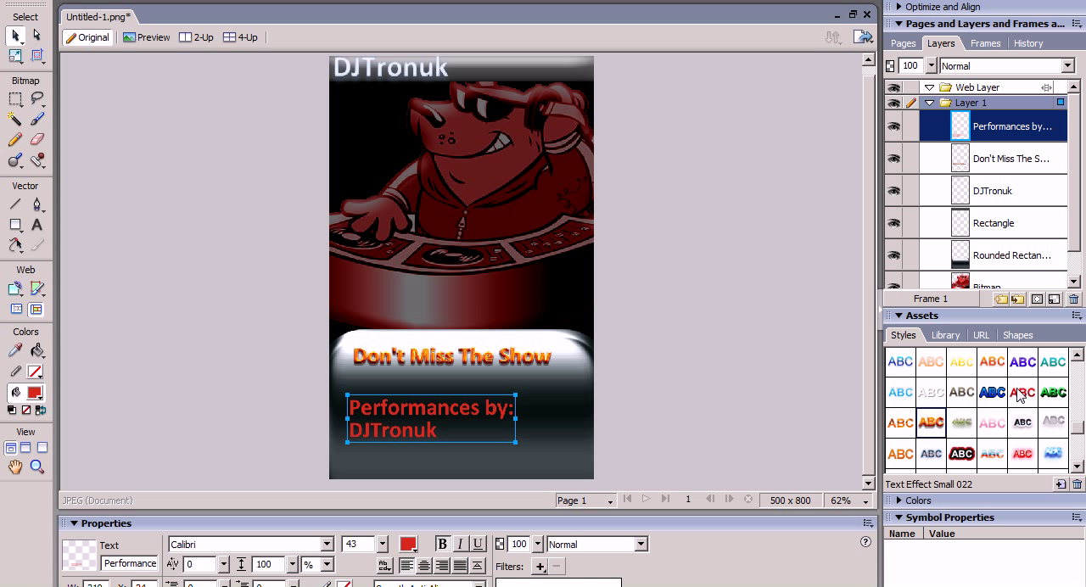
left_click(991, 392)
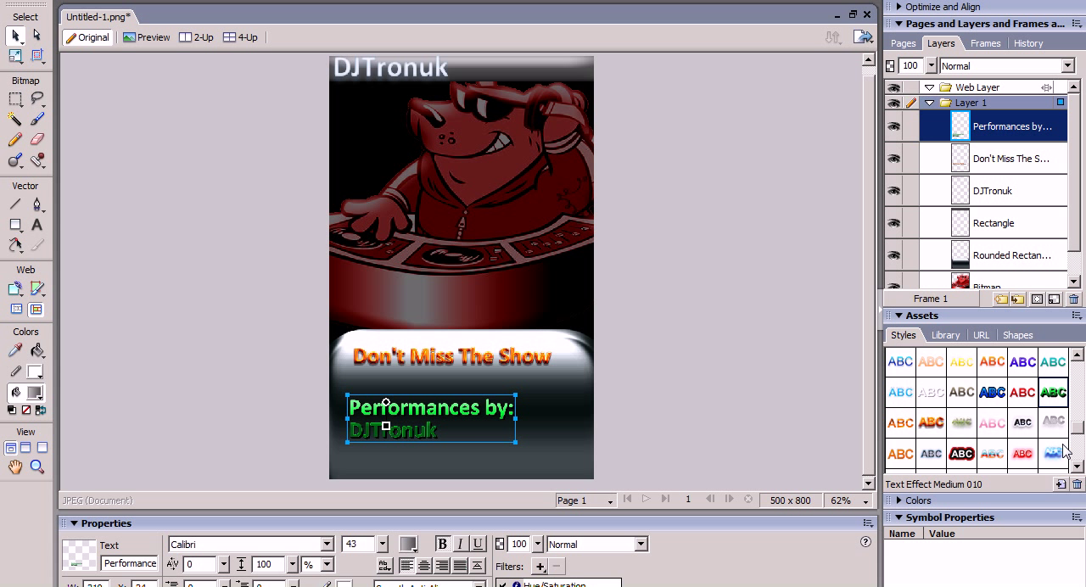
left_click(1053, 453)
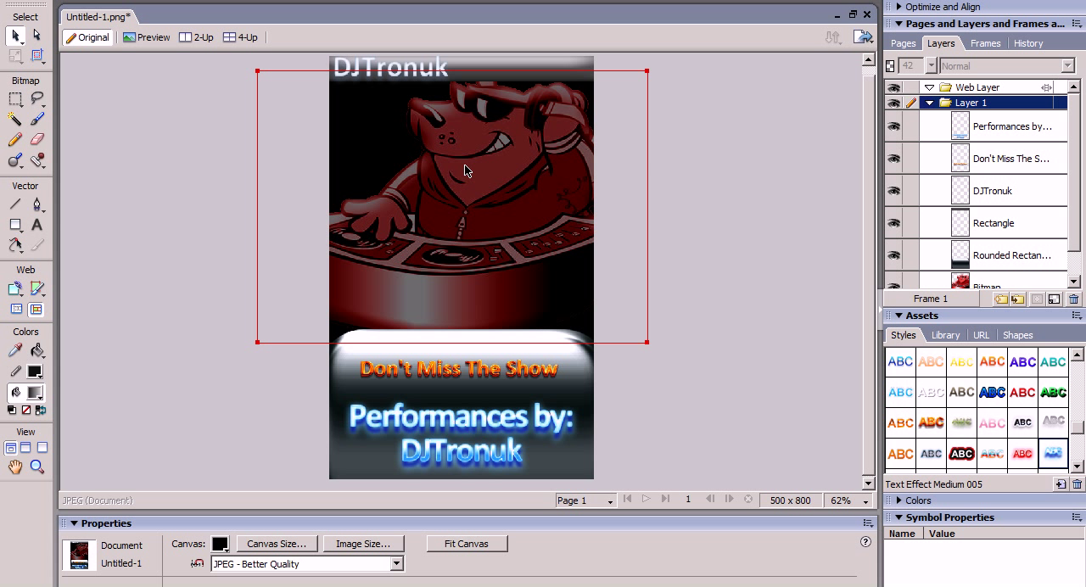
Select the DJ cartoon and scale it down to fit the flyer's width.
left_click(686, 199)
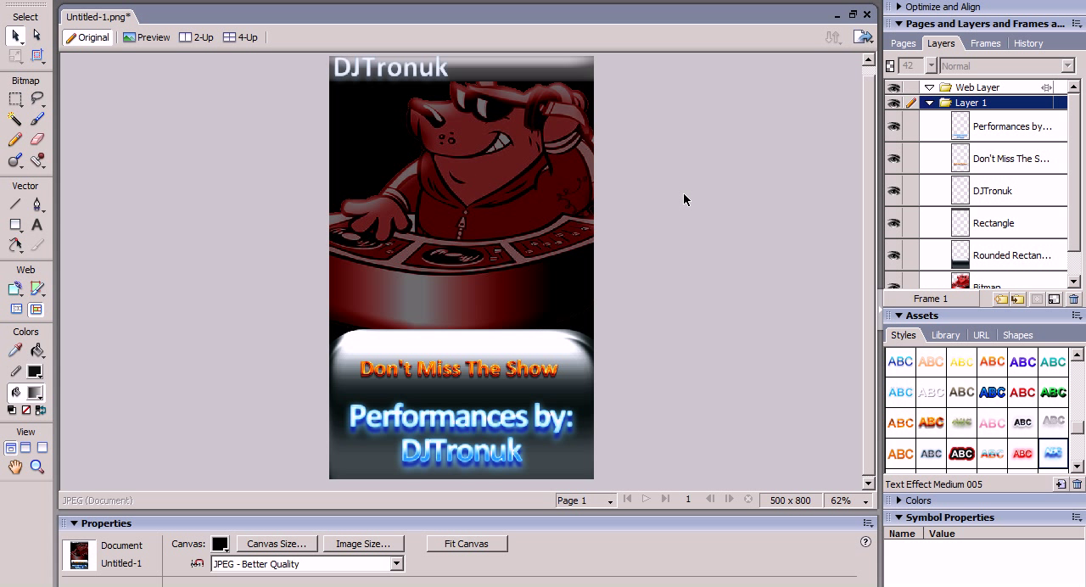
left_click(513, 221)
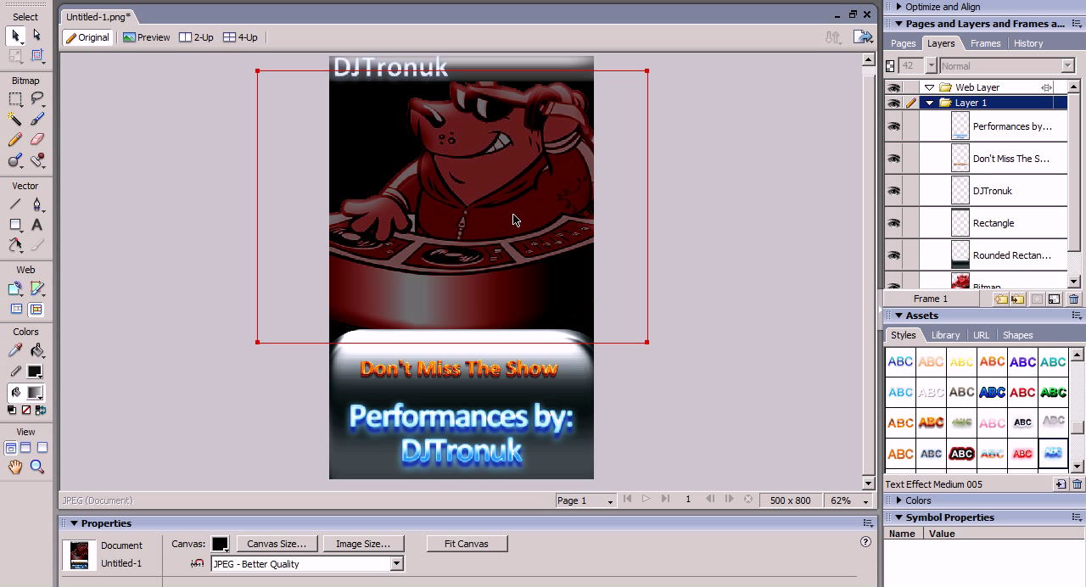
left_click(987, 282)
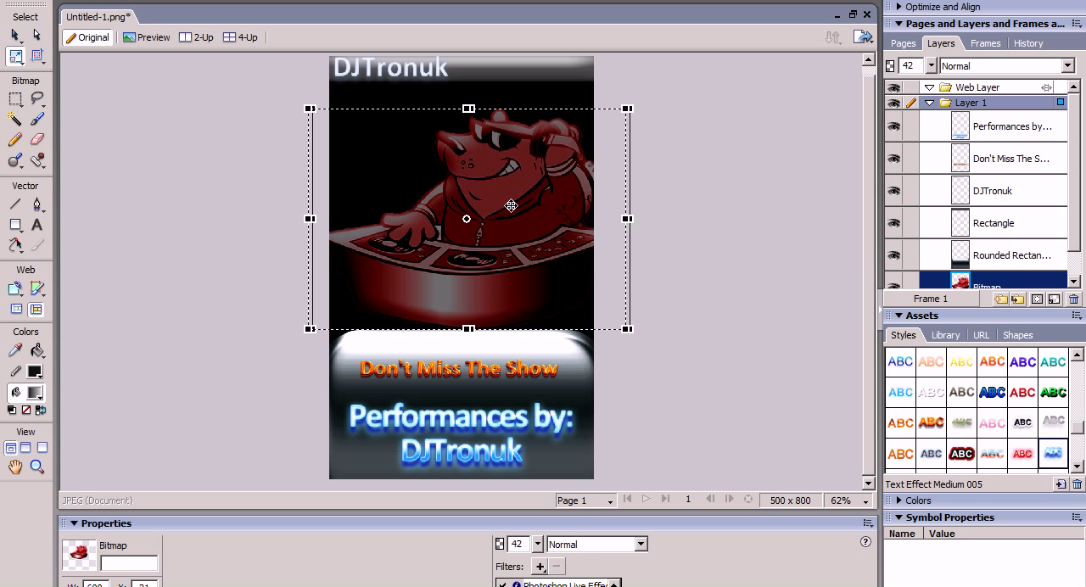
left_click_drag(465, 204, 465, 219)
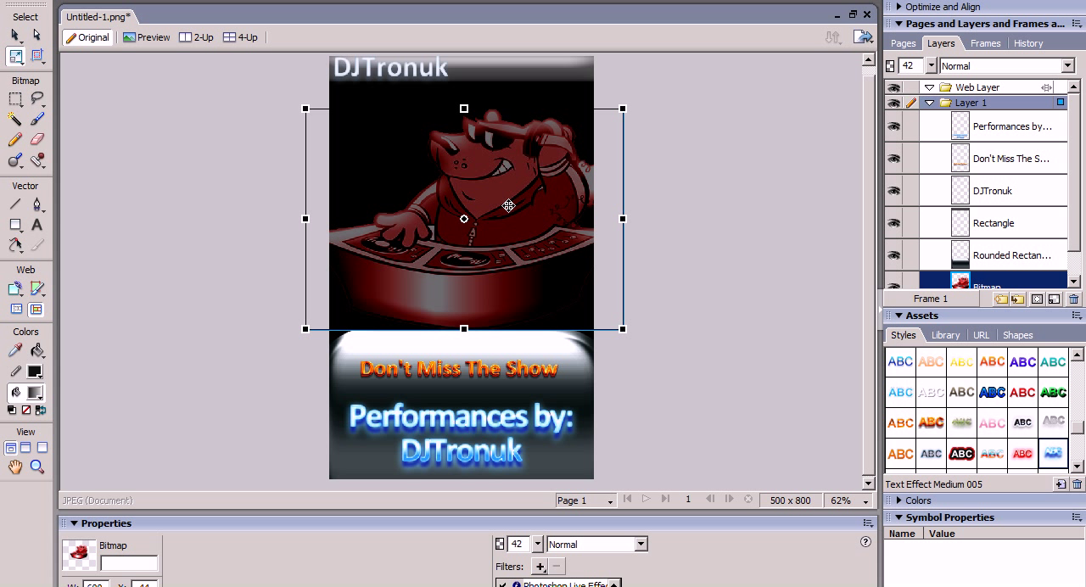
mouse_move(178, 157)
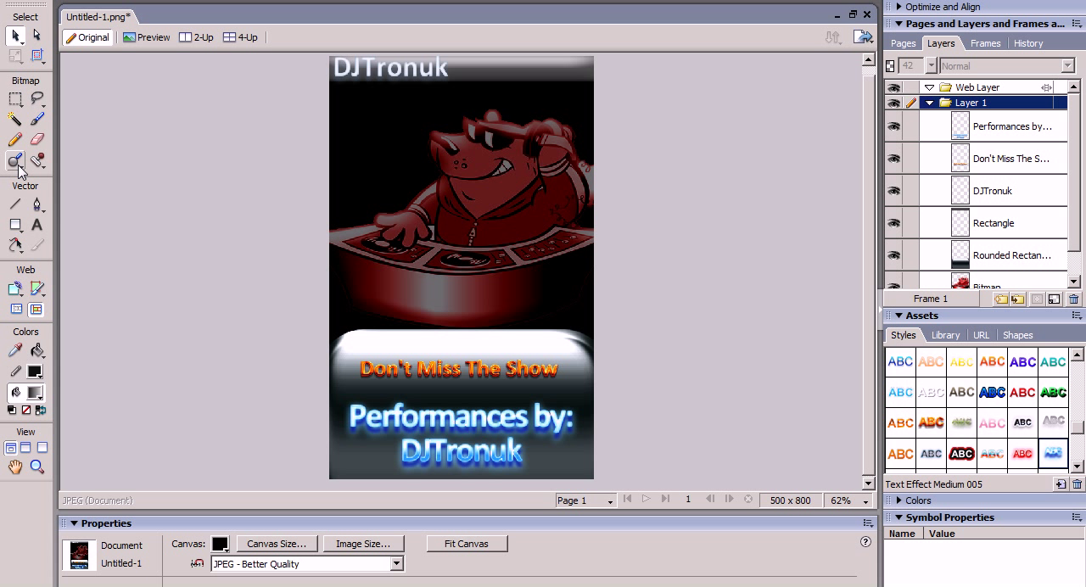
Add the white date "January 26" below the DJTronuk title and start another text block.
left_click(37, 225)
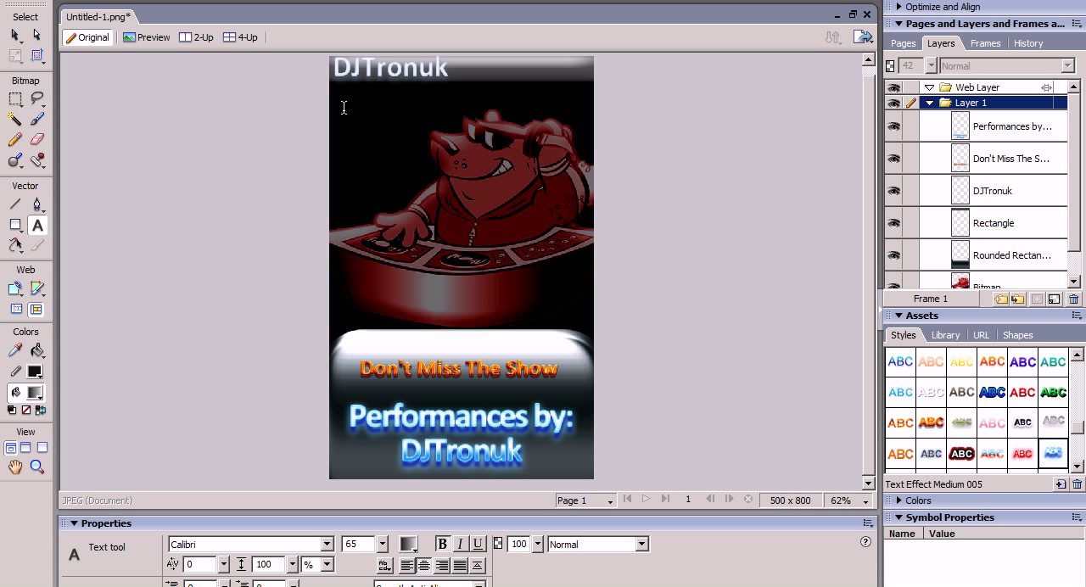
left_click(359, 100)
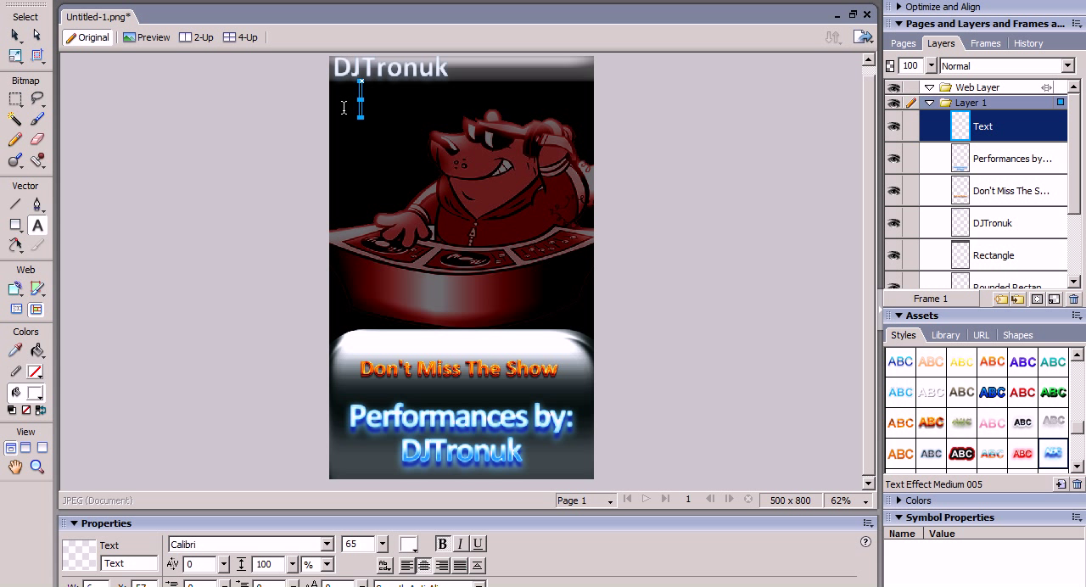
type("J")
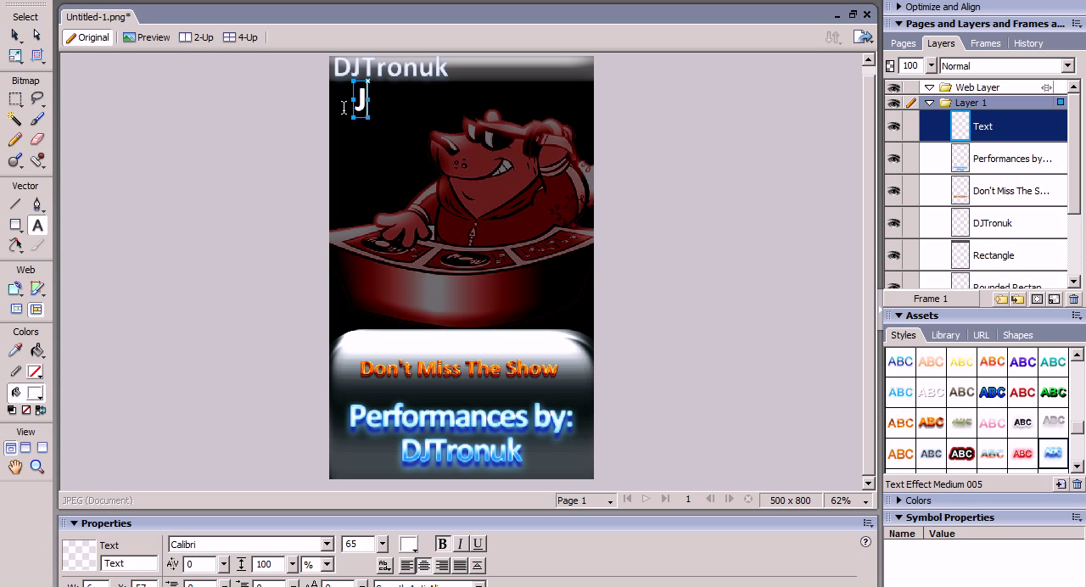
type("anuary")
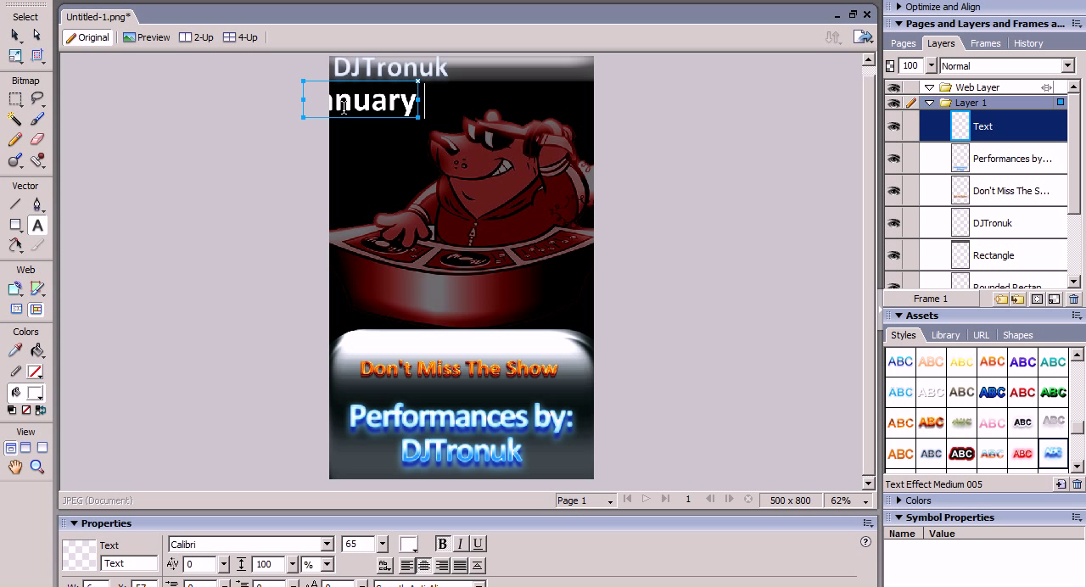
type("30")
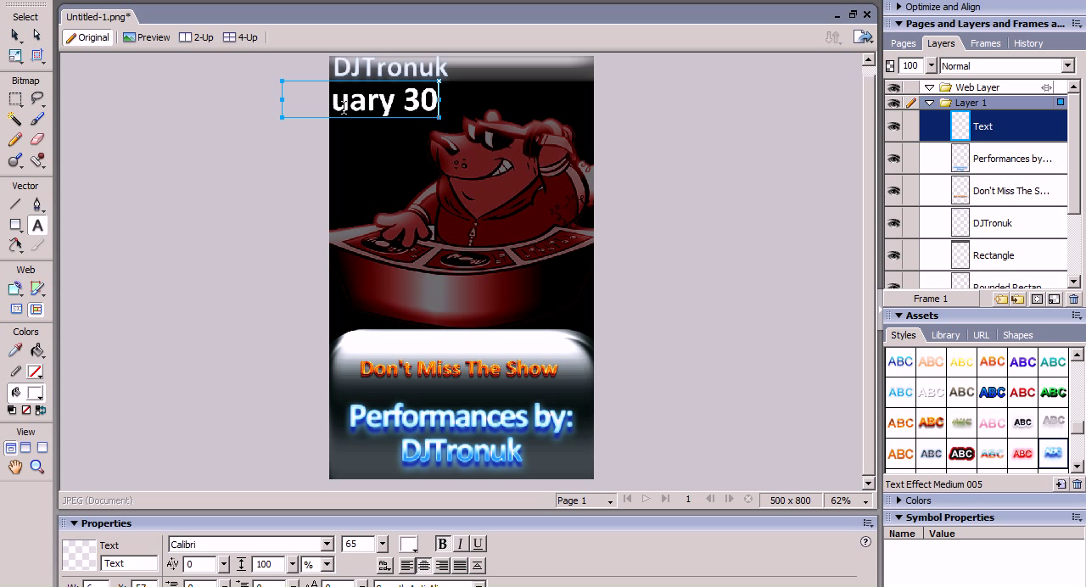
type("26")
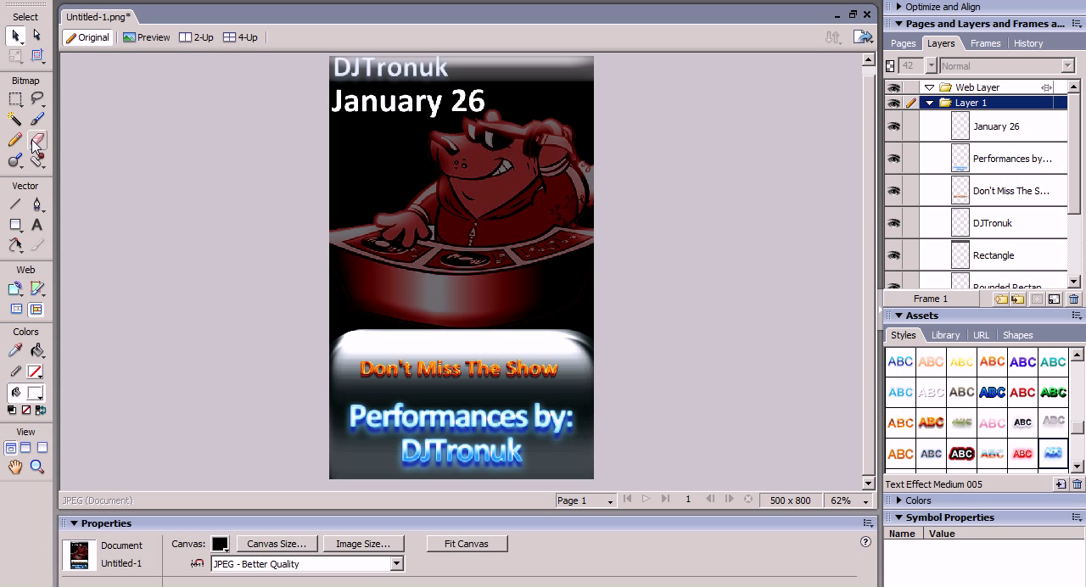
left_click(38, 223)
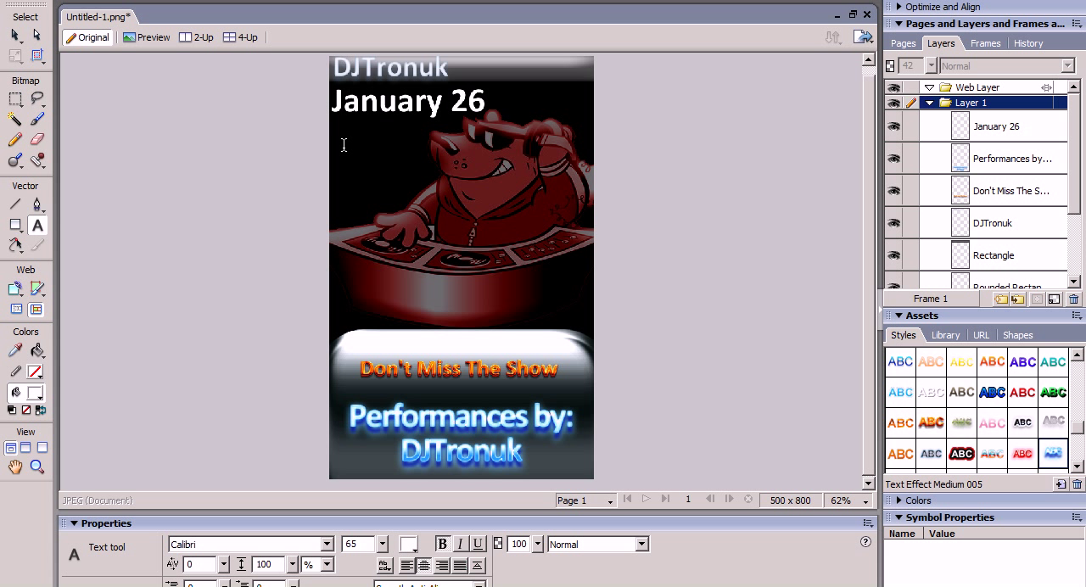
left_click(350, 143)
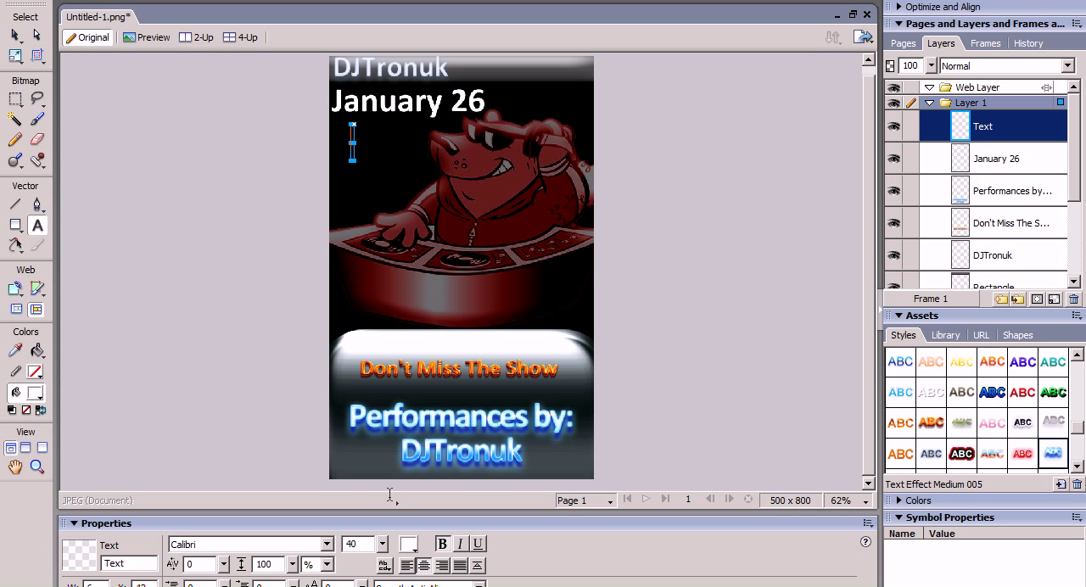
mouse_move(371, 142)
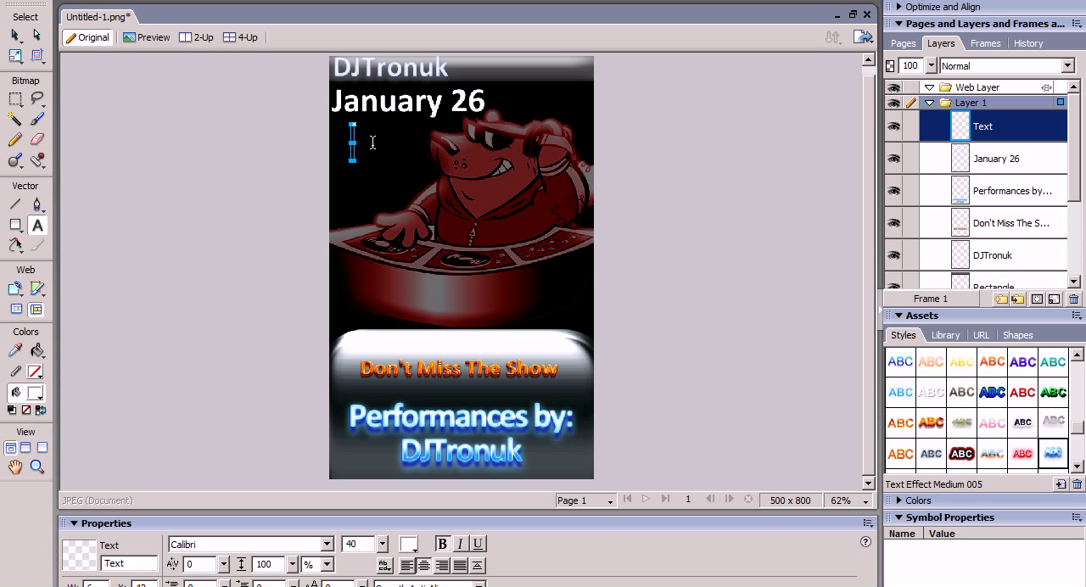
Type "$30 Entry" under the date with the orange Text Effect Small 024 style.
type("30")
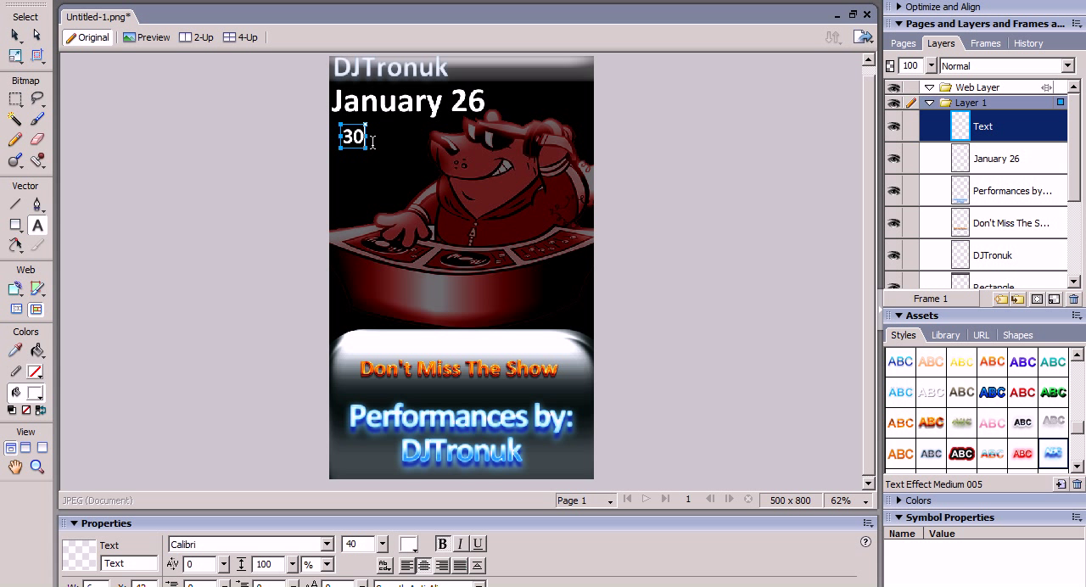
type("$")
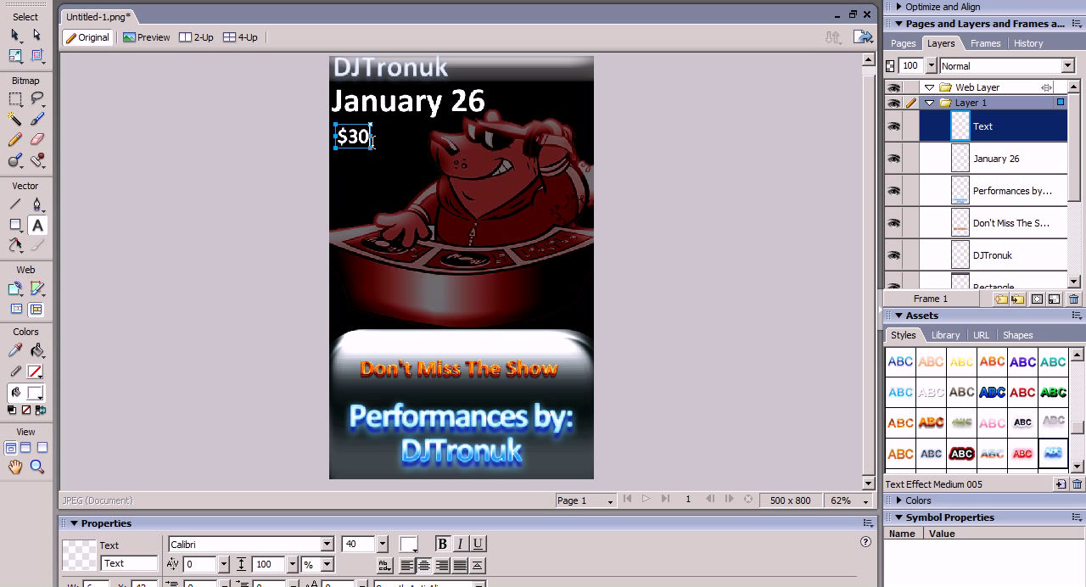
type("Entry")
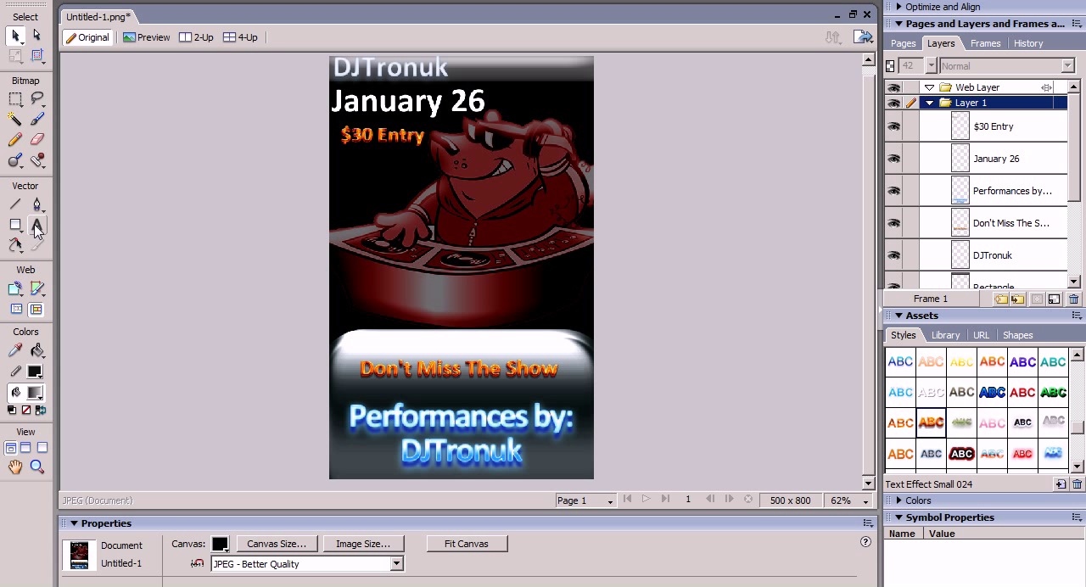
Add white "Ladys Free" text beneath the $30 Entry line and commit it.
left_click(38, 225)
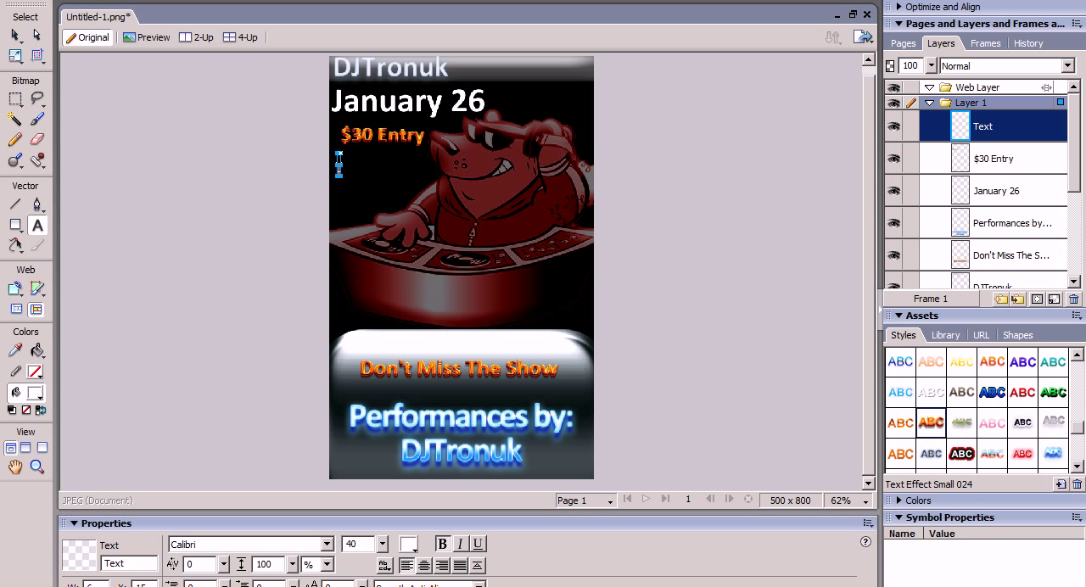
type("Ladys")
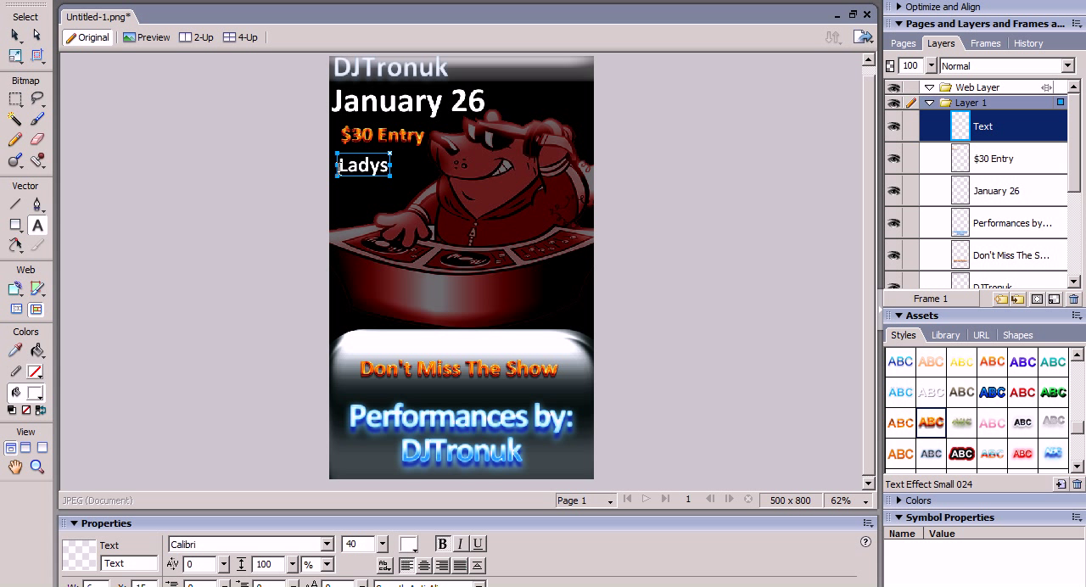
type("Free")
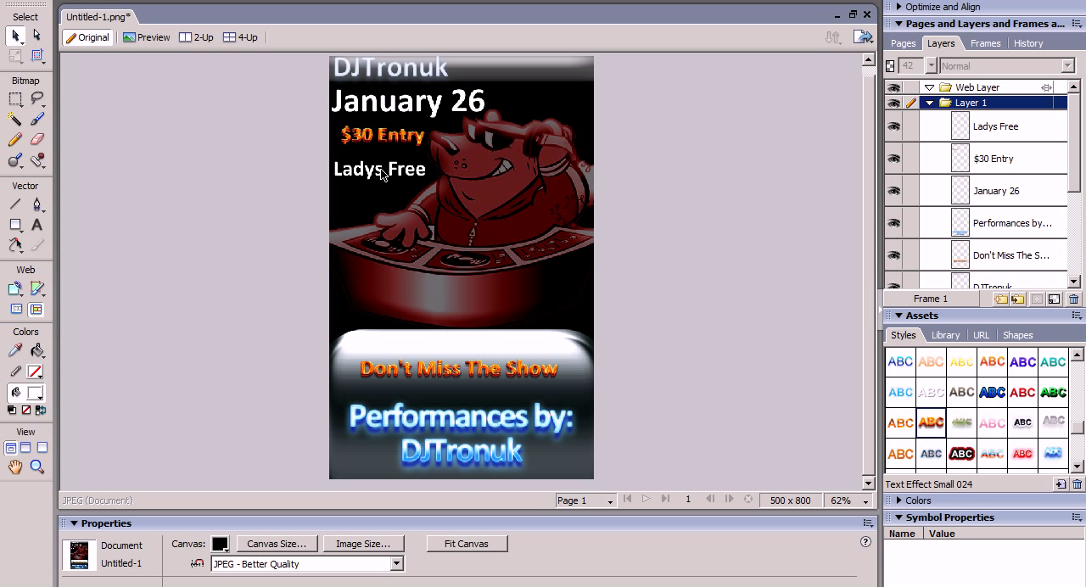
left_click(380, 171)
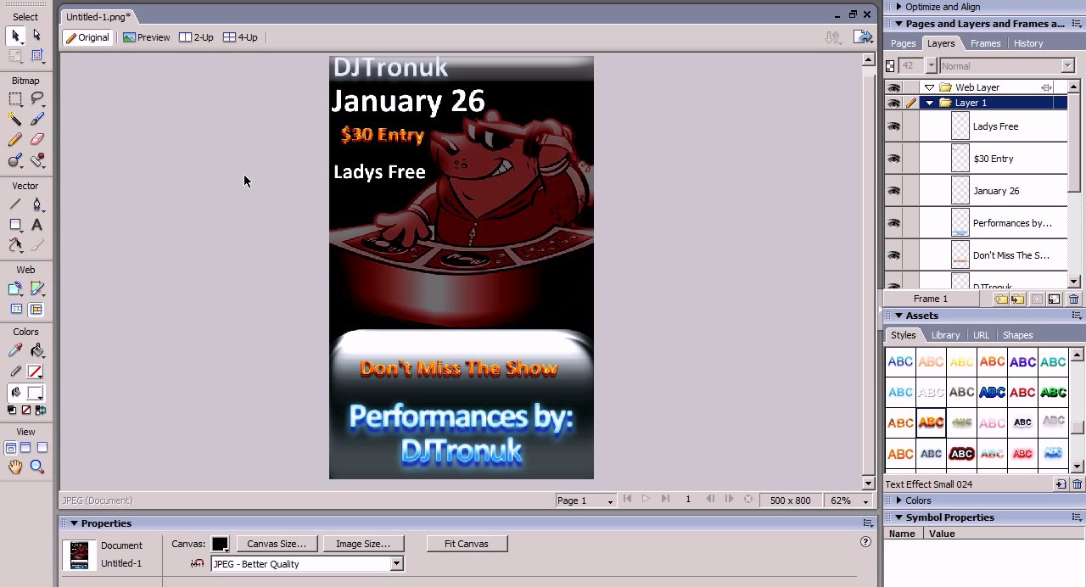
mouse_move(300, 204)
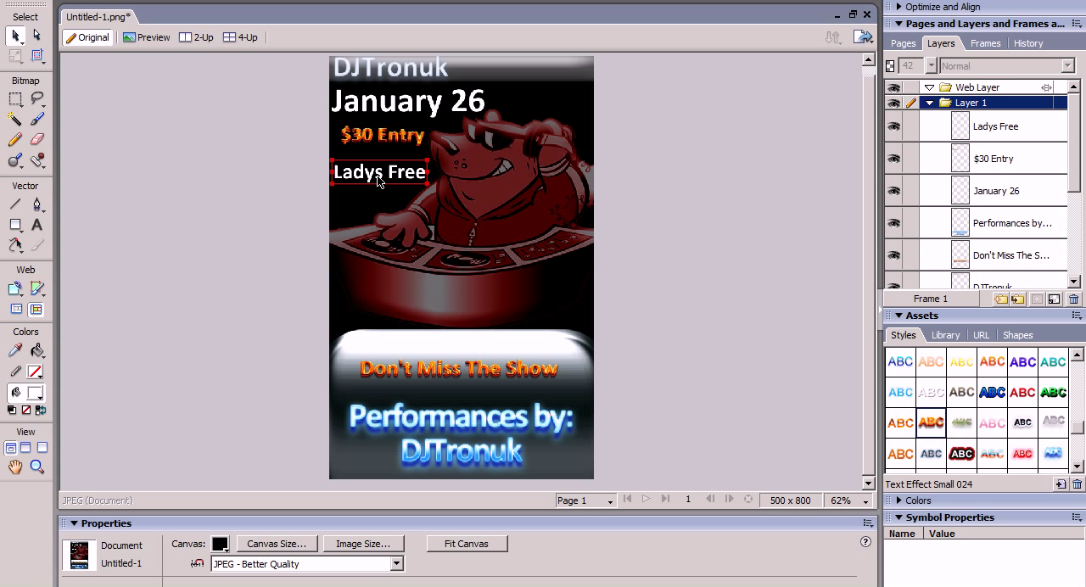
left_click(379, 173)
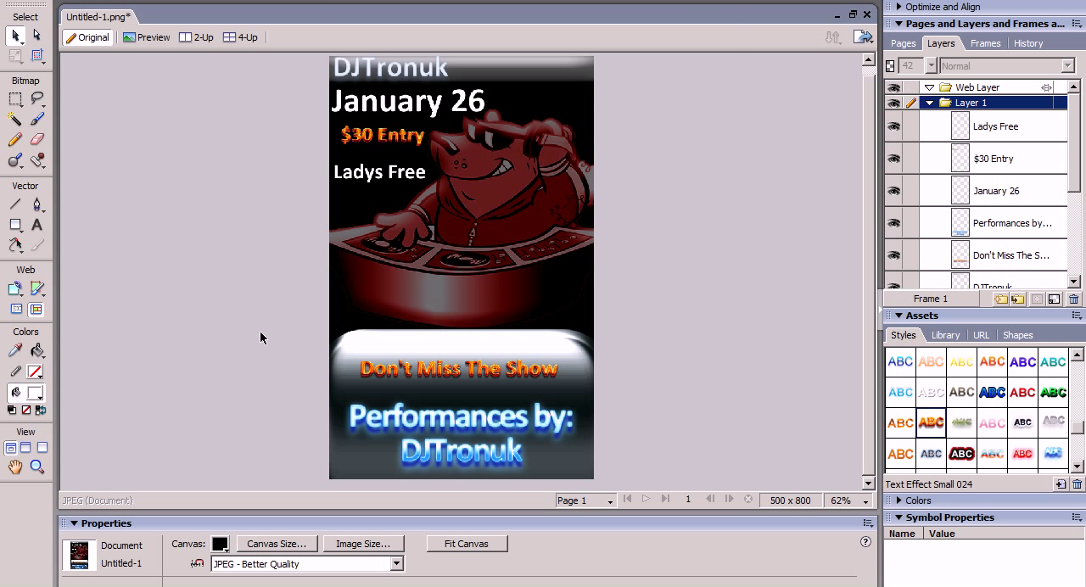
left_click(506, 276)
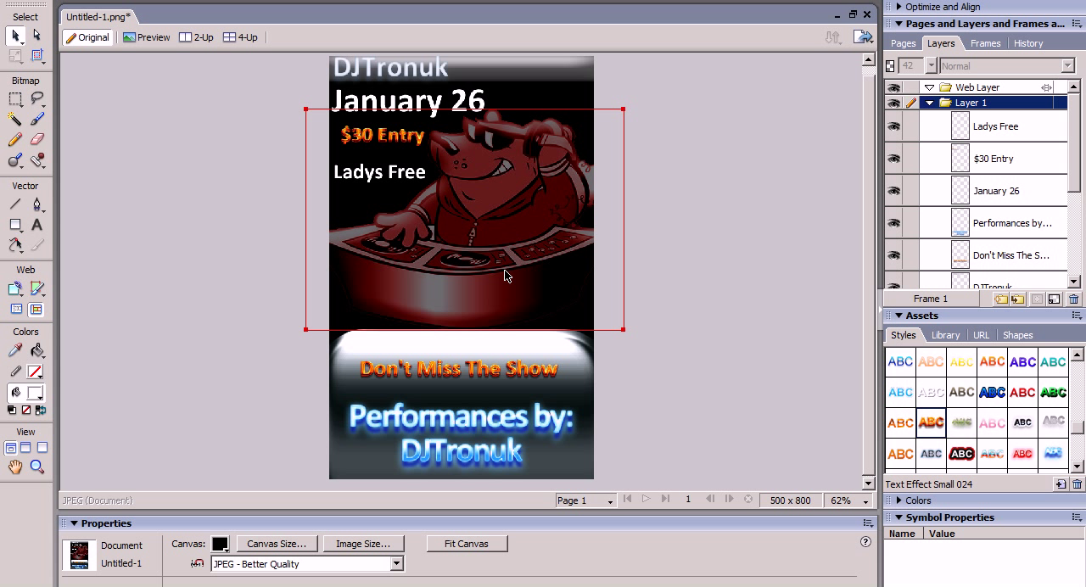
mouse_move(517, 230)
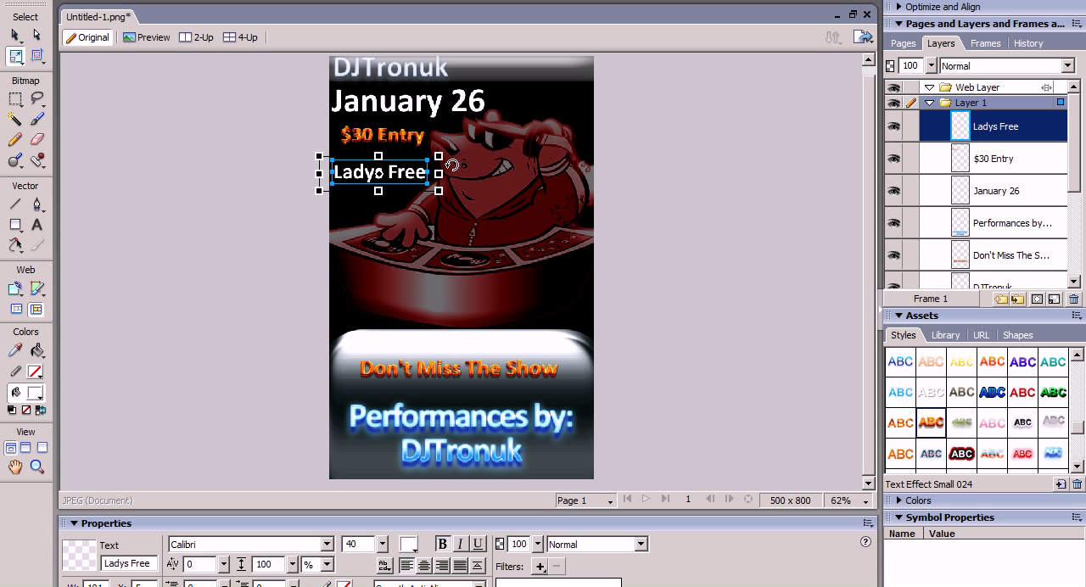
mouse_move(458, 134)
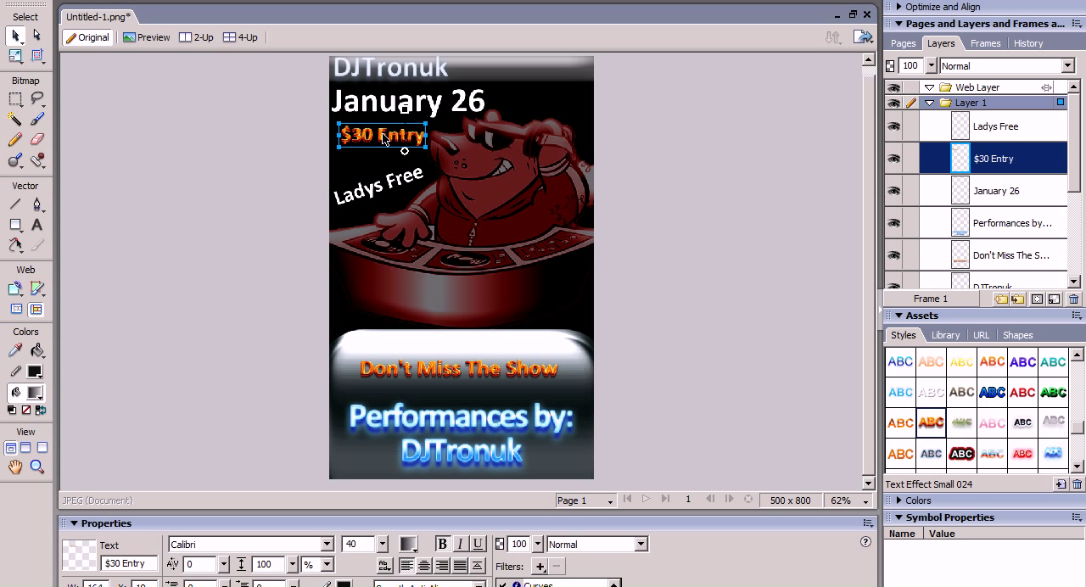
left_click_drag(381, 136, 382, 142)
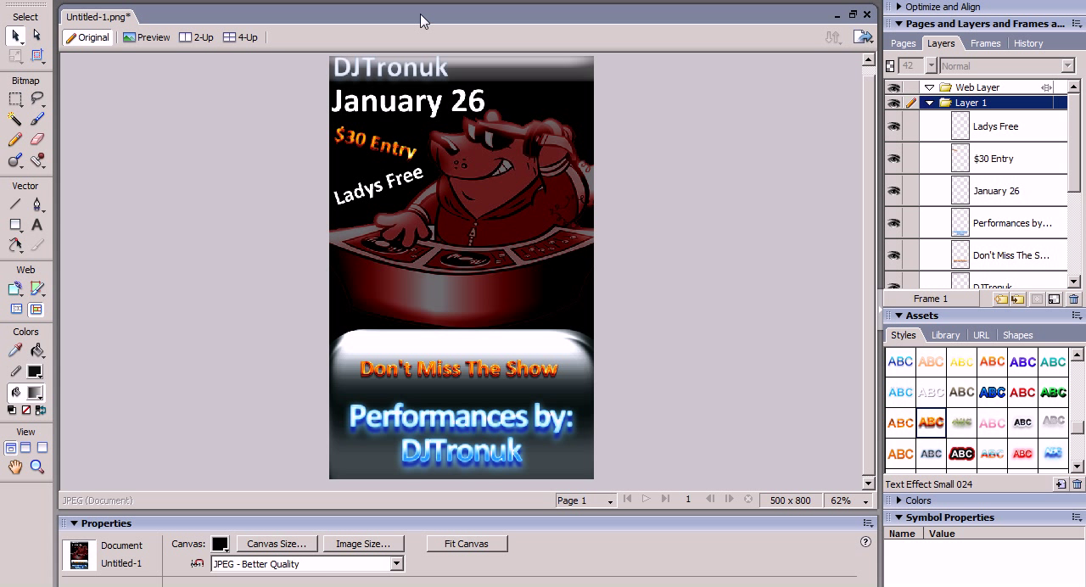
mouse_move(268, 334)
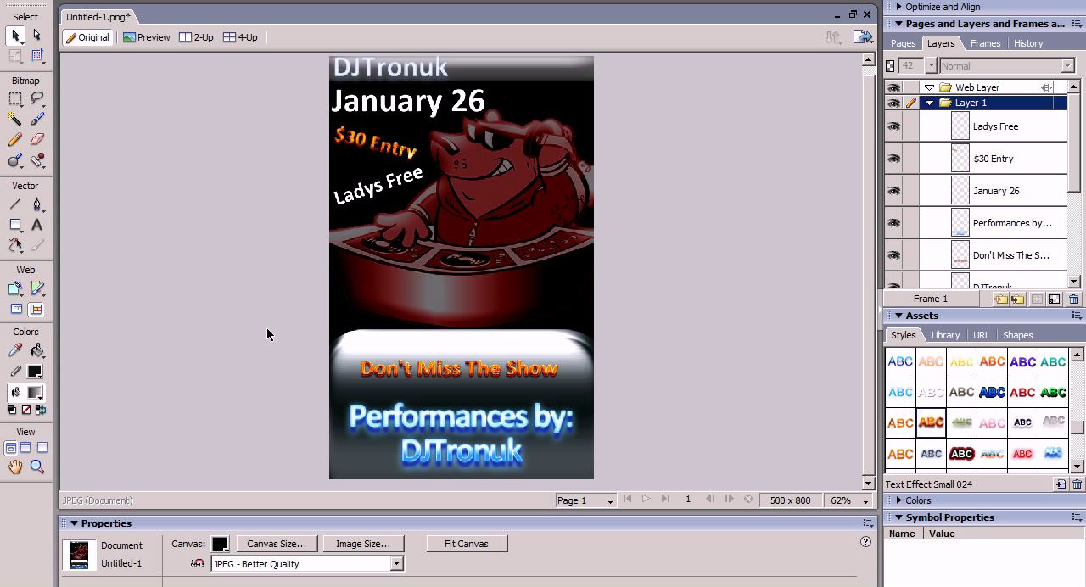
mouse_move(233, 274)
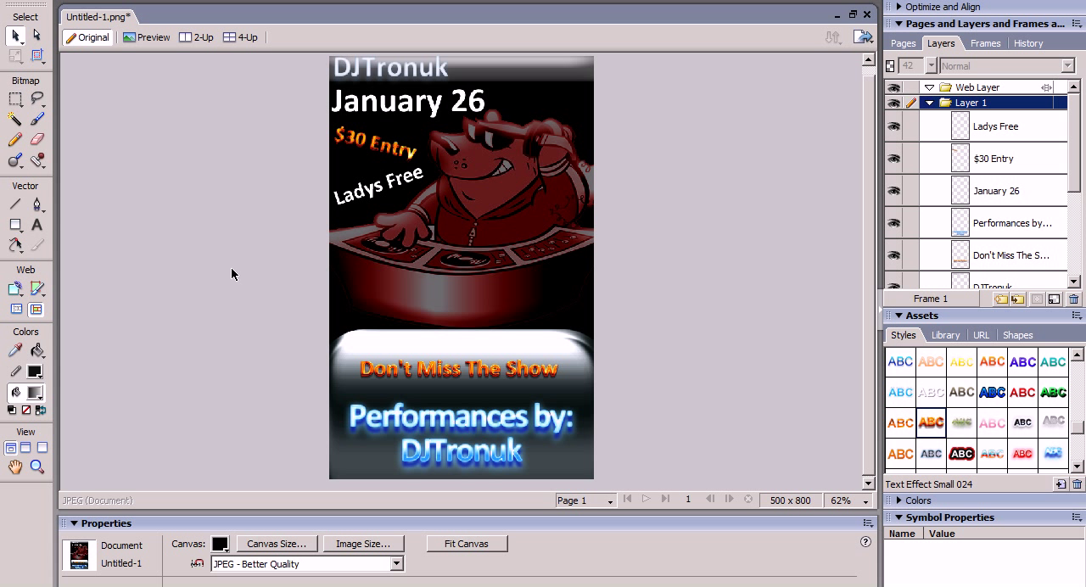
mouse_move(199, 263)
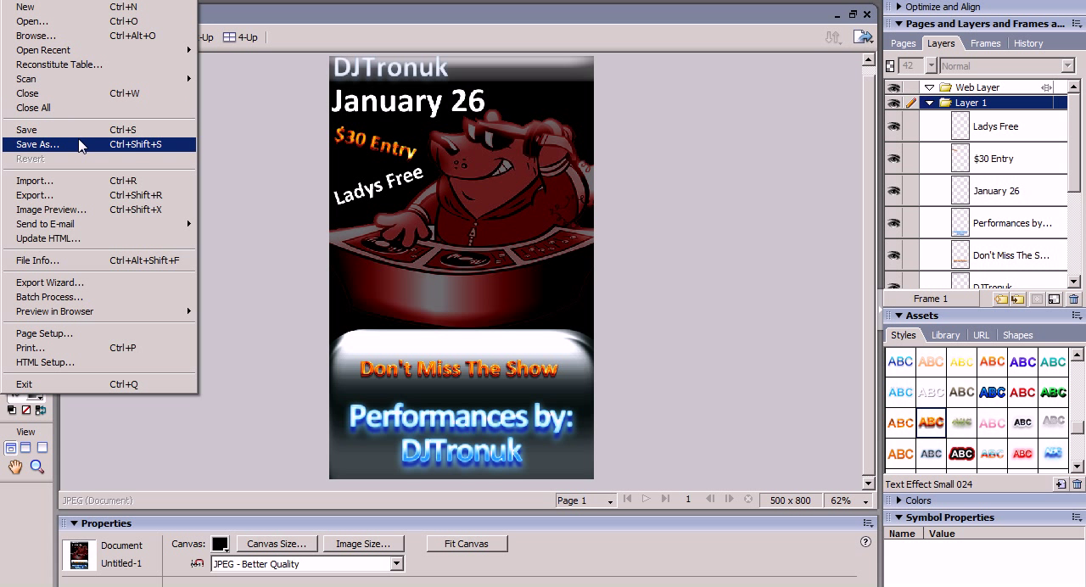
Save the flyer via Save As as Fireworks PNG 'TuT_vid_flyer1' in the Posters folder.
left_click(38, 144)
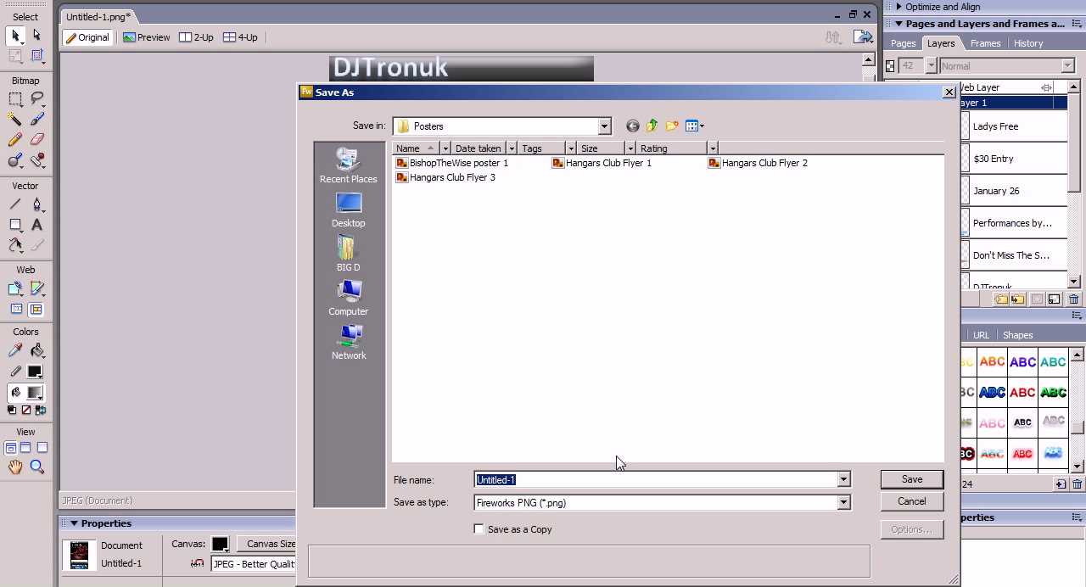
left_click(842, 502)
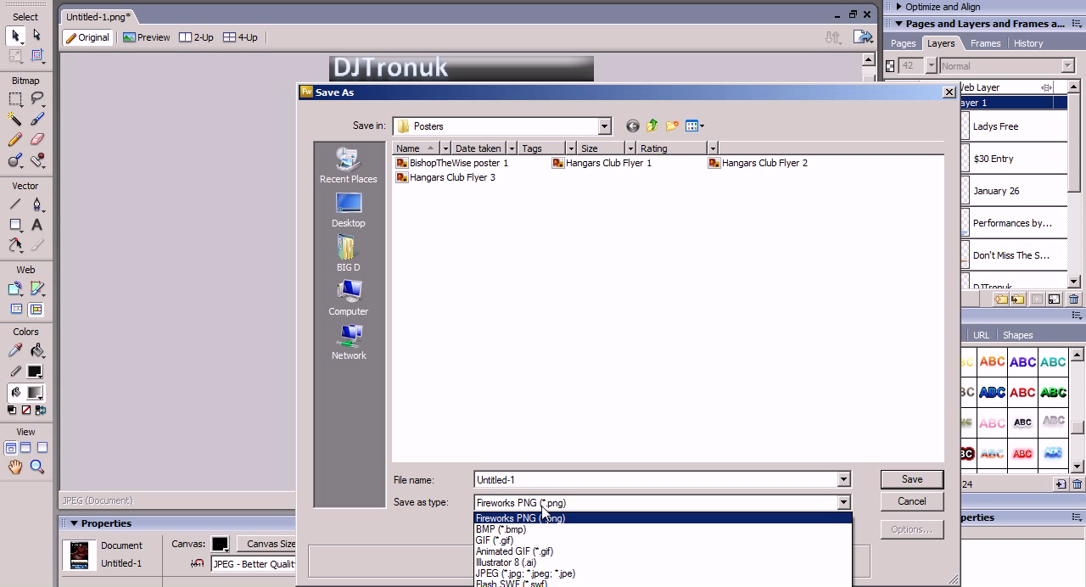
mouse_move(526, 574)
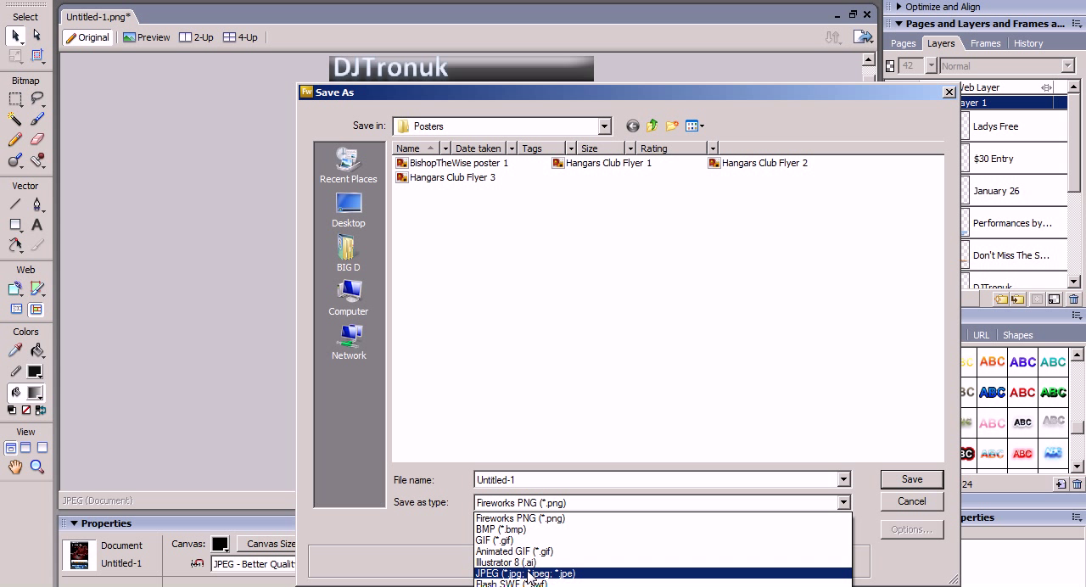
mouse_move(520, 519)
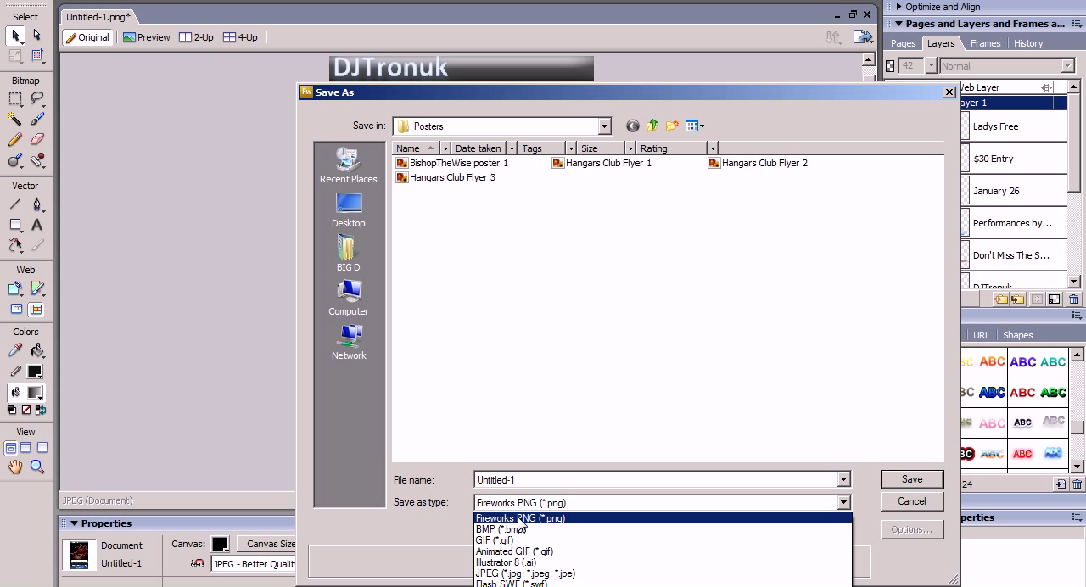
mouse_move(568, 446)
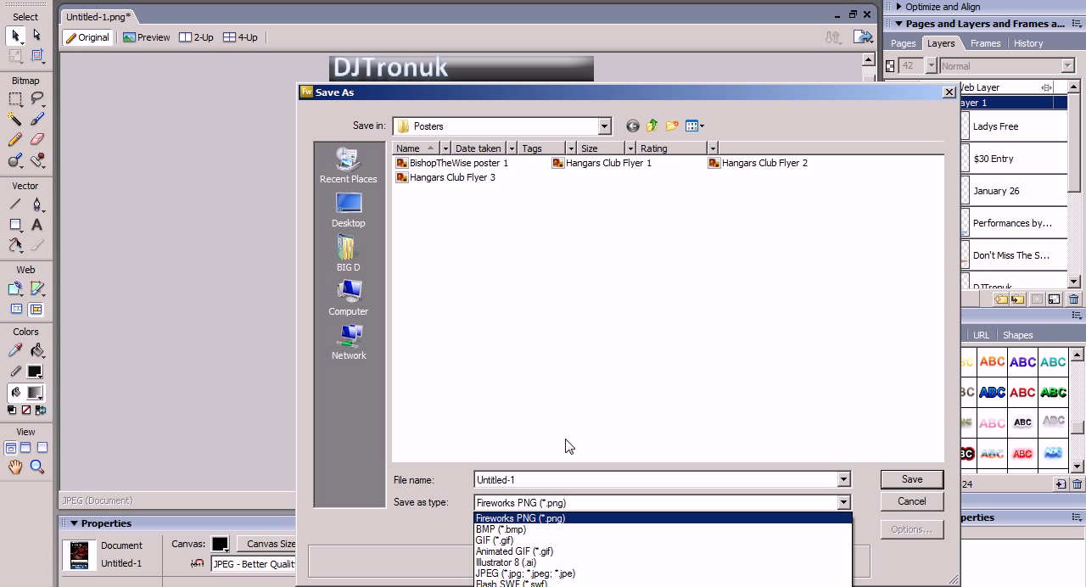
left_click(520, 518)
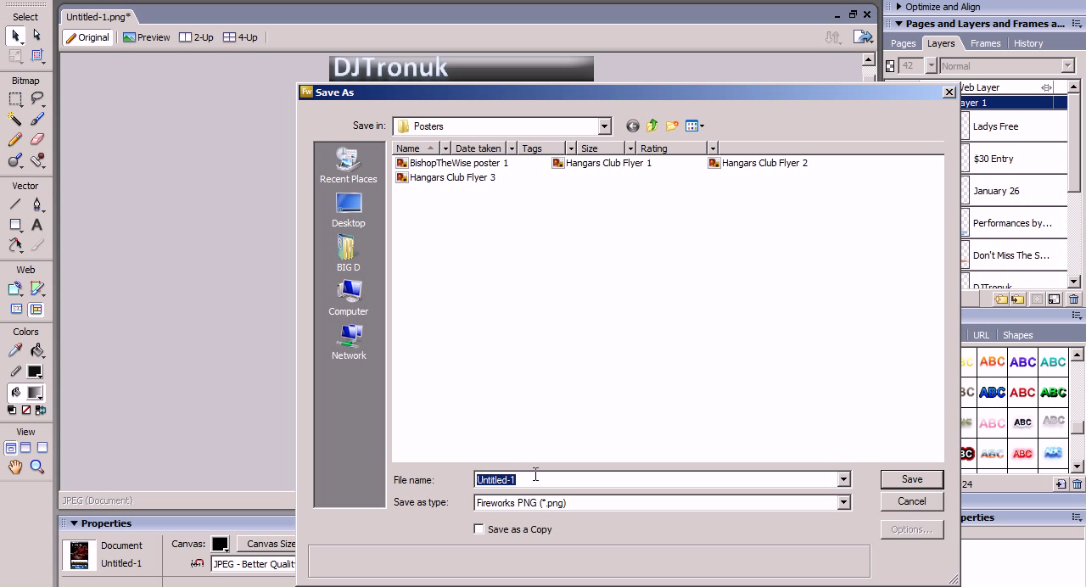
type("TuT")
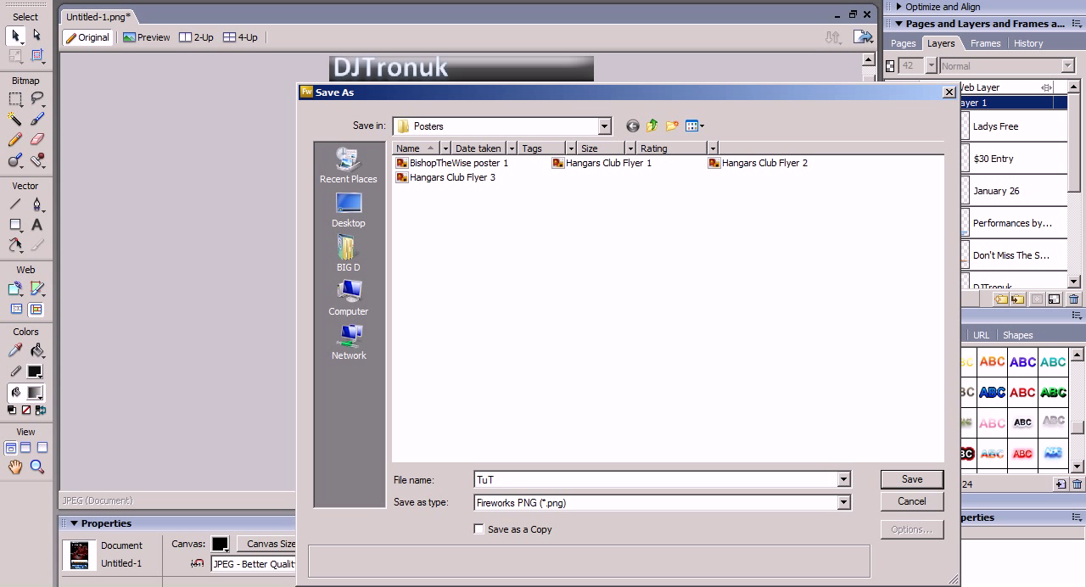
type("vid")
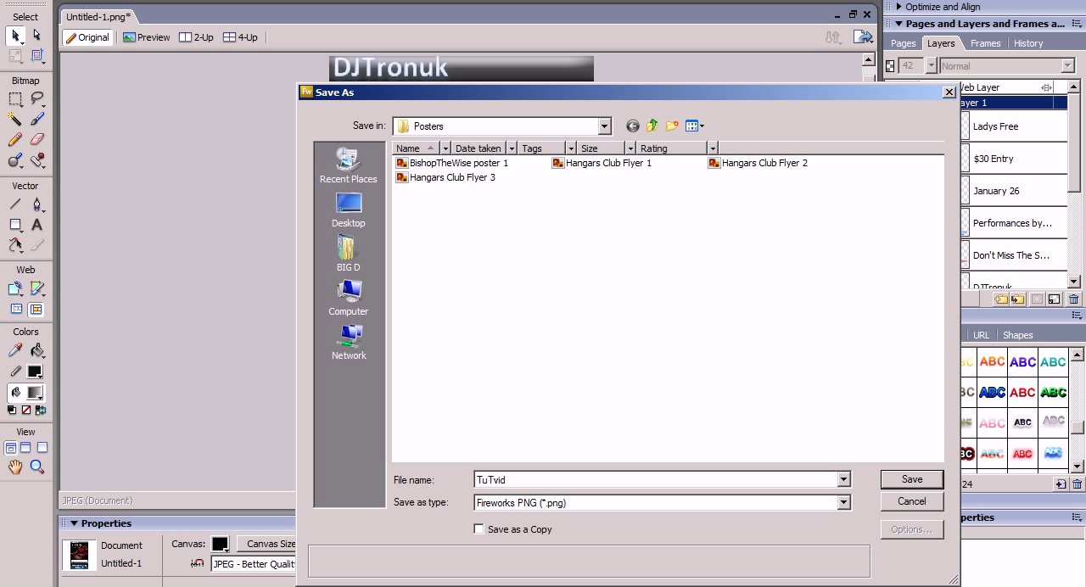
type("flyer")
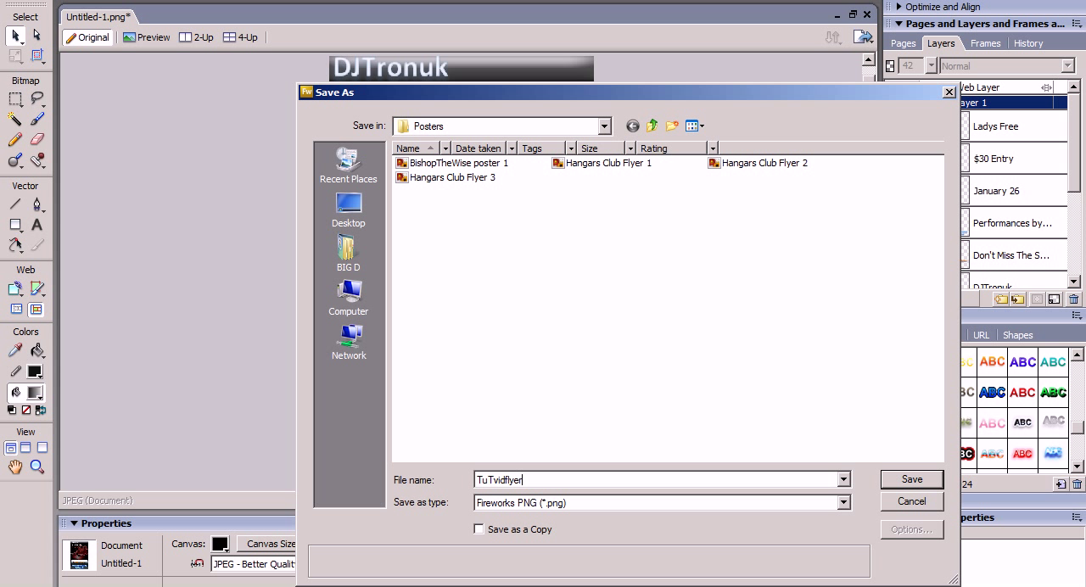
type("1")
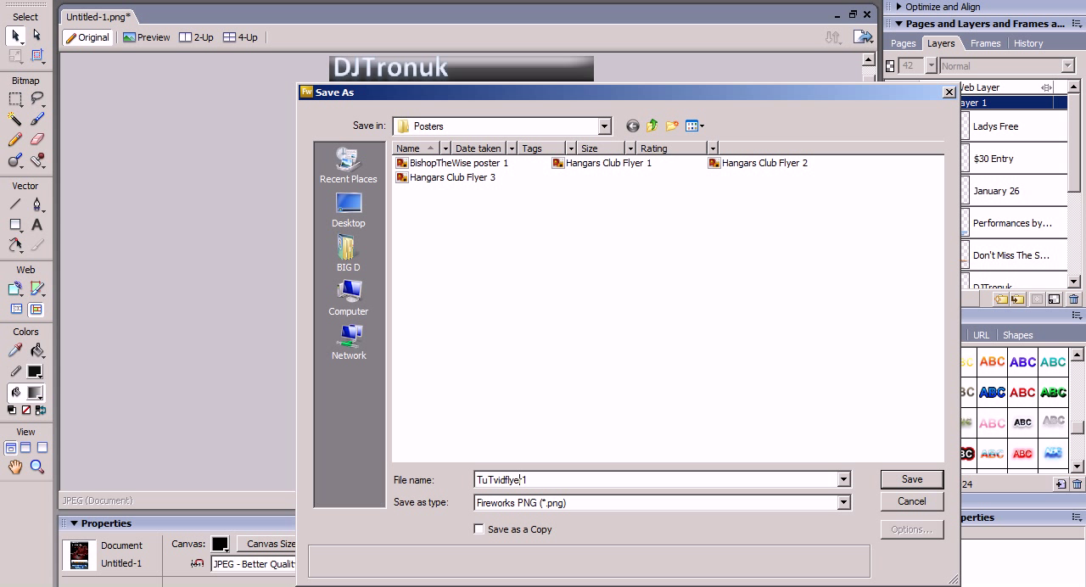
type("r")
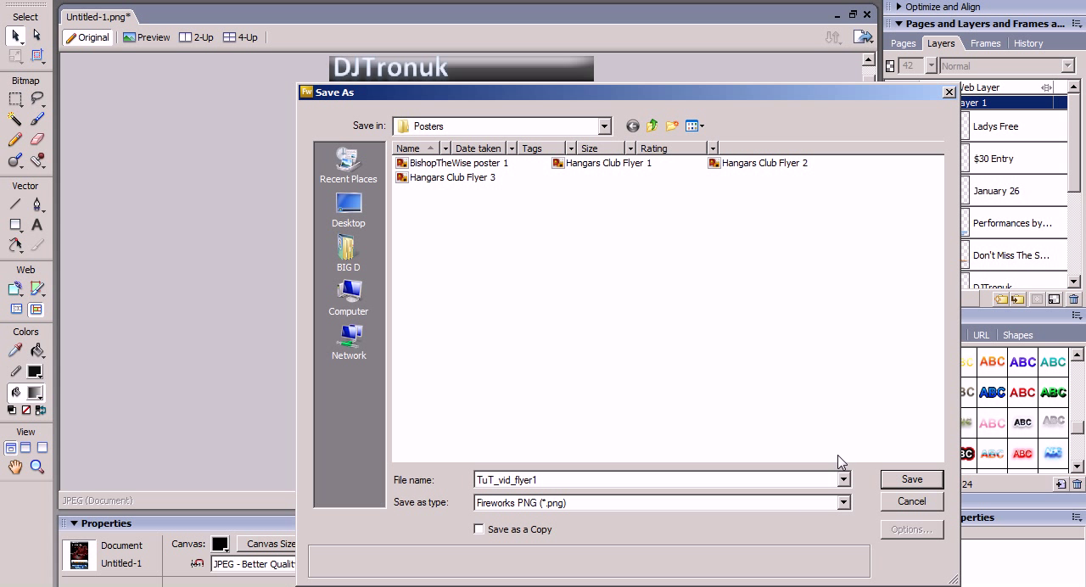
left_click(911, 480)
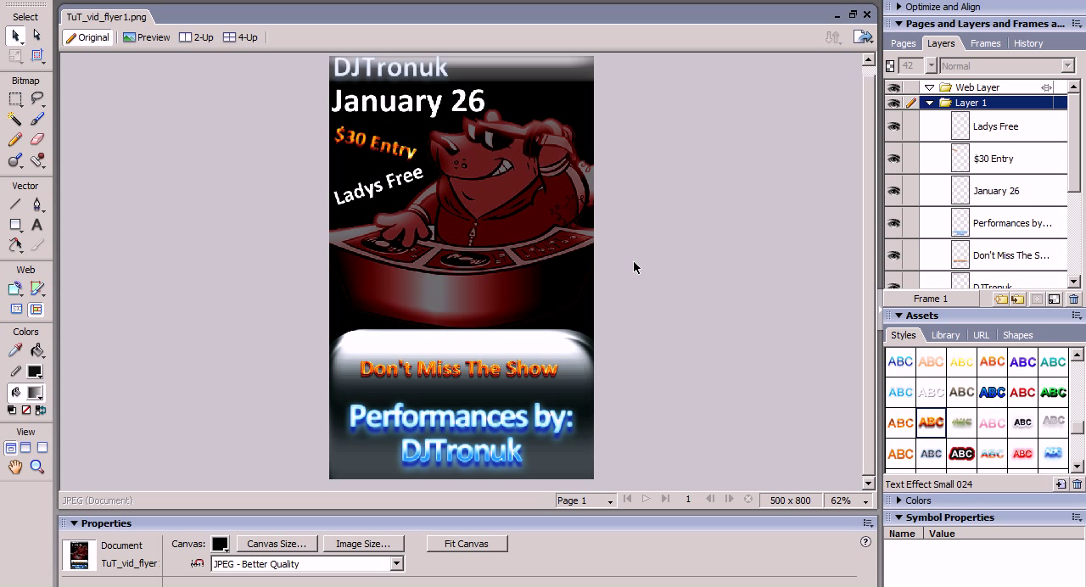
mouse_move(605, 275)
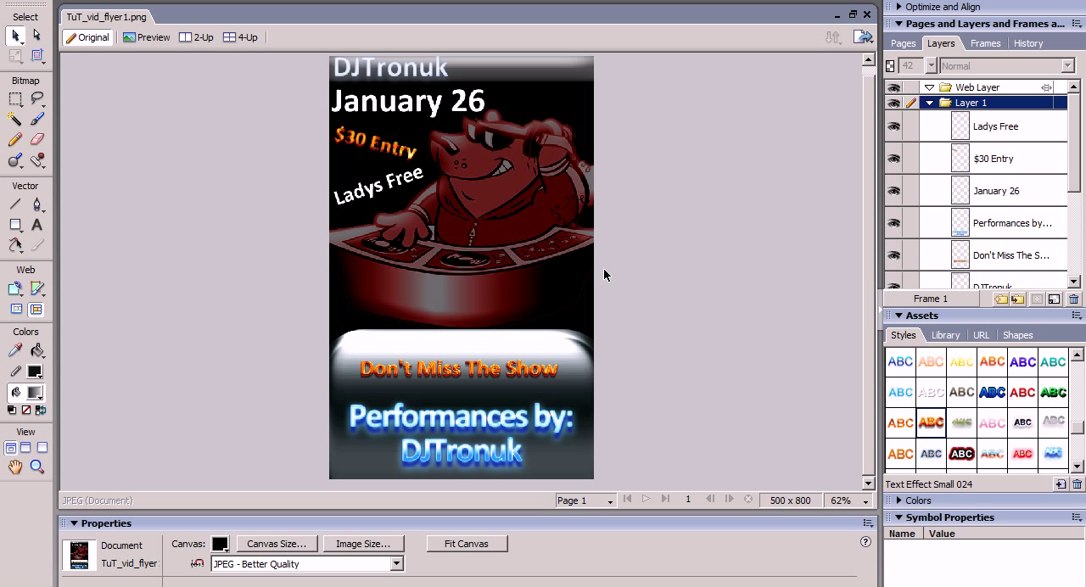
mouse_move(231, 244)
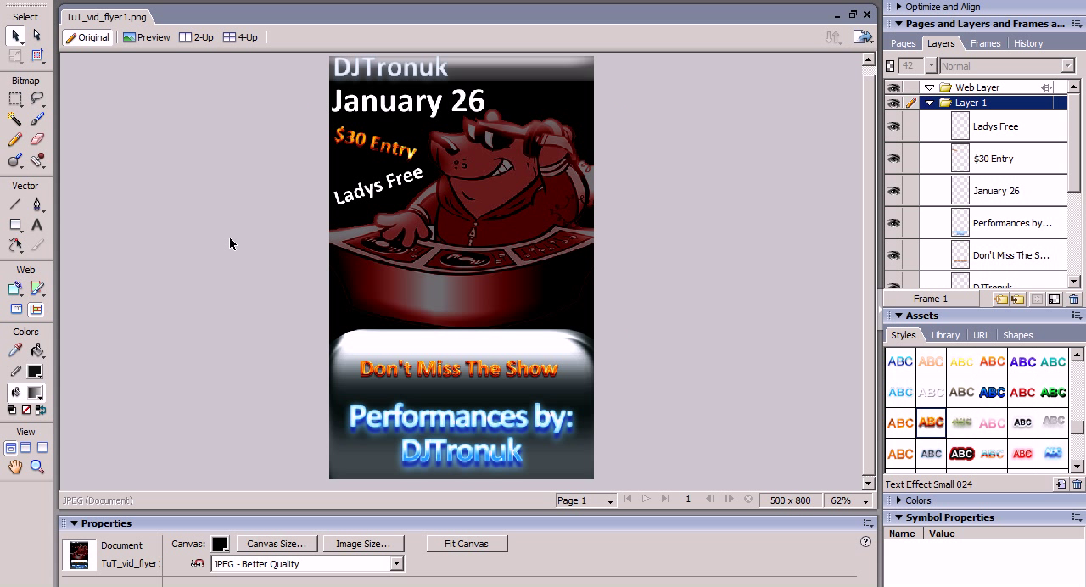
mouse_move(623, 276)
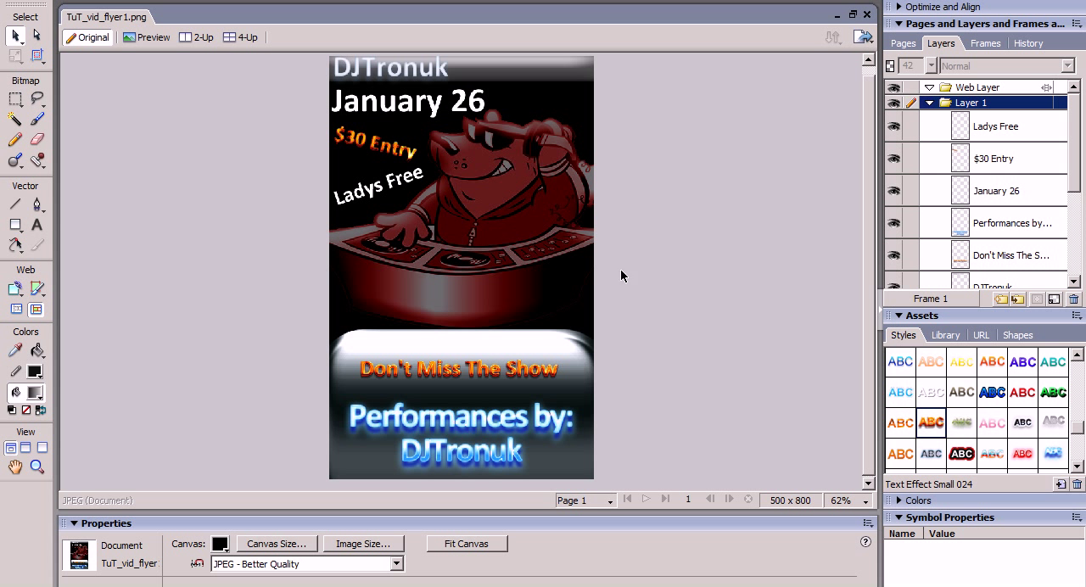
mouse_move(590, 517)
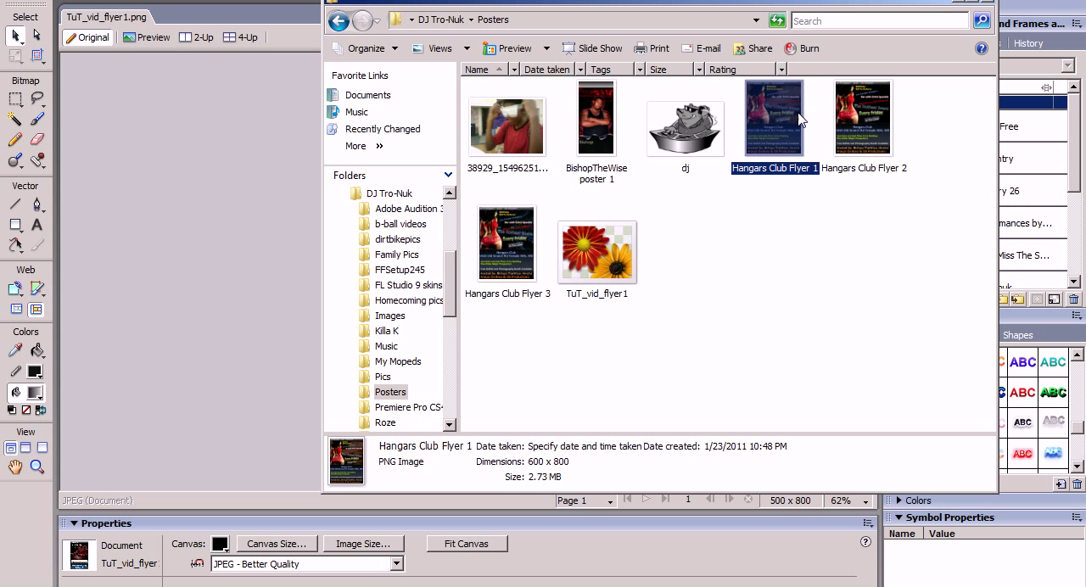
Open TuT_vid_flyer1 from the Posters folder to view the finished DJ flyer full size.
left_click(597, 244)
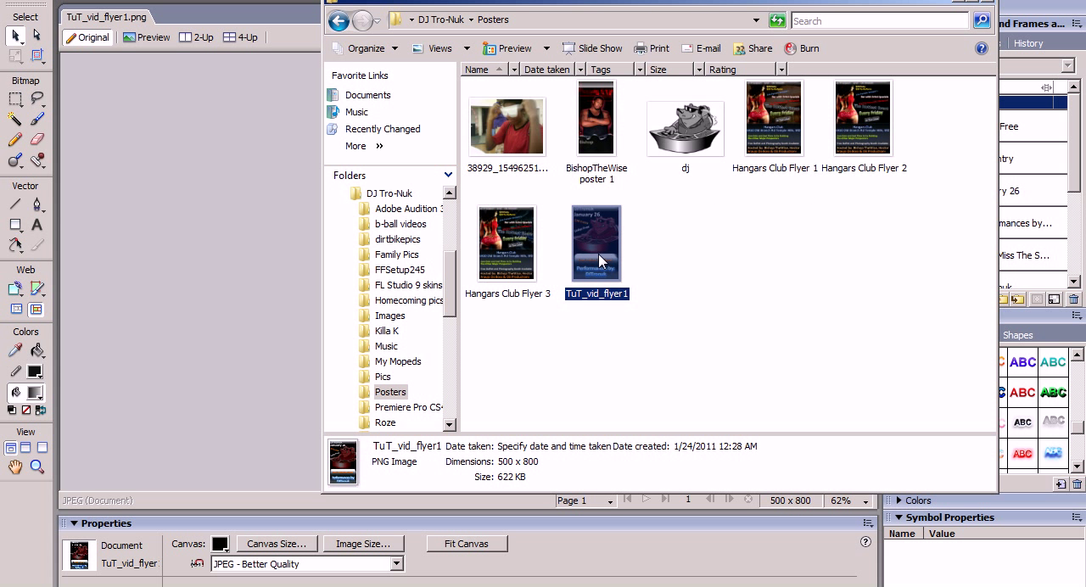
double_click(596, 244)
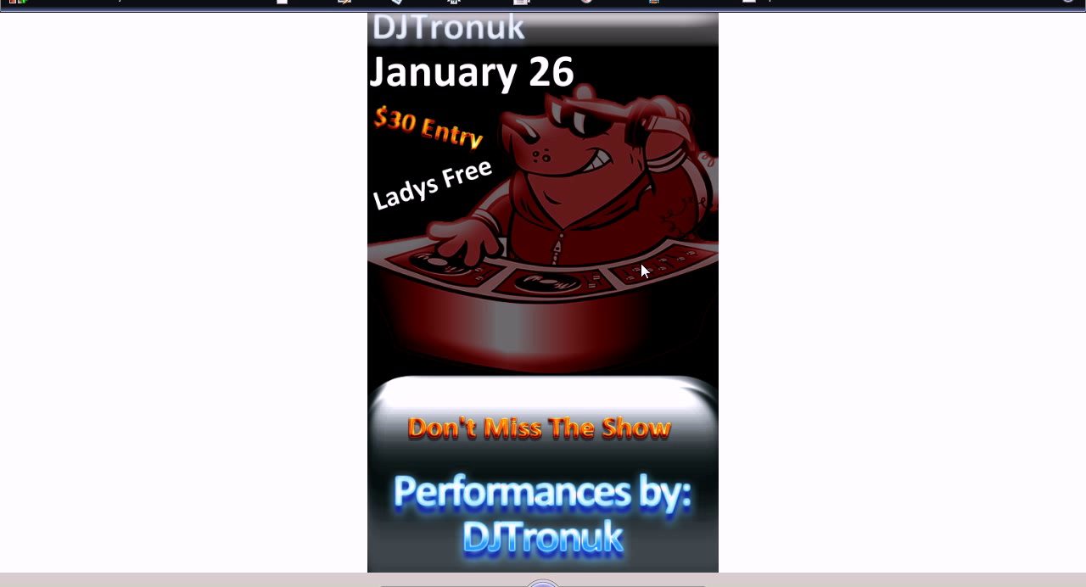
mouse_move(772, 291)
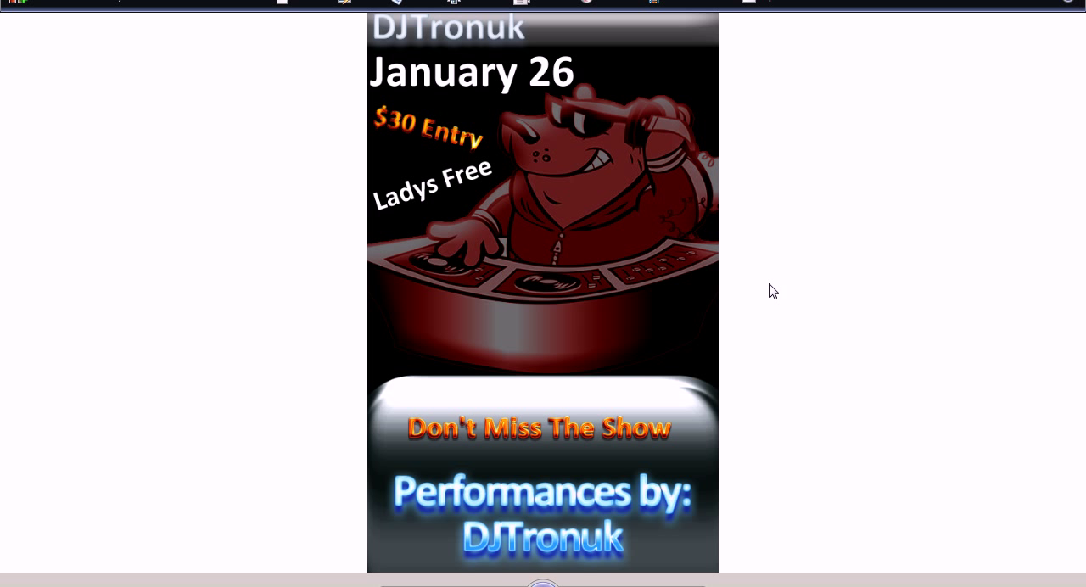
mouse_move(698, 352)
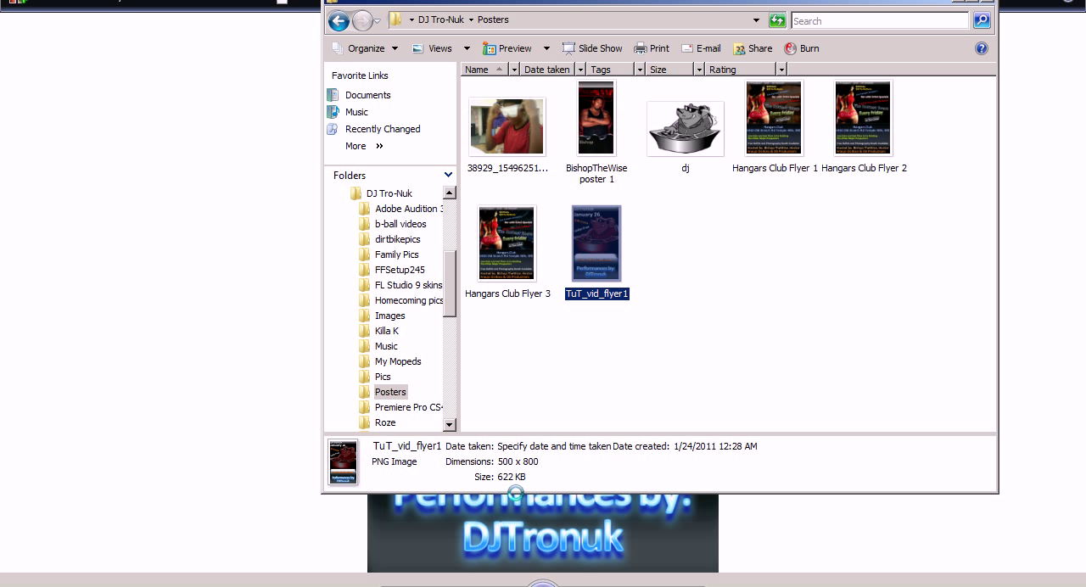
left_click(685, 129)
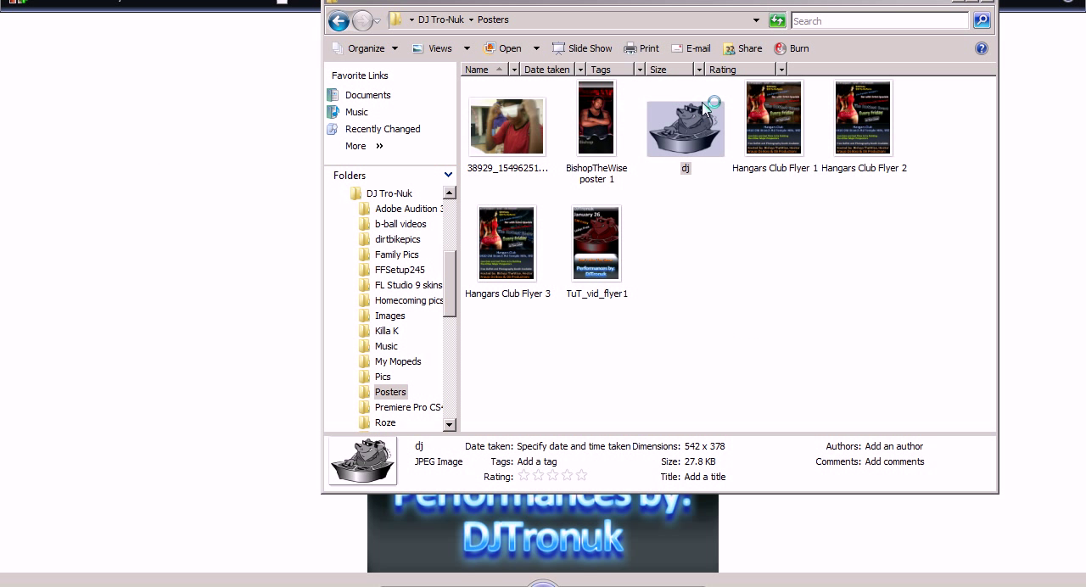
double_click(684, 125)
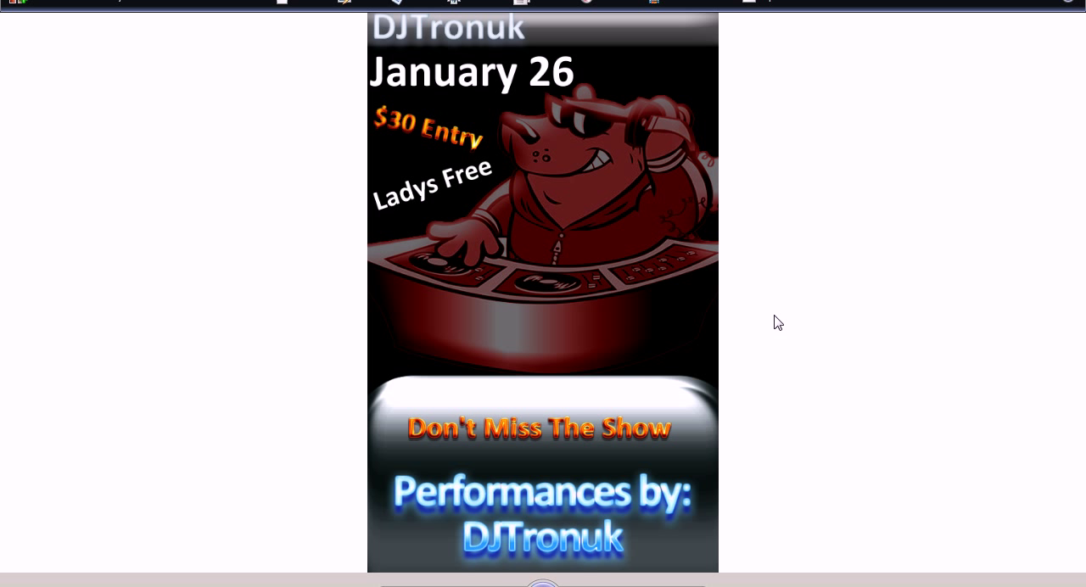
mouse_move(779, 314)
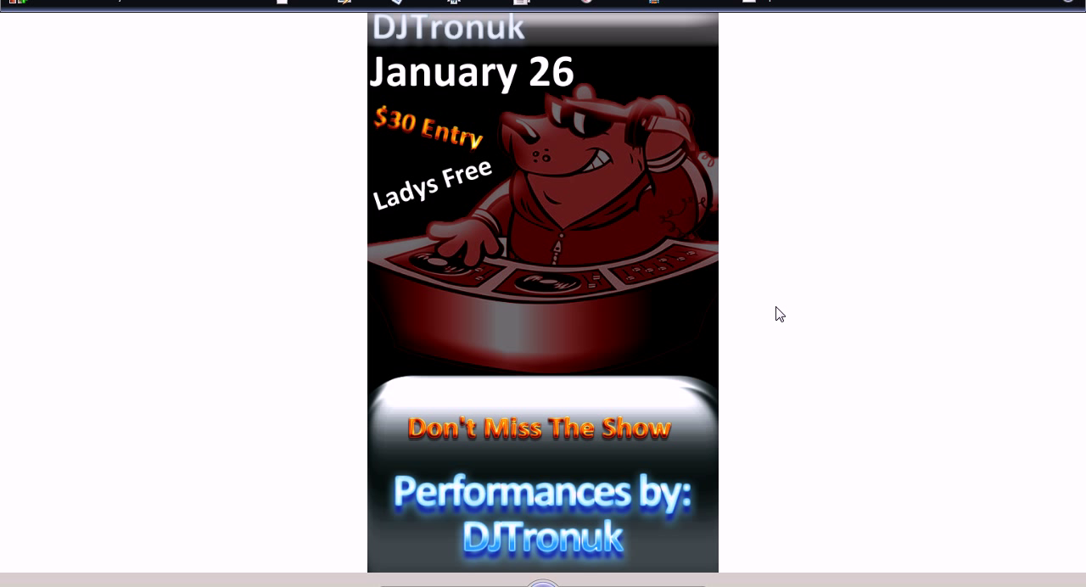